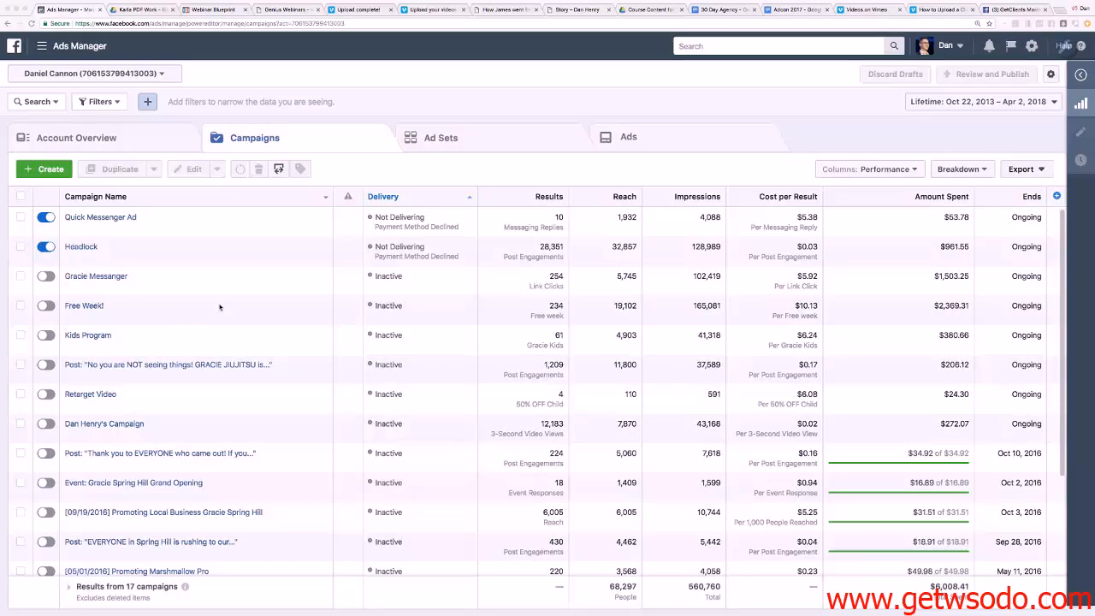
pyautogui.moveTo(729, 486)
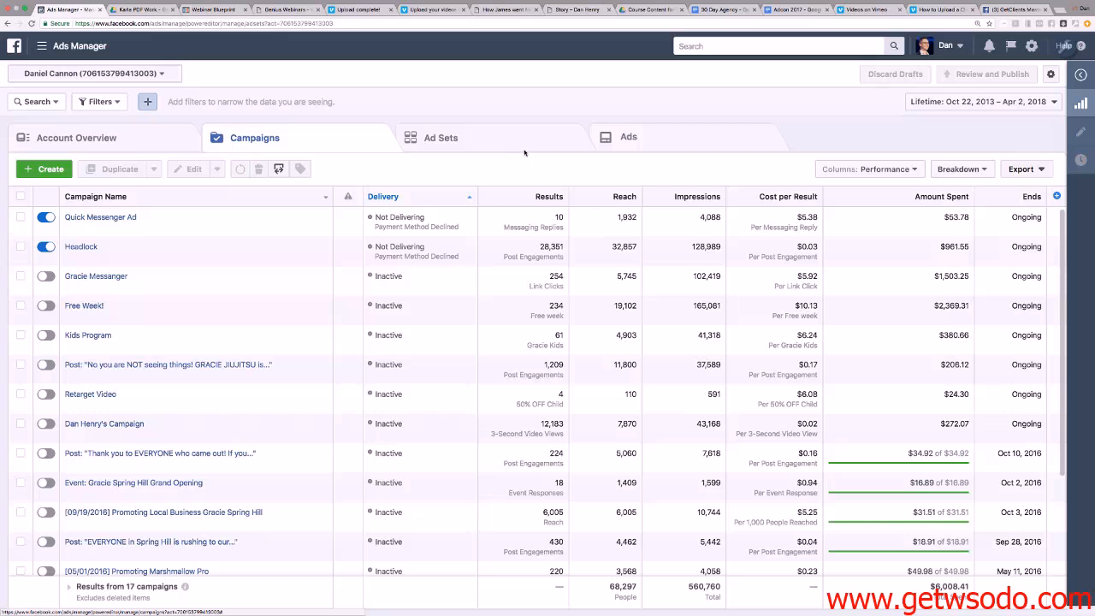
# Move from the campaigns list through Ad Sets down to the Ads list.
pyautogui.click(441, 137)
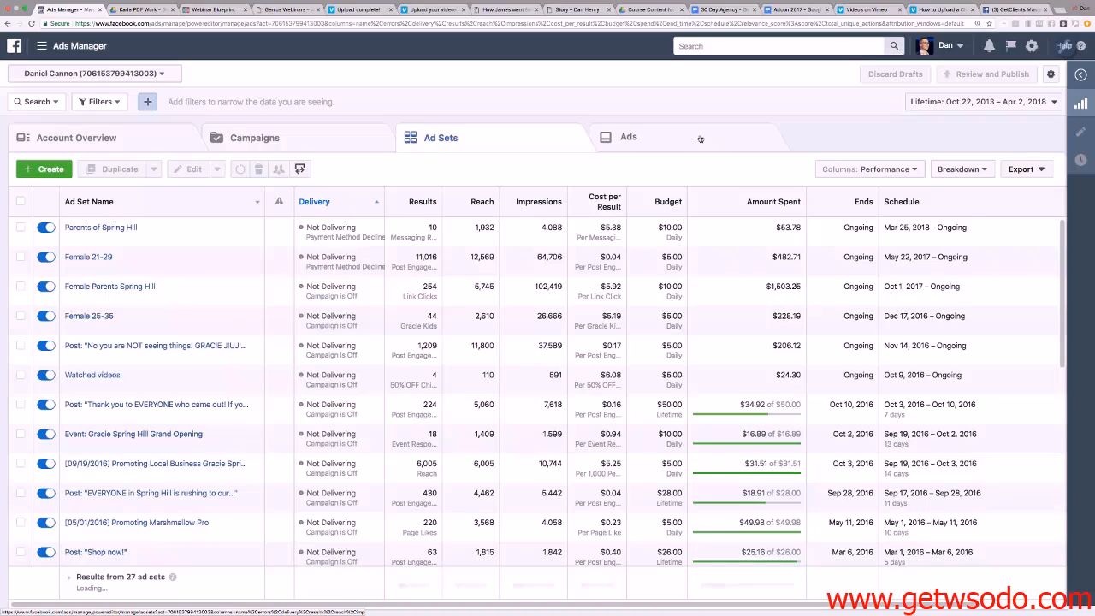
pyautogui.click(628, 137)
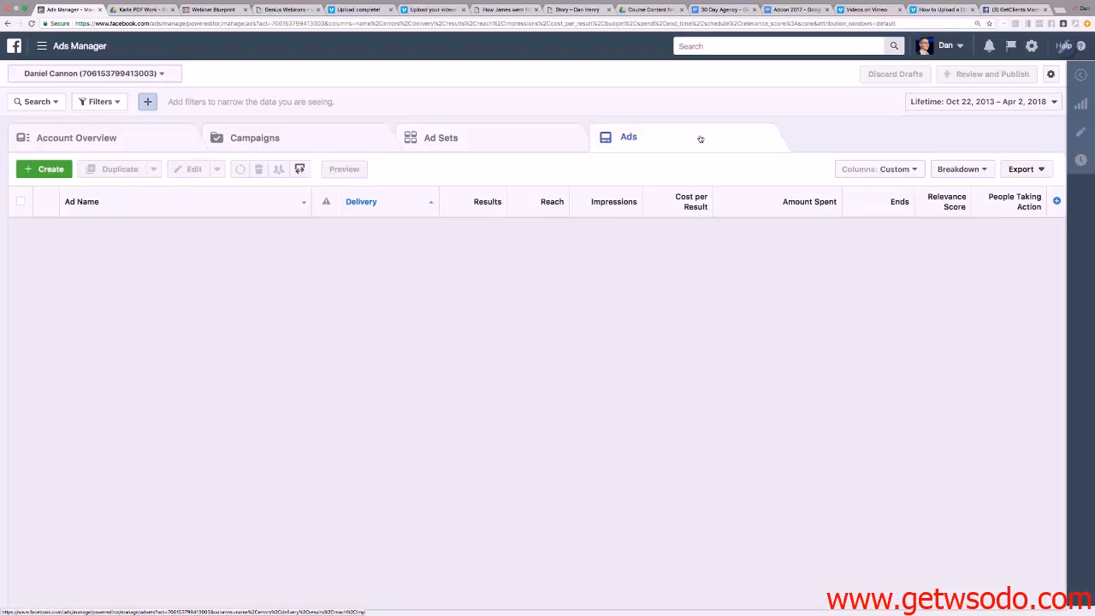
pyautogui.click(880, 170)
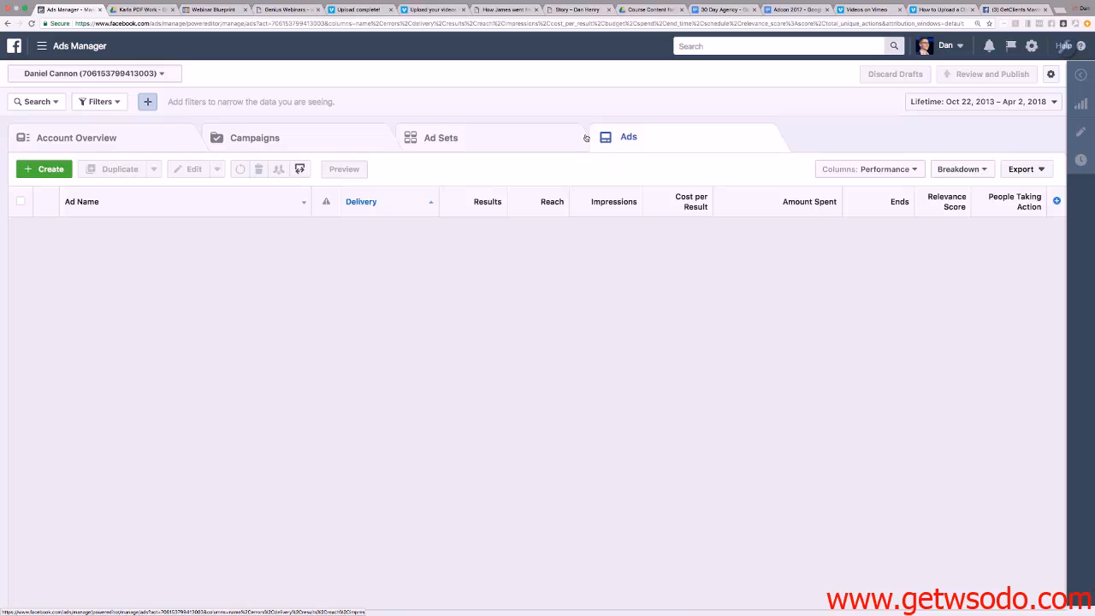
pyautogui.moveTo(661, 263)
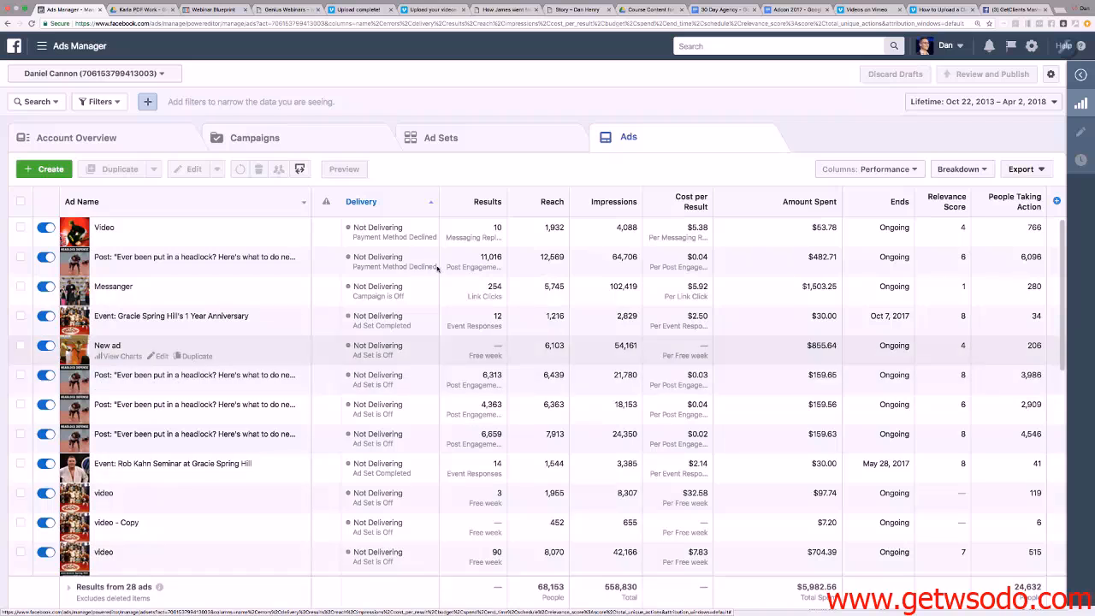
pyautogui.moveTo(322, 140)
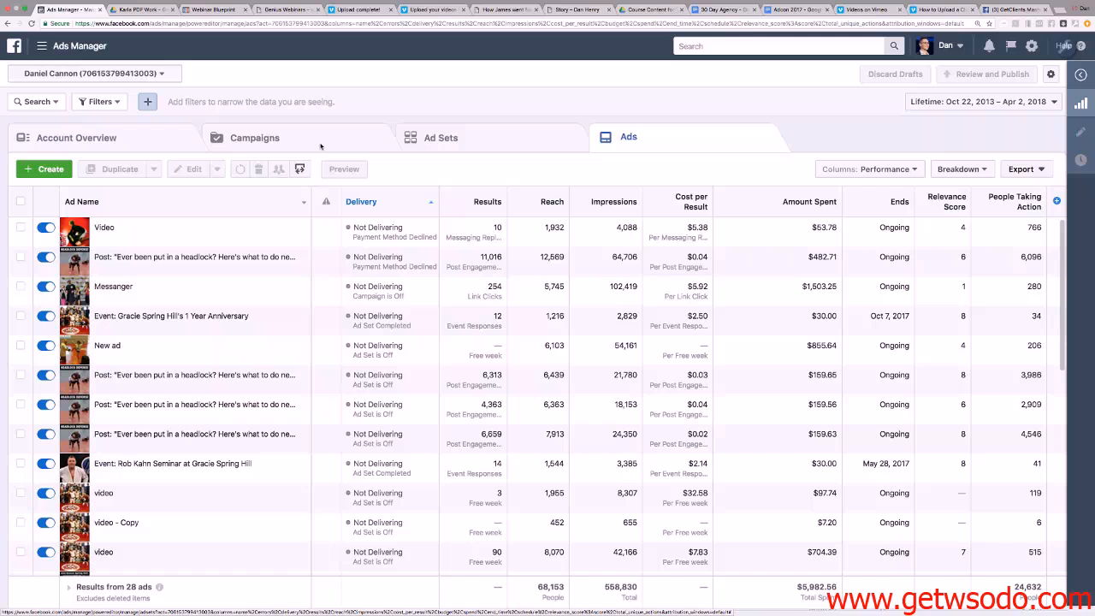
pyautogui.moveTo(344, 169)
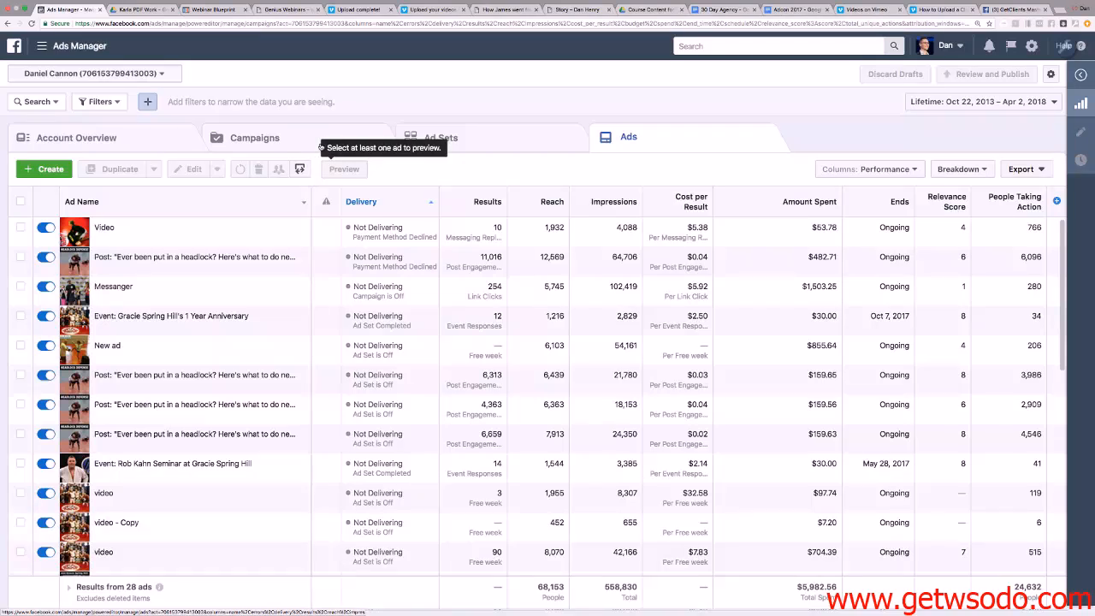
# Return to the Campaigns list and bring up the reporting column presets.
pyautogui.click(254, 137)
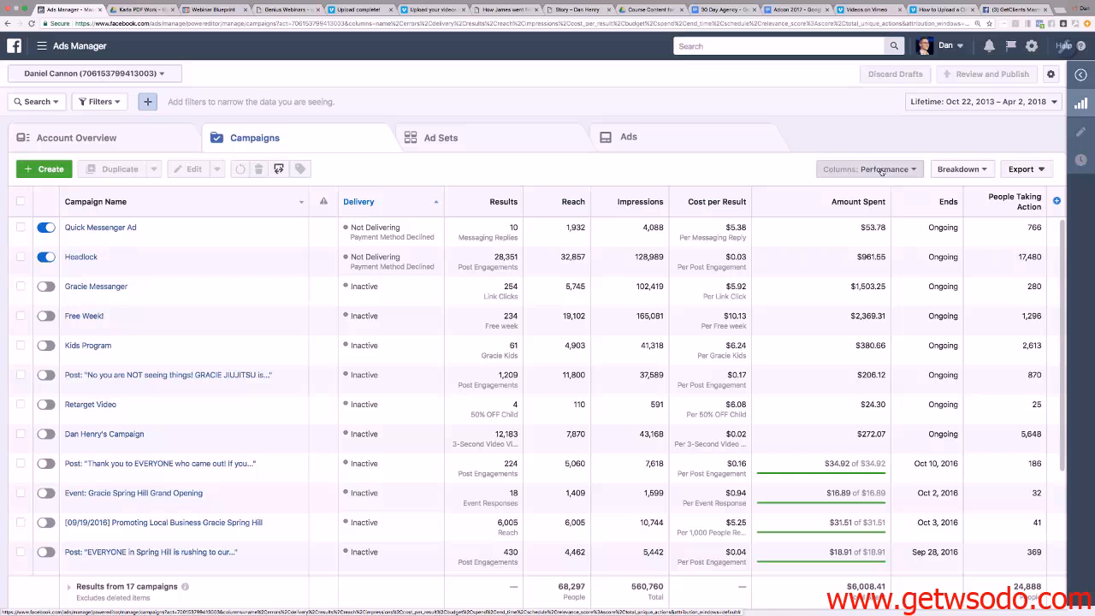
pyautogui.click(866, 169)
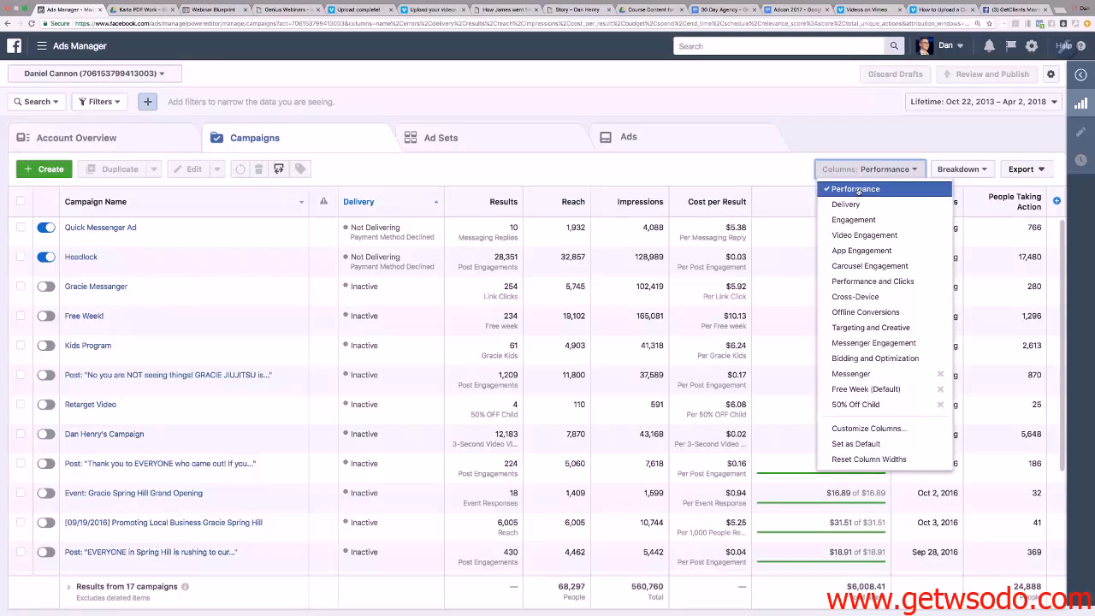
pyautogui.moveTo(875, 357)
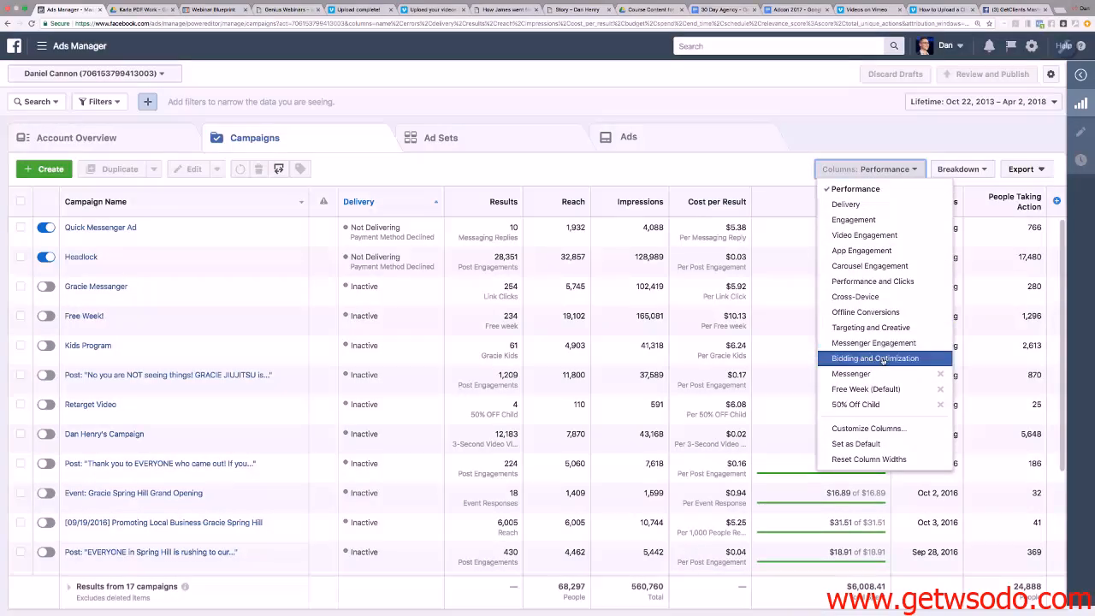
pyautogui.moveTo(856, 188)
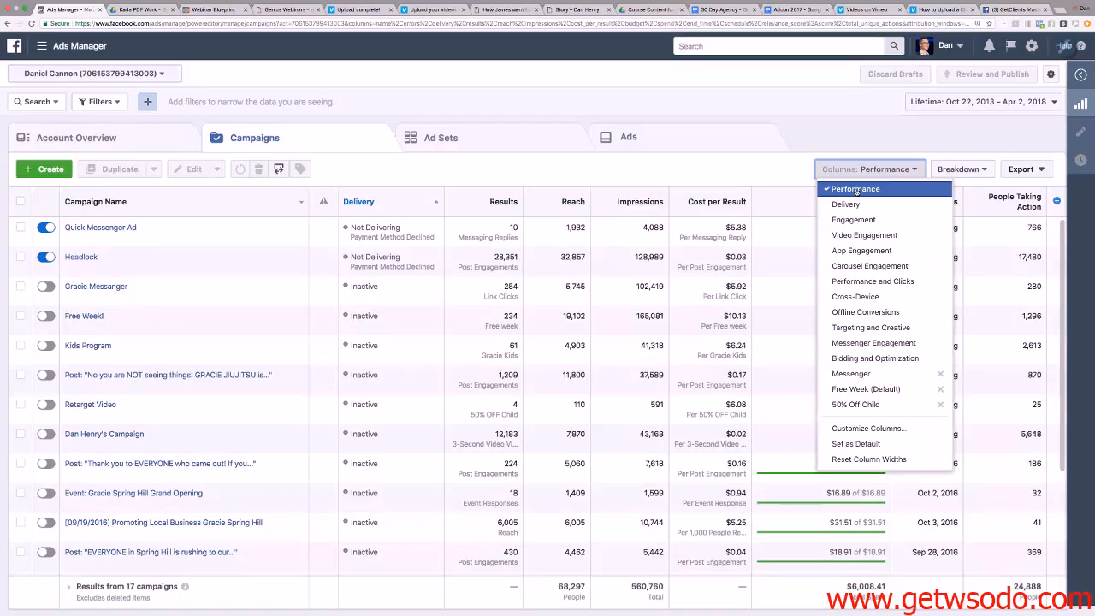
pyautogui.moveTo(863, 250)
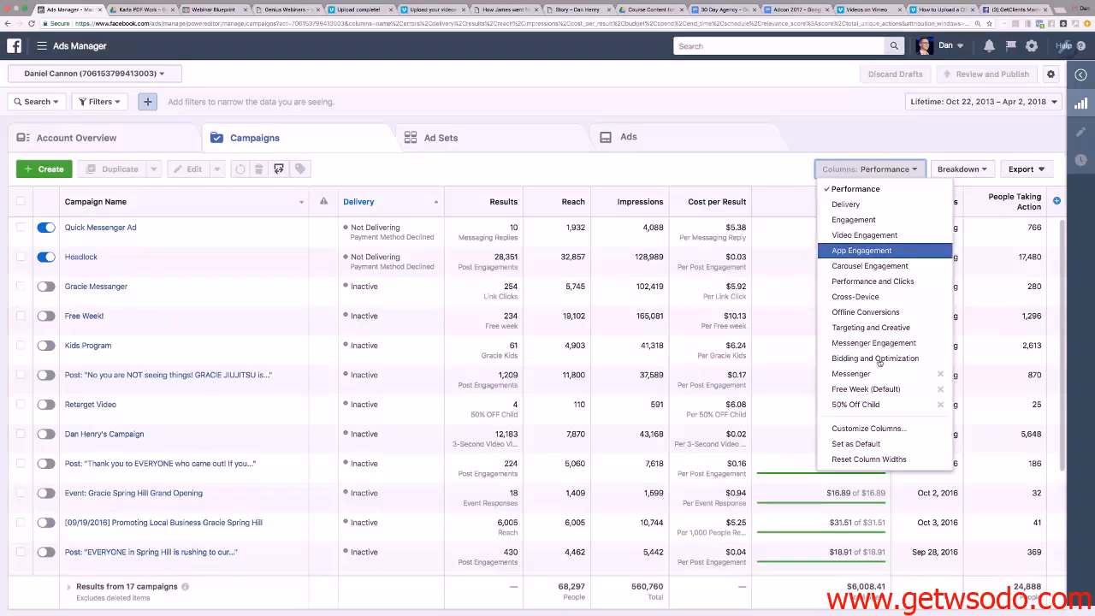
pyautogui.moveTo(869, 267)
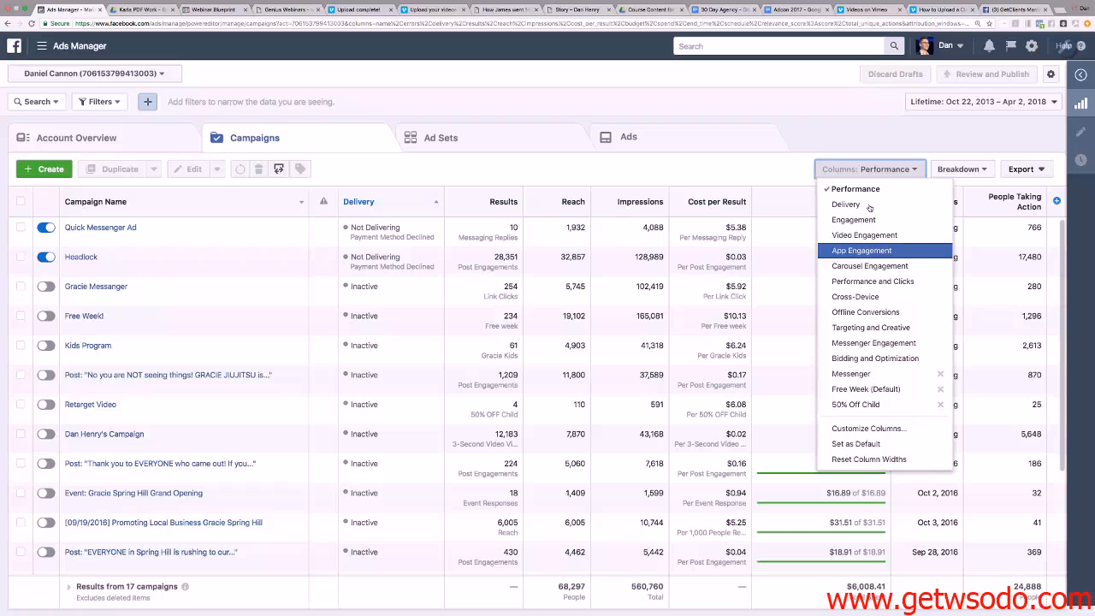
pyautogui.moveTo(865, 236)
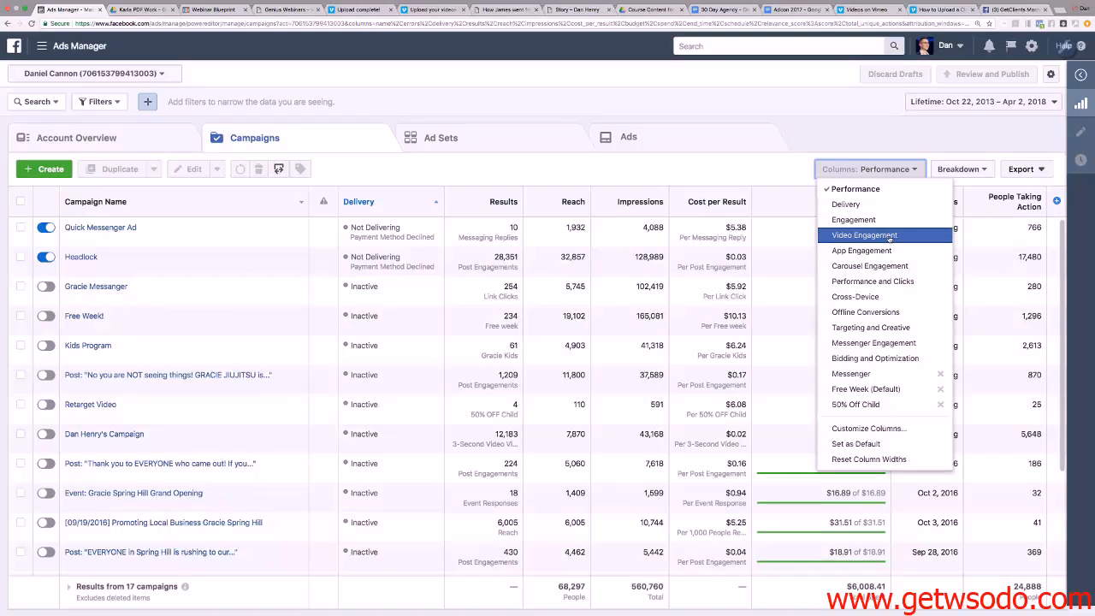
pyautogui.moveTo(870, 265)
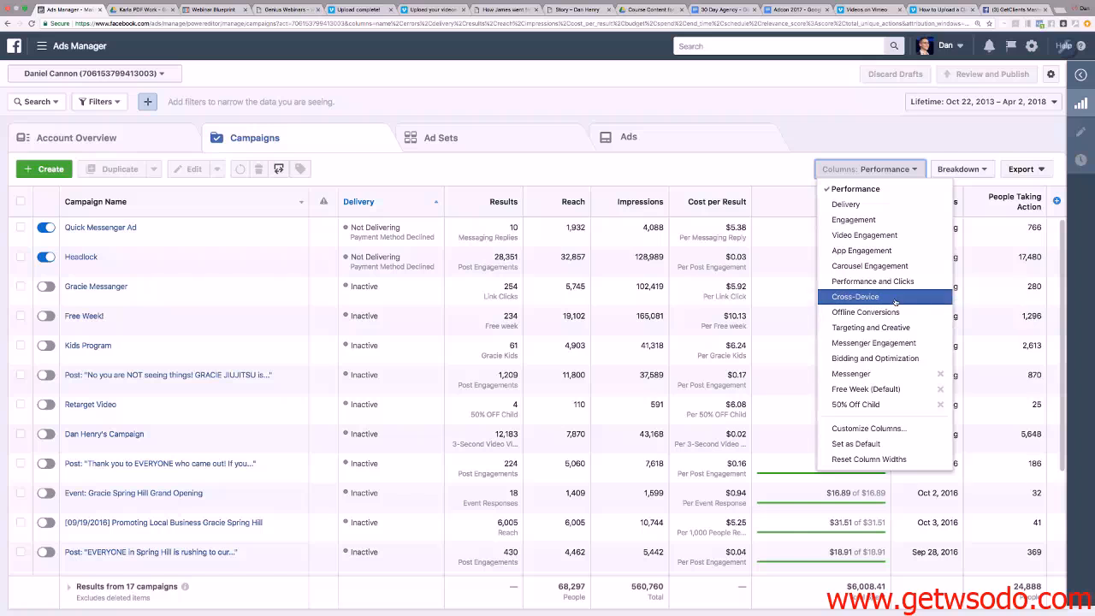
pyautogui.moveTo(873, 342)
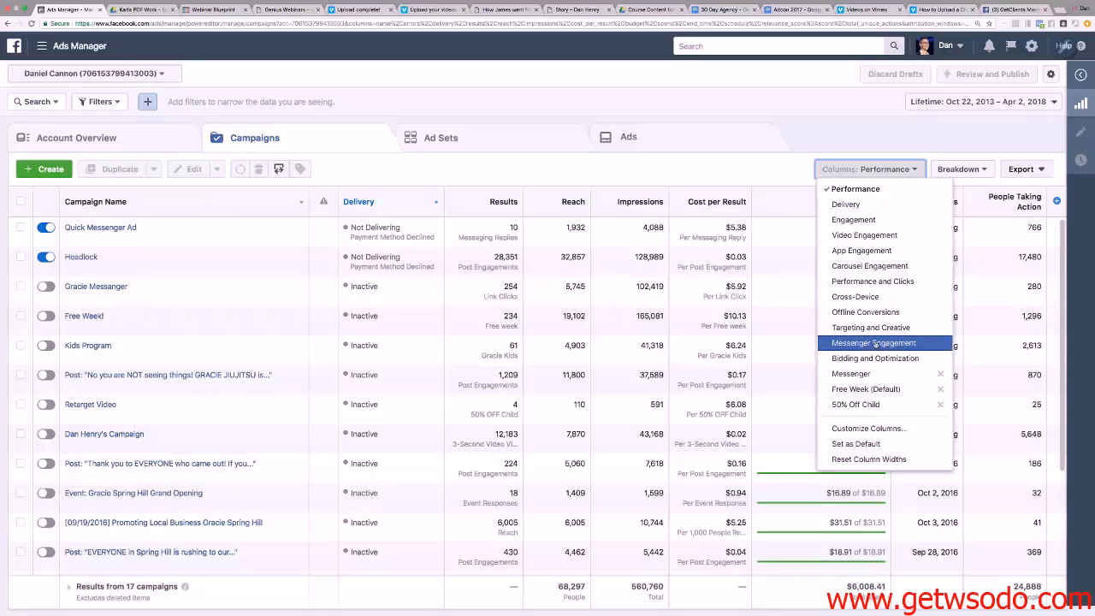
pyautogui.moveTo(869, 266)
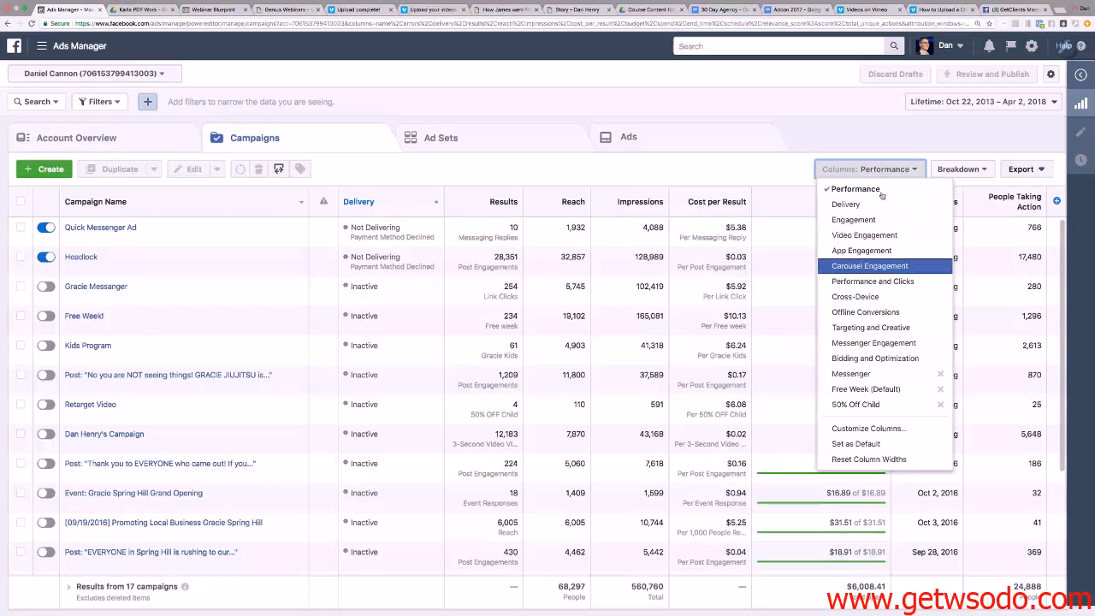
pyautogui.moveTo(846, 204)
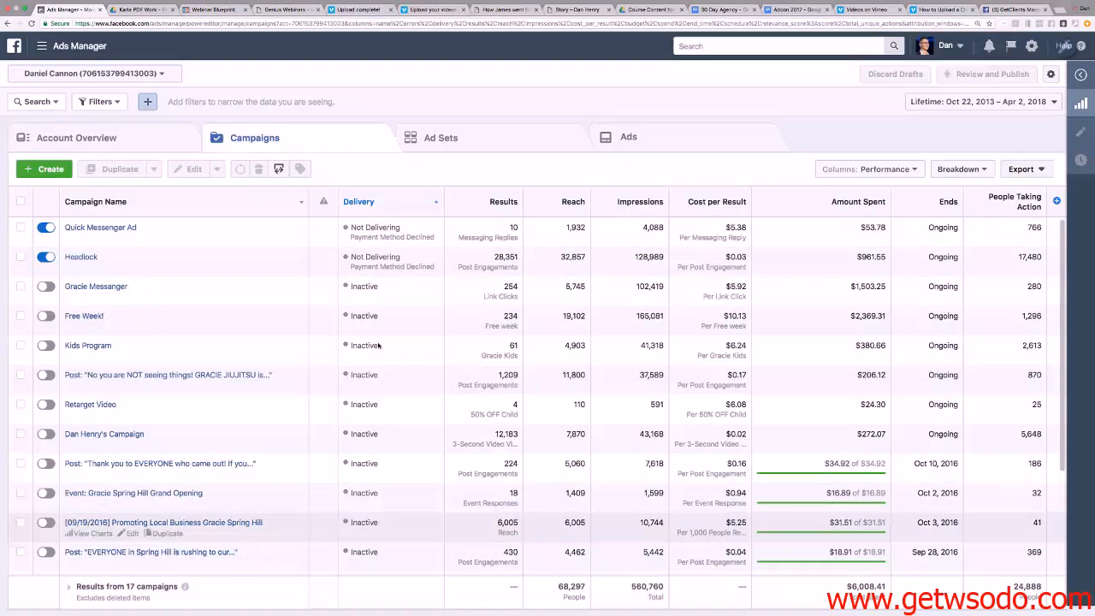
pyautogui.moveTo(376, 326)
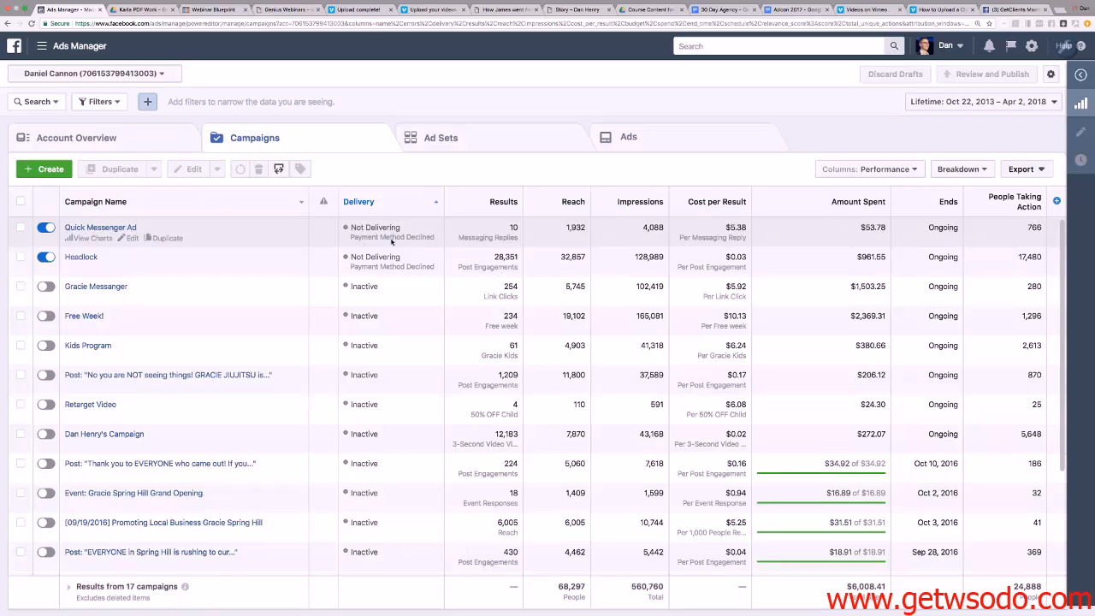
pyautogui.moveTo(397, 253)
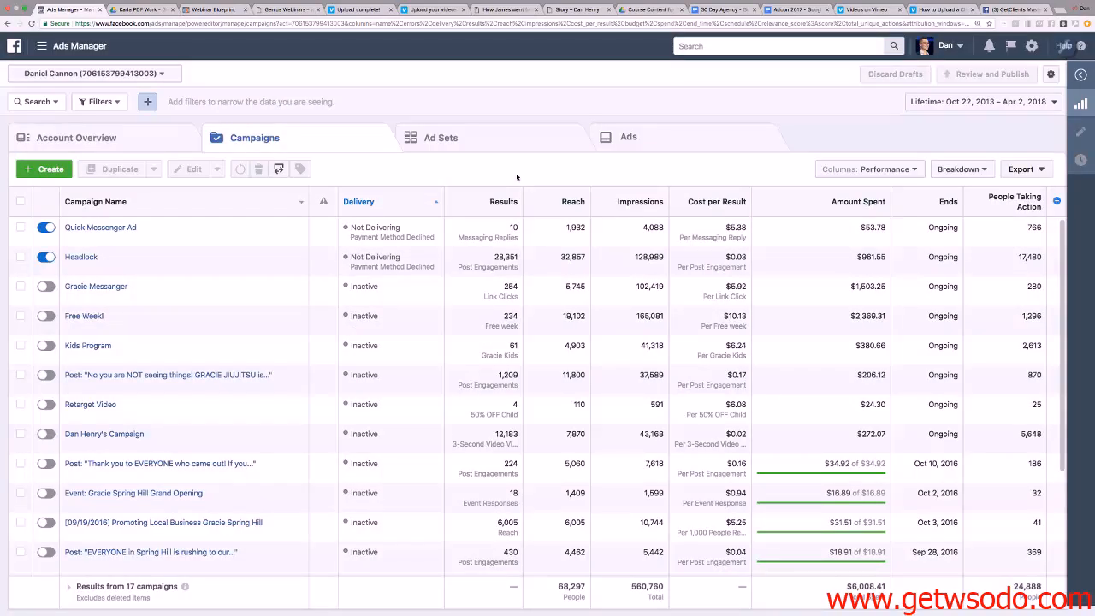
pyautogui.moveTo(84, 315)
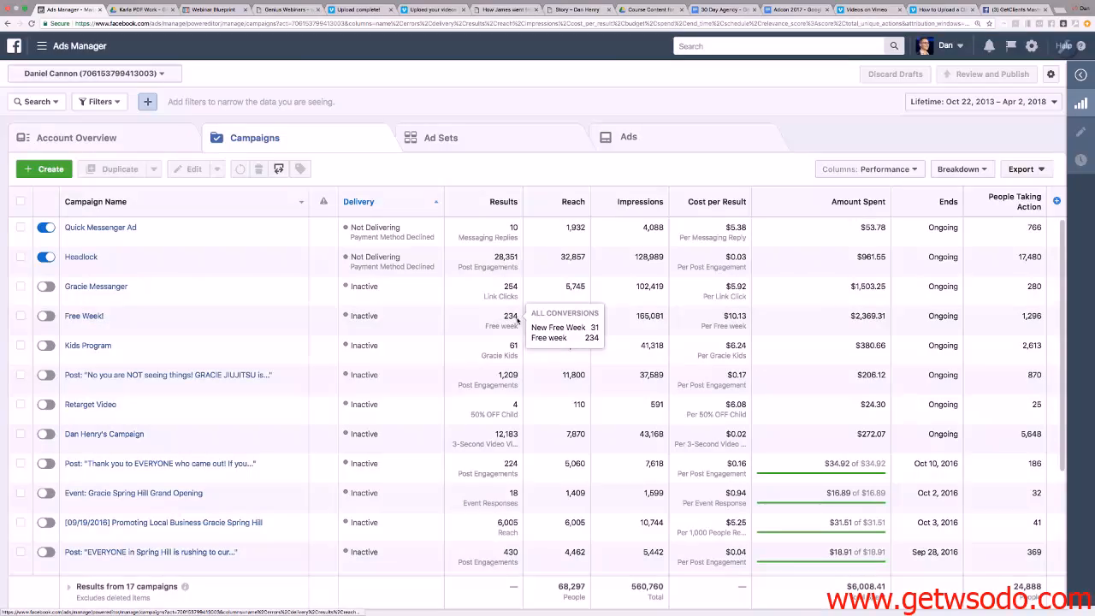
pyautogui.moveTo(84, 315)
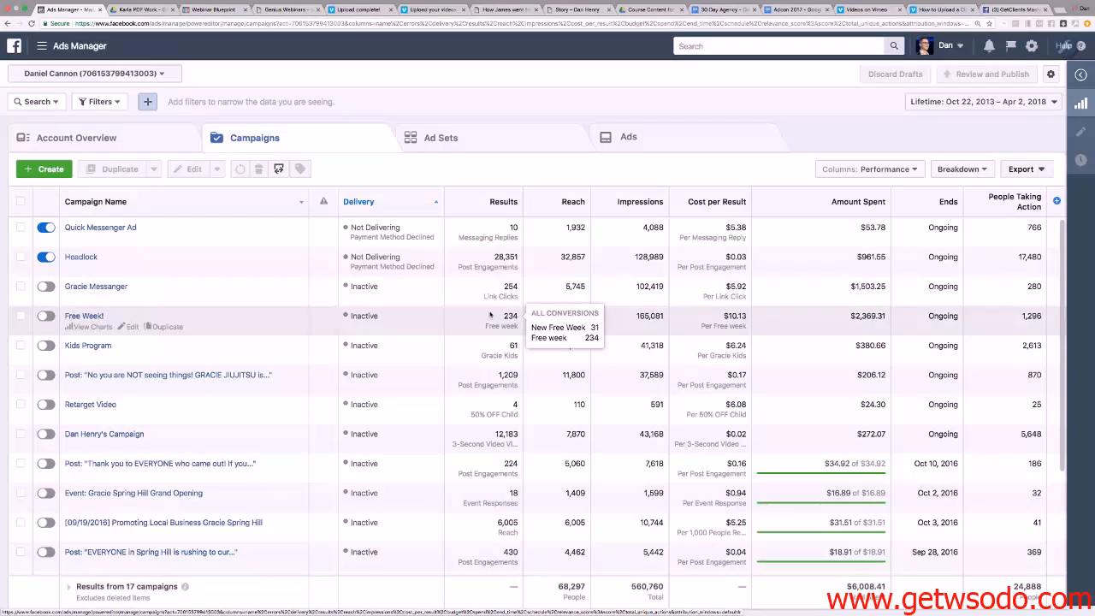
pyautogui.moveTo(96, 286)
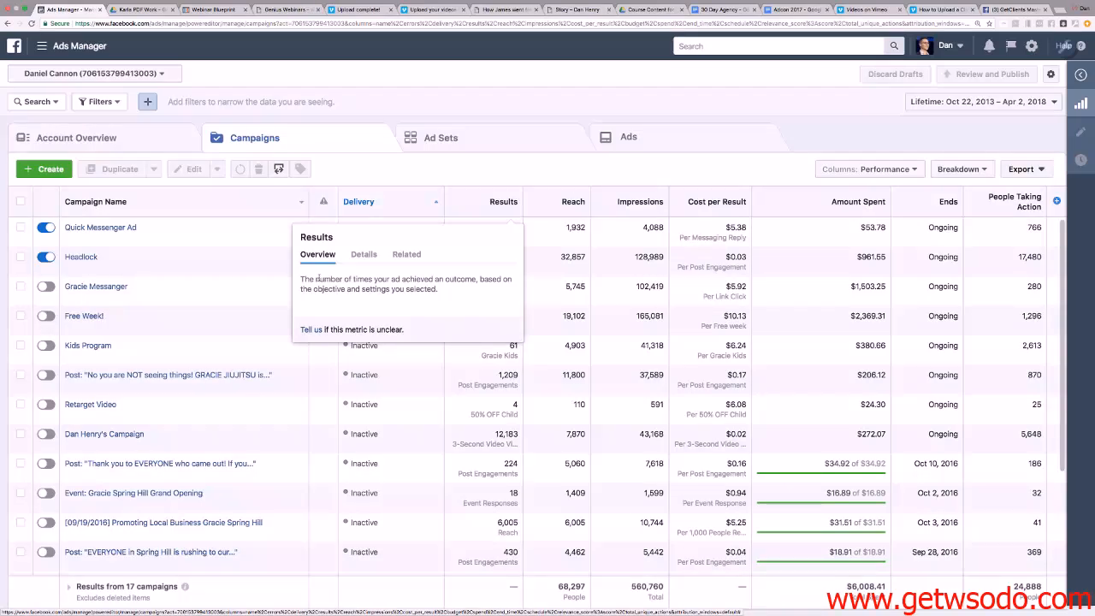
pyautogui.moveTo(435, 305)
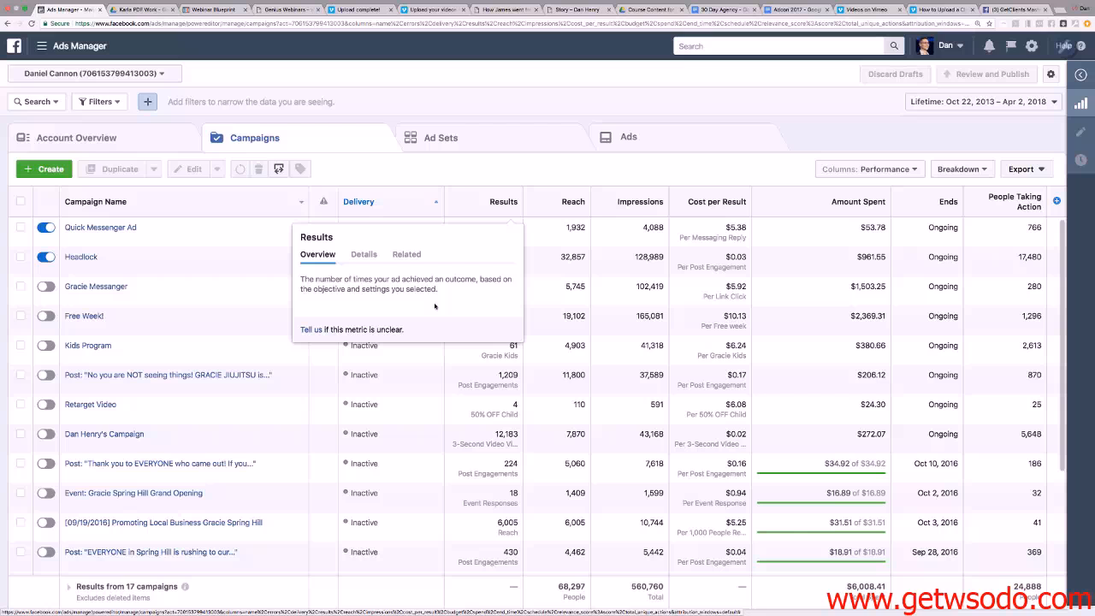
pyautogui.moveTo(520, 181)
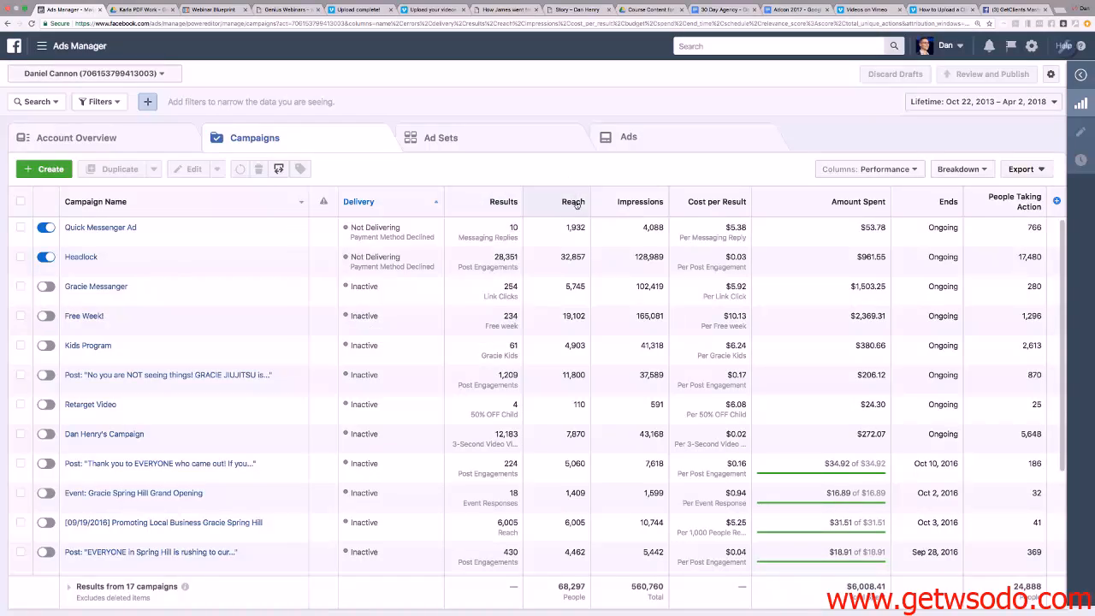
pyautogui.moveTo(572, 202)
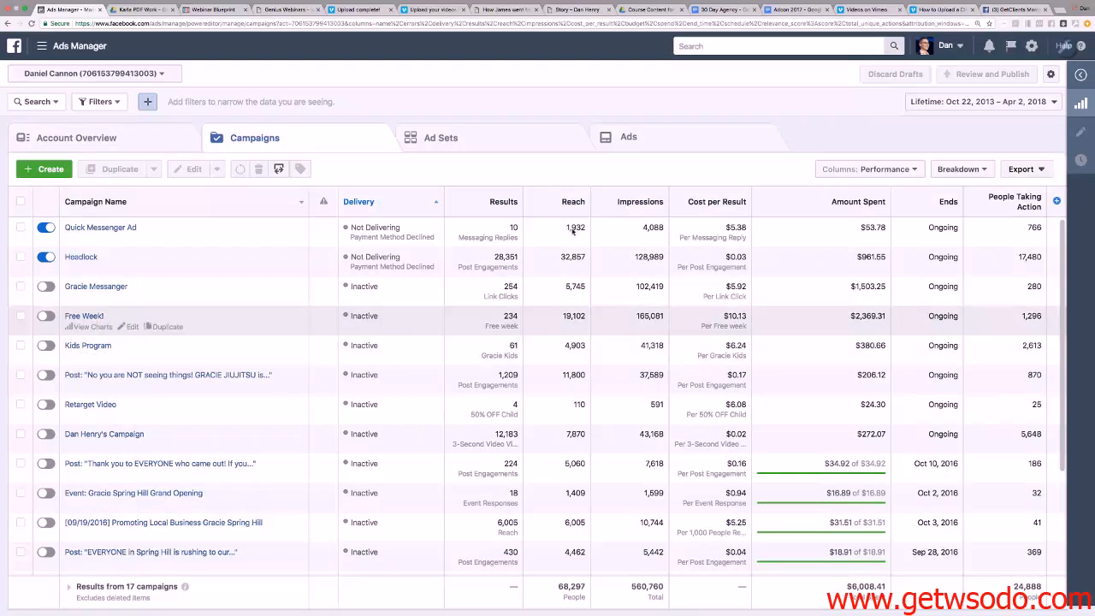
pyautogui.moveTo(100, 226)
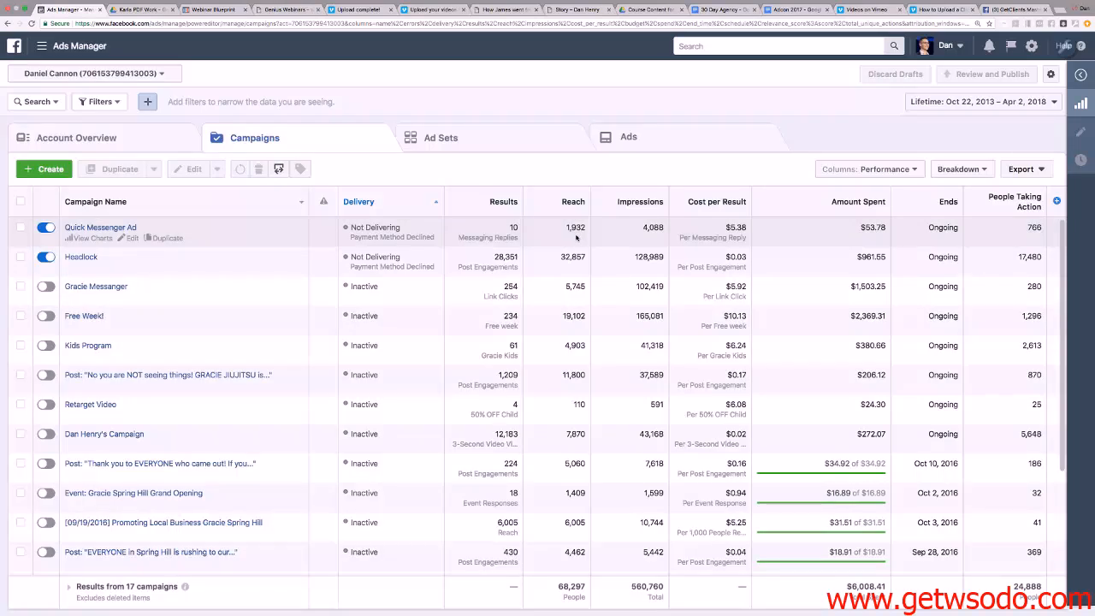
pyautogui.moveTo(613, 238)
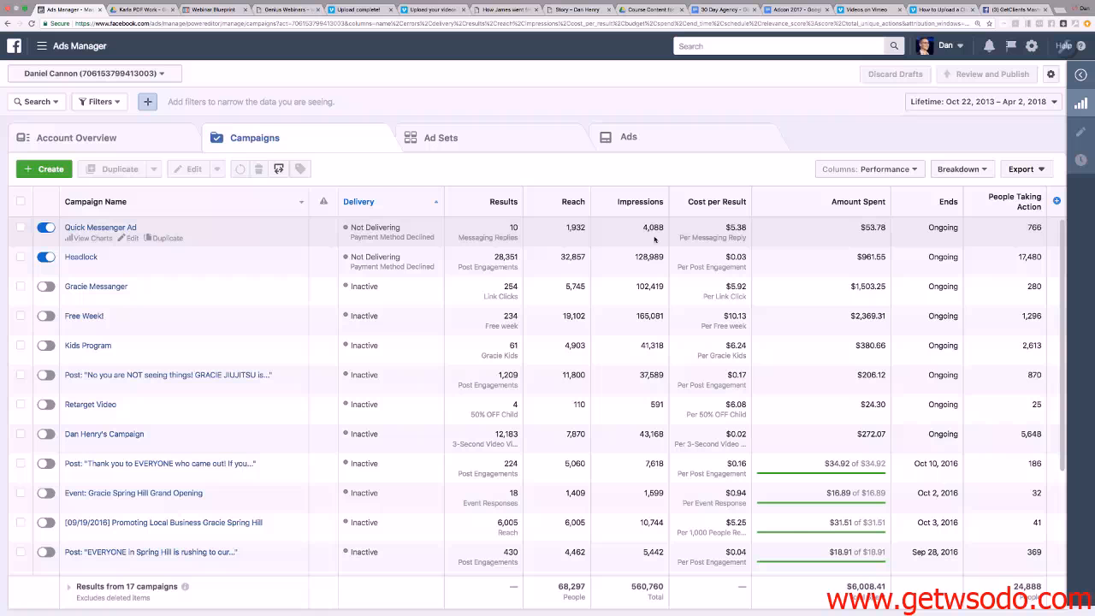
pyautogui.moveTo(625, 176)
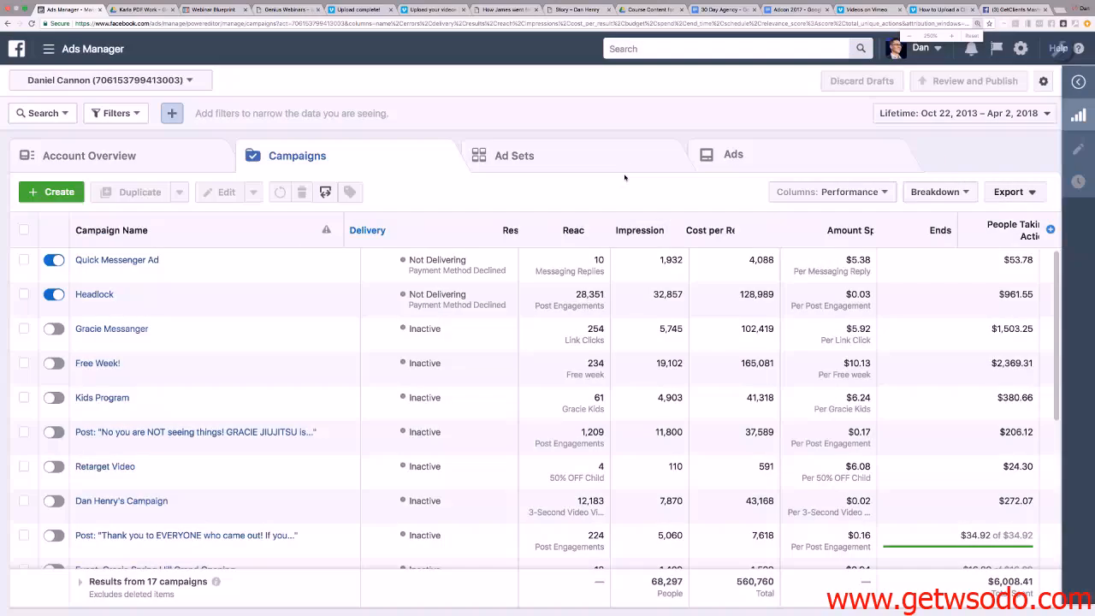
pyautogui.moveTo(614, 250)
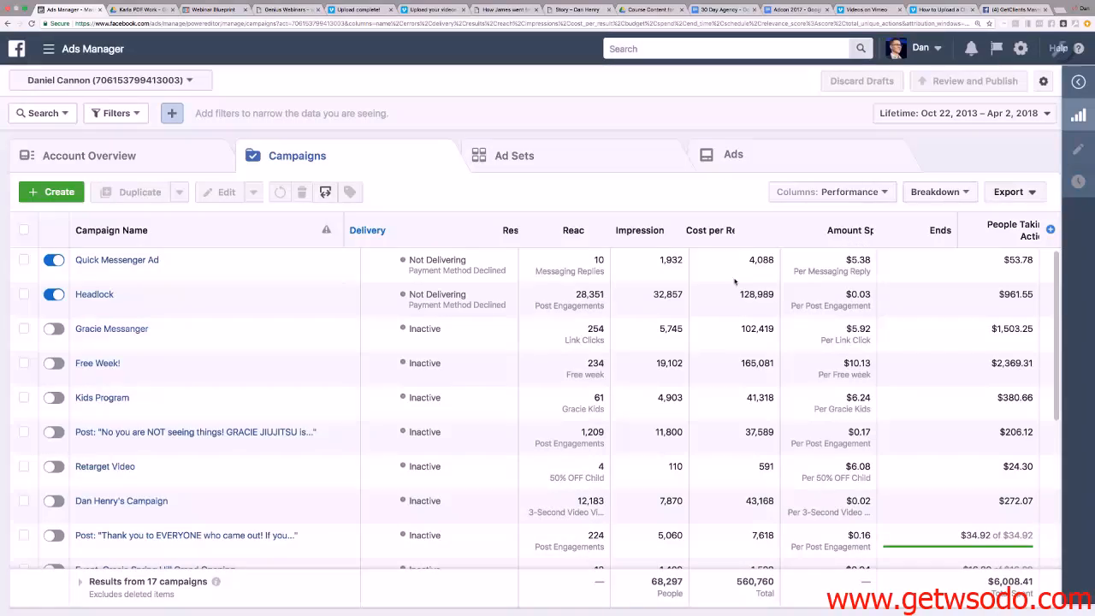
pyautogui.moveTo(383, 312)
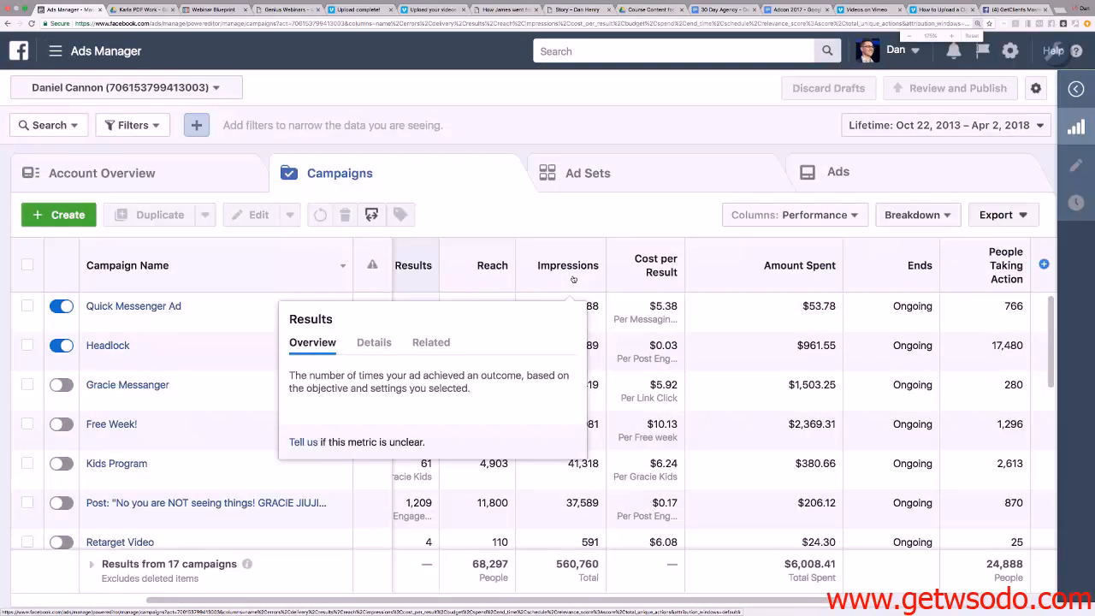
pyautogui.moveTo(650, 209)
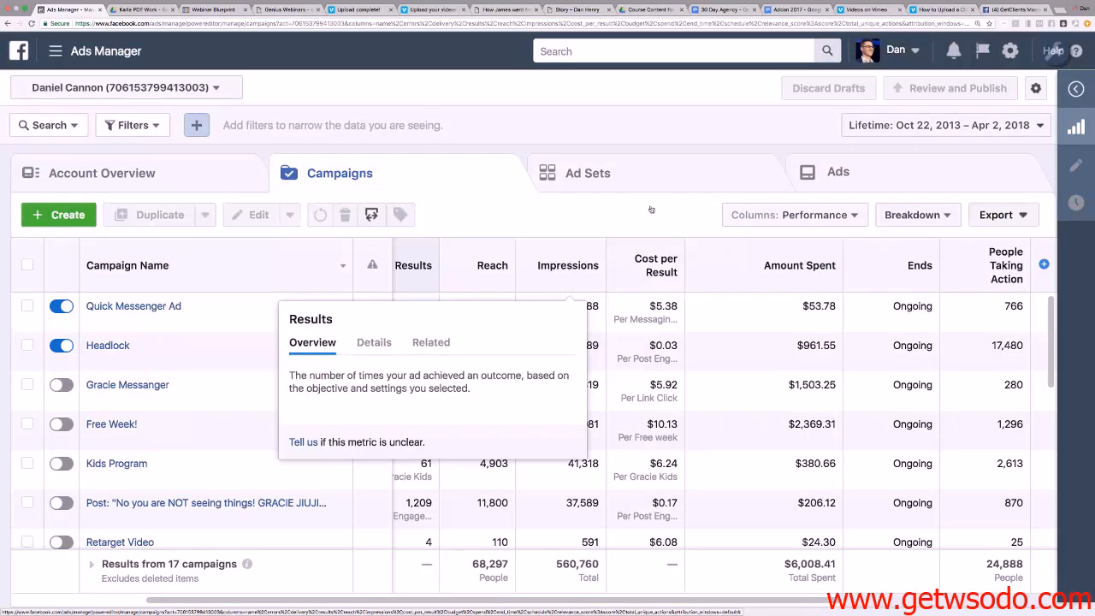
pyautogui.moveTo(548, 159)
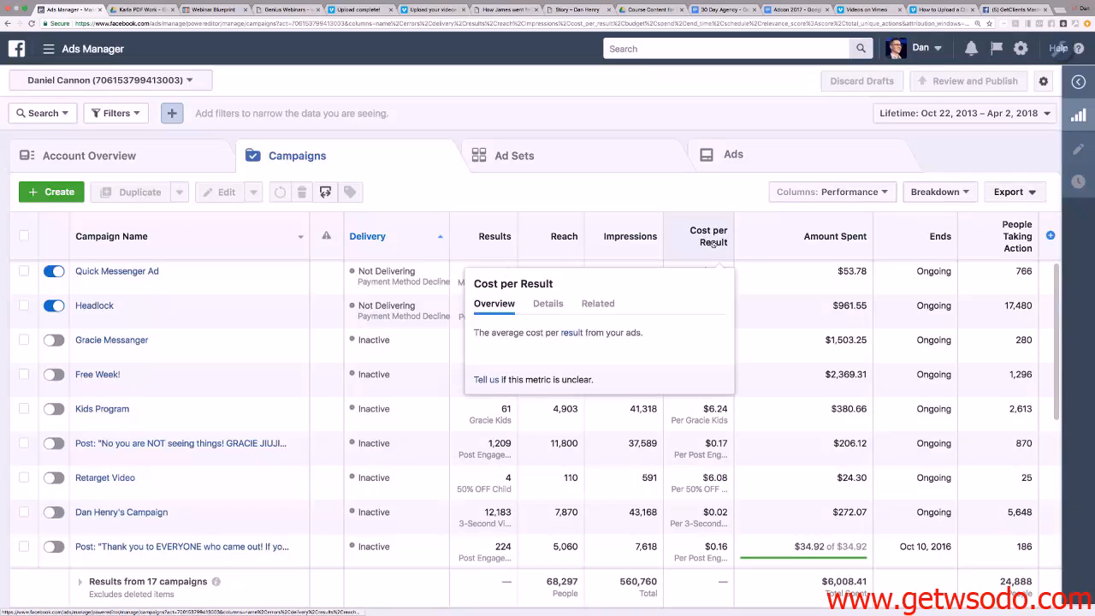
pyautogui.moveTo(671, 302)
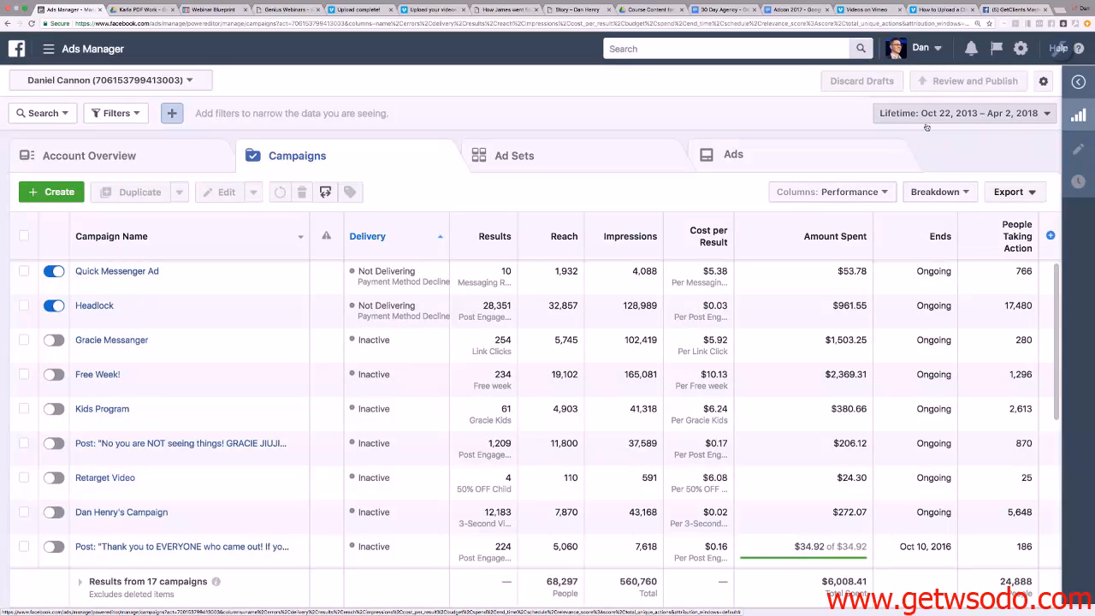
pyautogui.click(962, 113)
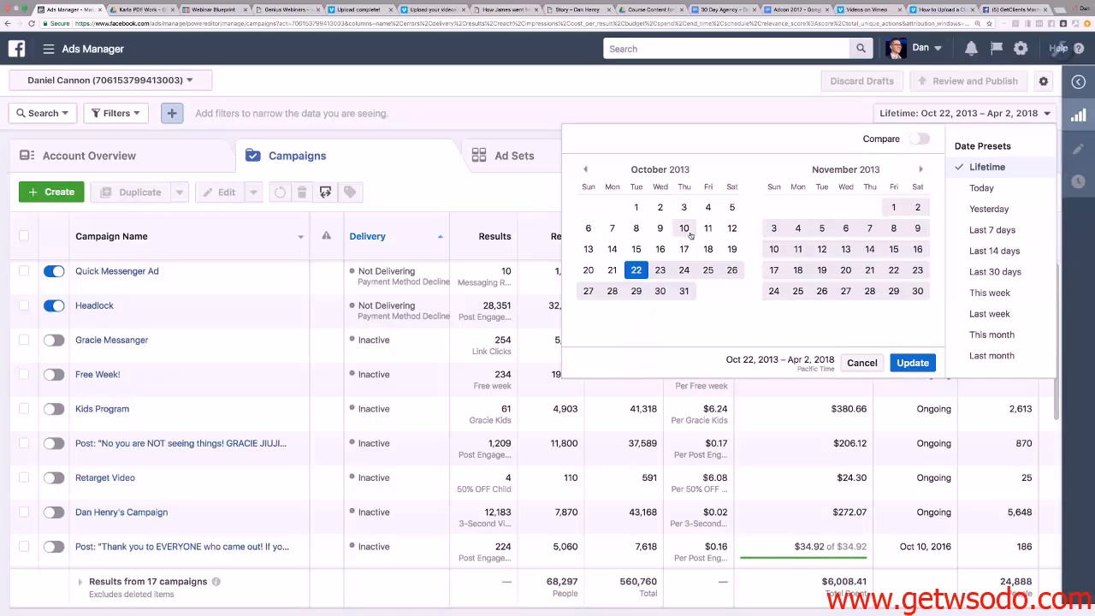
pyautogui.moveTo(699, 113)
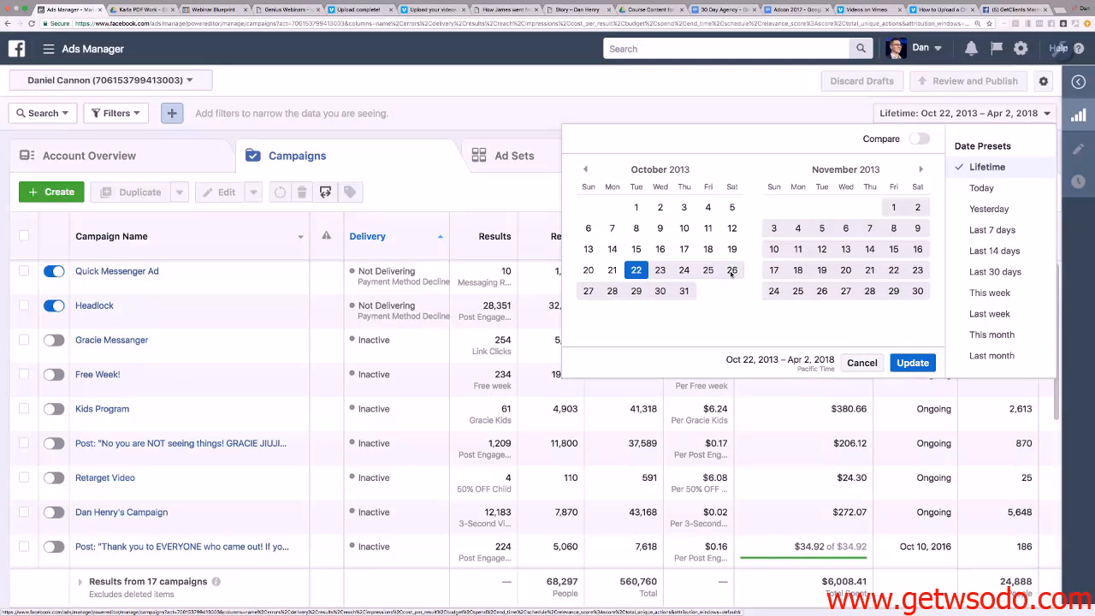
pyautogui.click(912, 363)
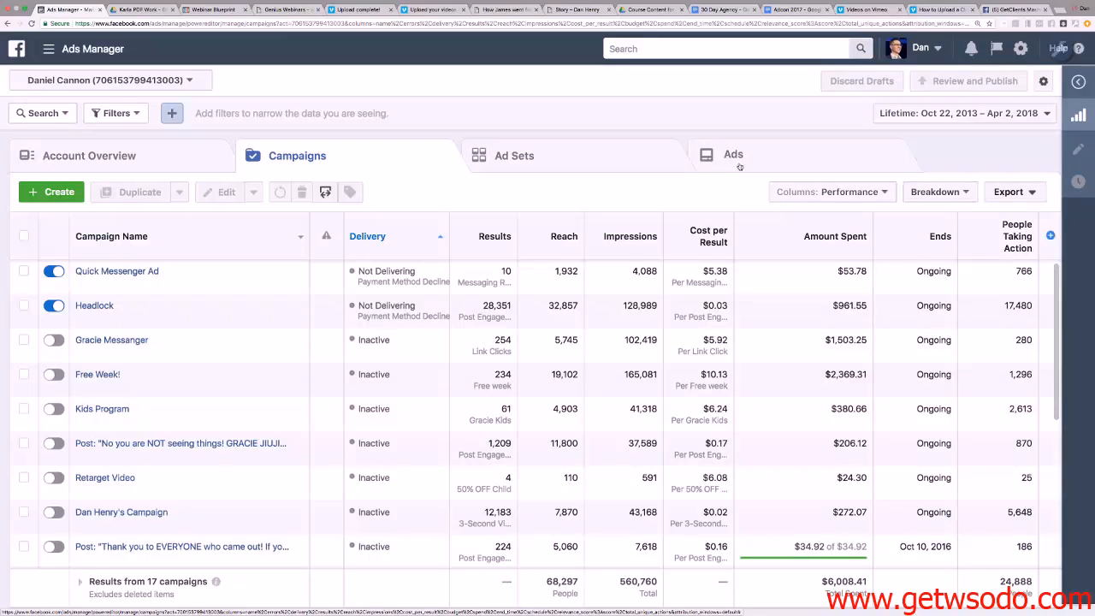
pyautogui.moveTo(117, 270)
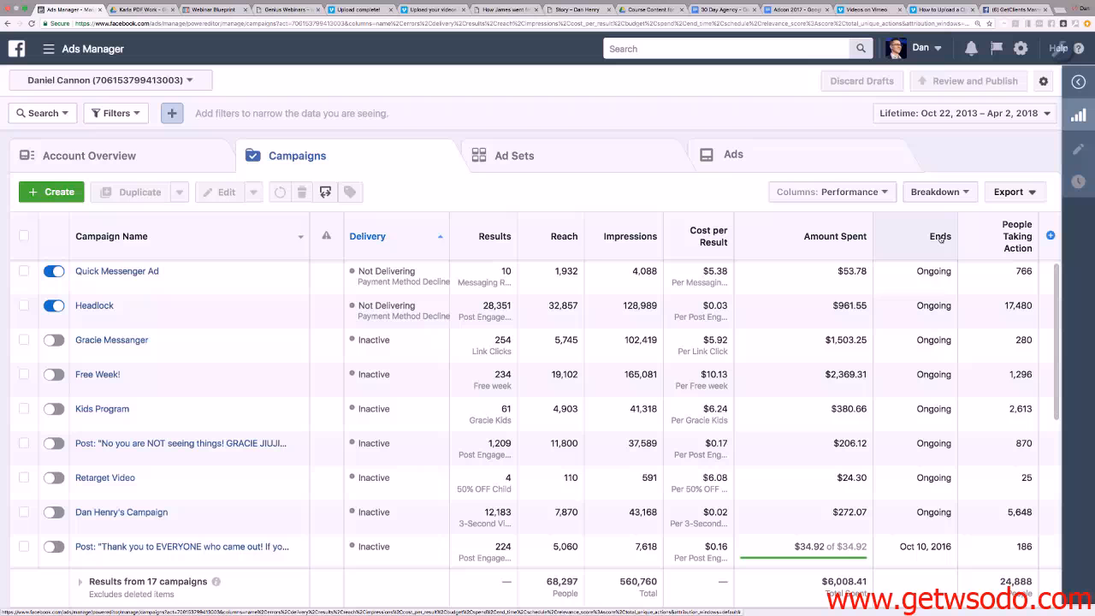
pyautogui.moveTo(941, 237)
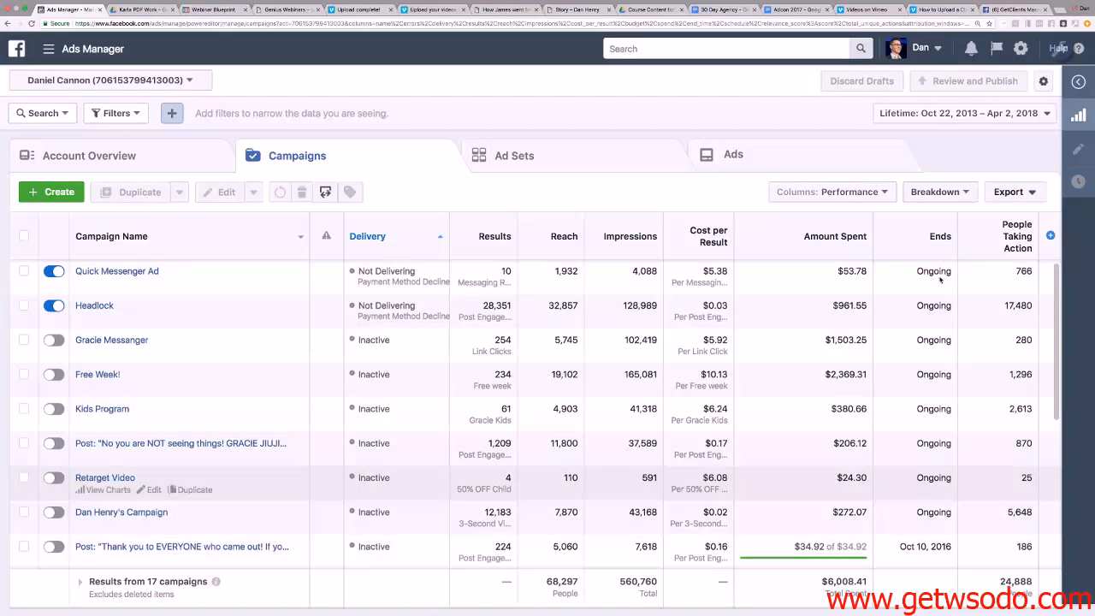
pyautogui.moveTo(116, 270)
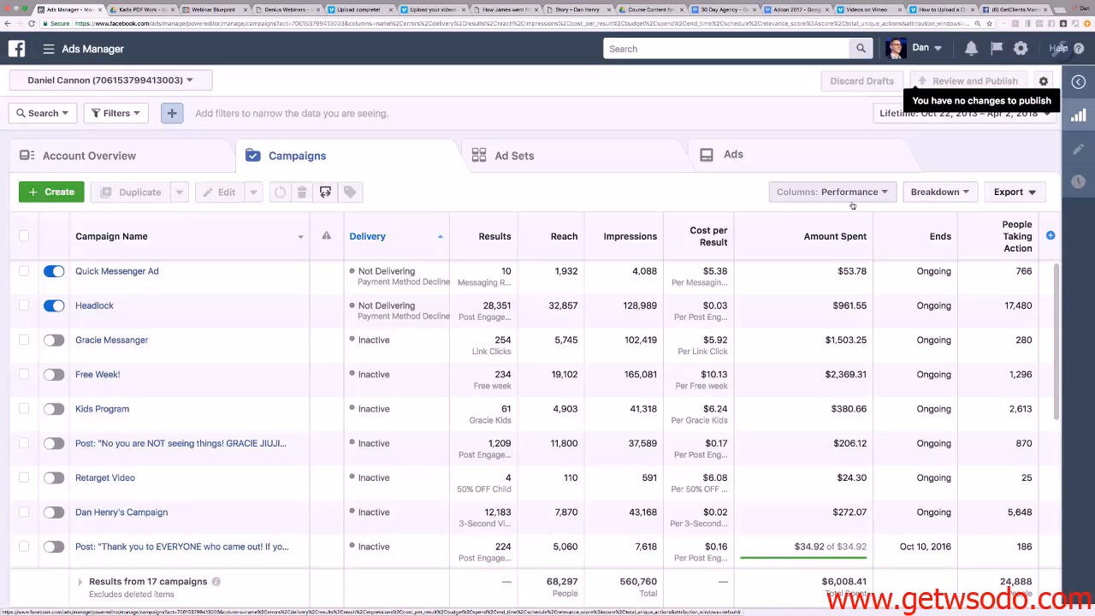
# Switch the campaigns table to the Engagement column preset.
pyautogui.click(830, 192)
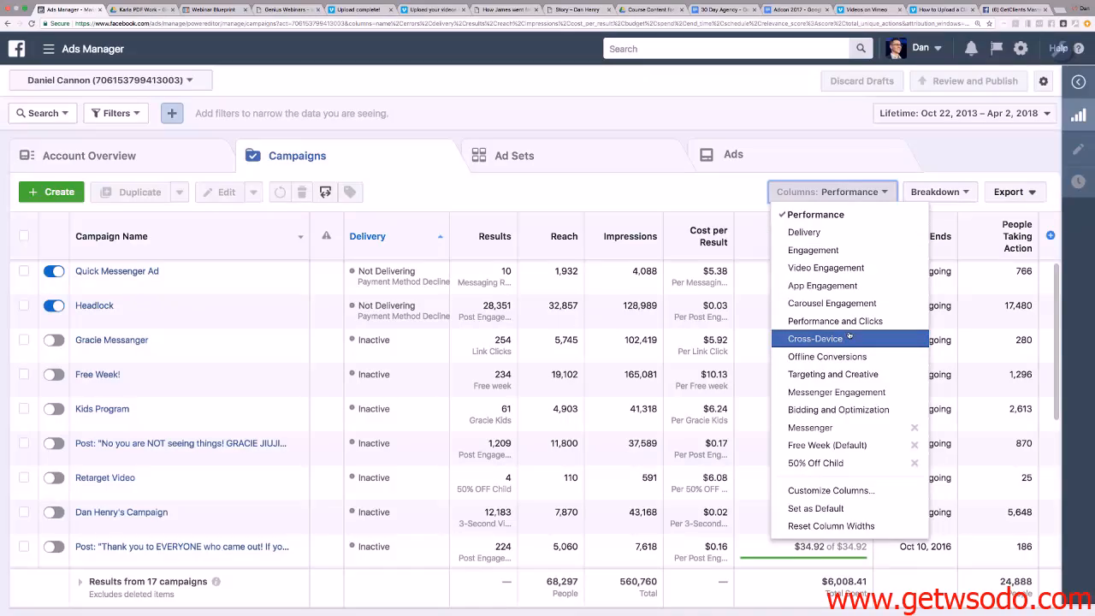
pyautogui.moveTo(821, 249)
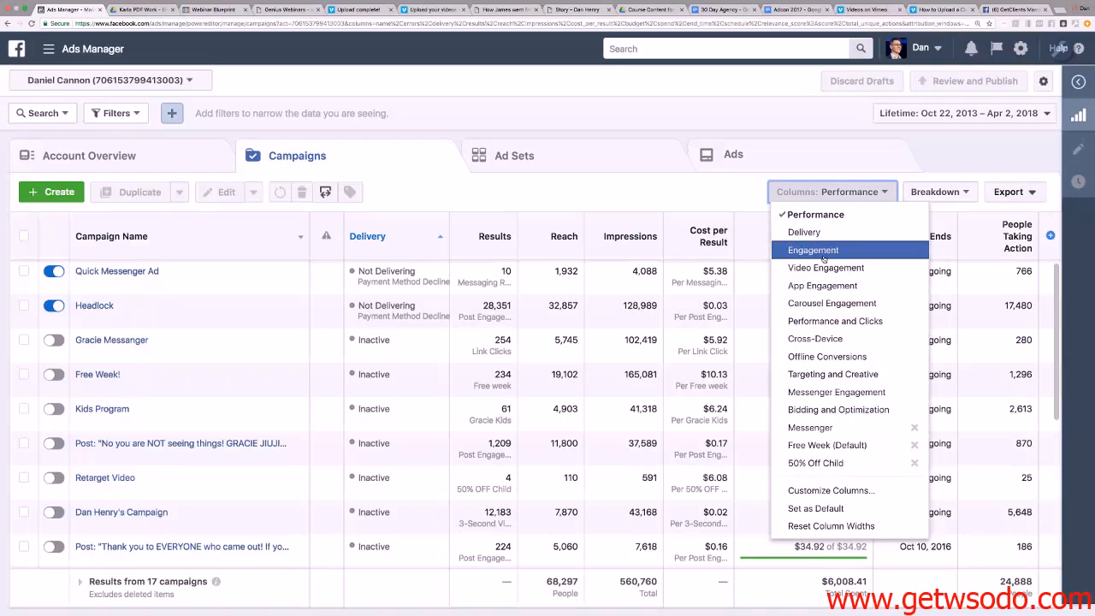
pyautogui.click(813, 250)
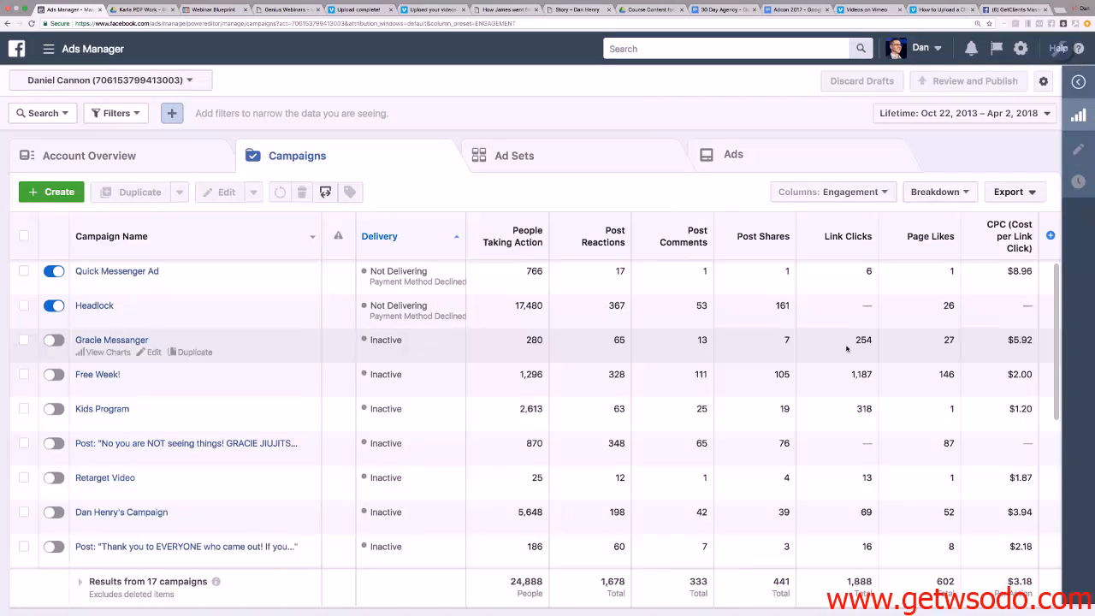
pyautogui.moveTo(681, 319)
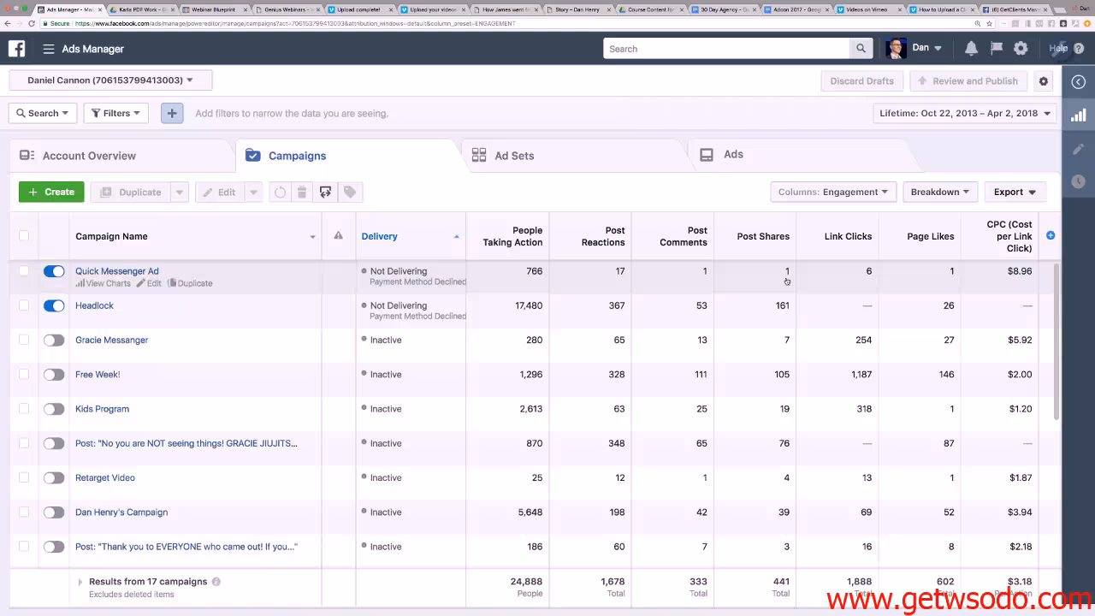
pyautogui.moveTo(710, 270)
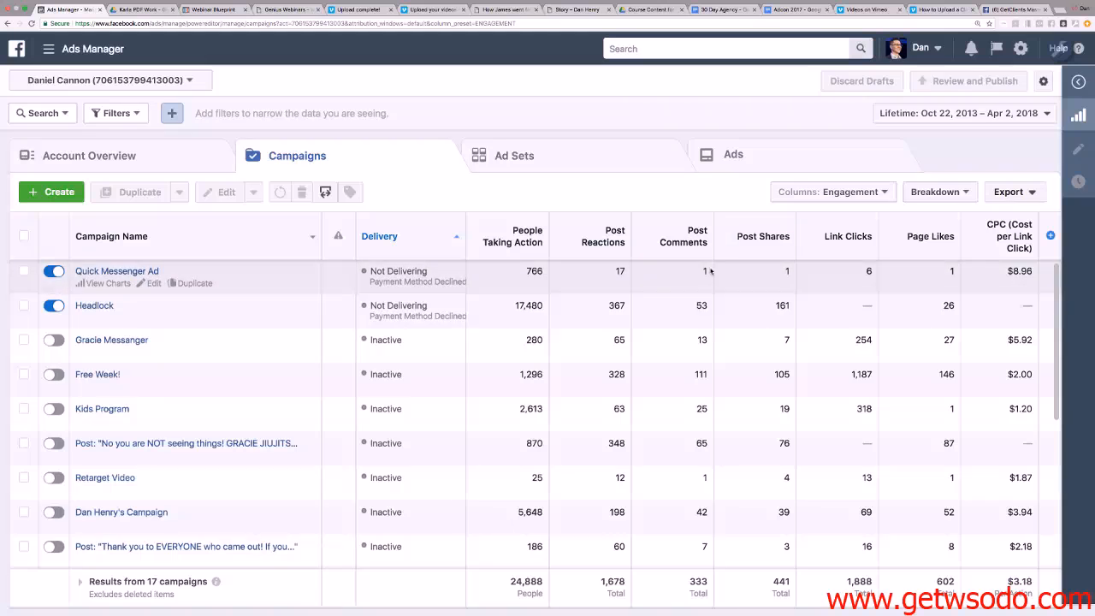
pyautogui.moveTo(445, 282)
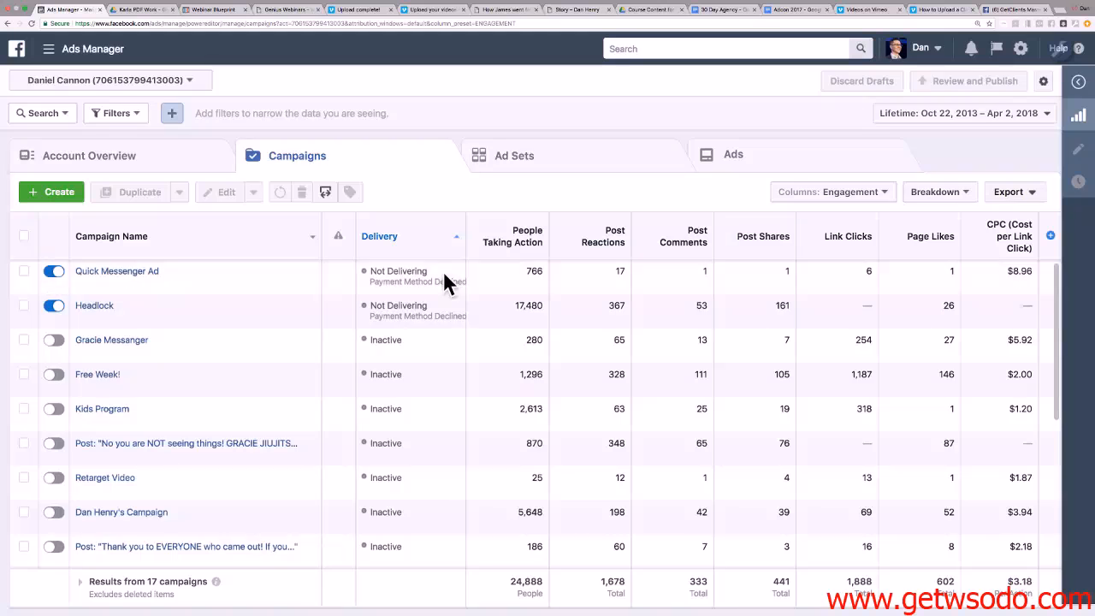
pyautogui.moveTo(804, 317)
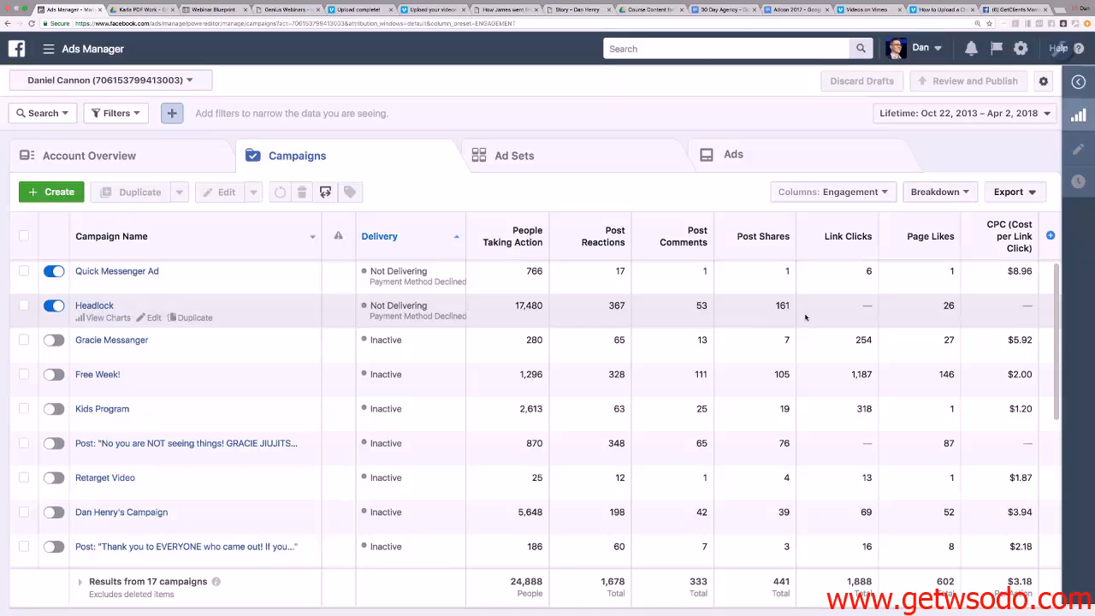
pyautogui.moveTo(434, 287)
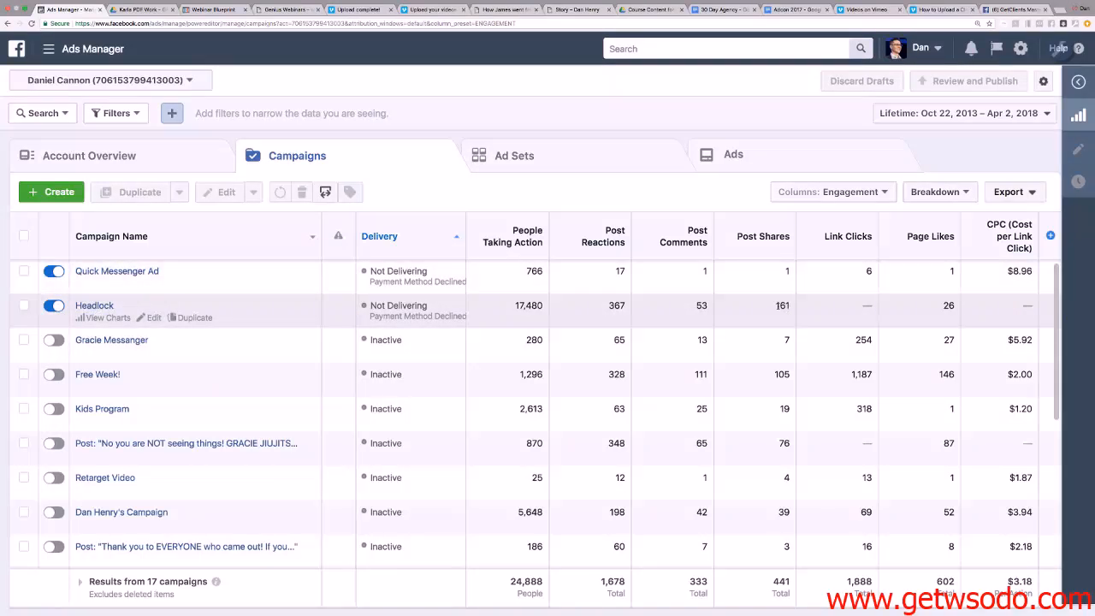
pyautogui.moveTo(691, 312)
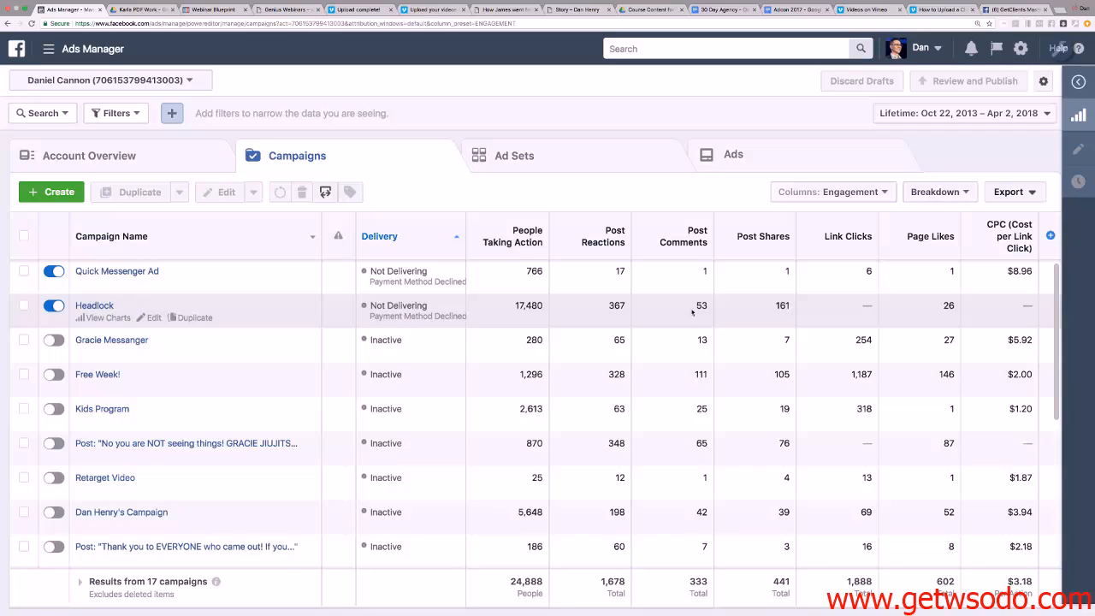
pyautogui.moveTo(650, 307)
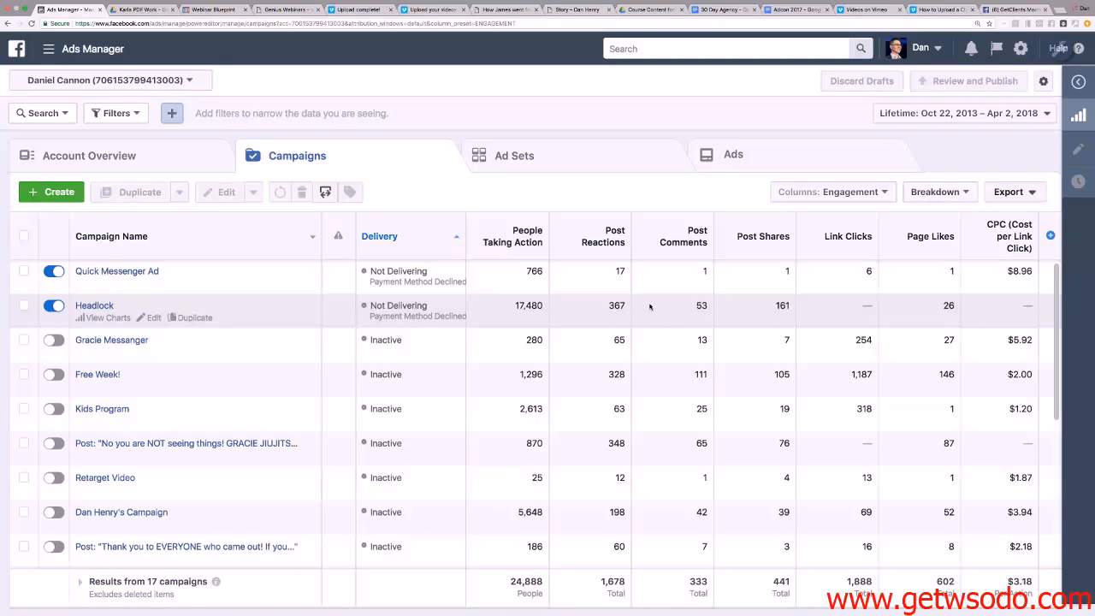
pyautogui.moveTo(710, 308)
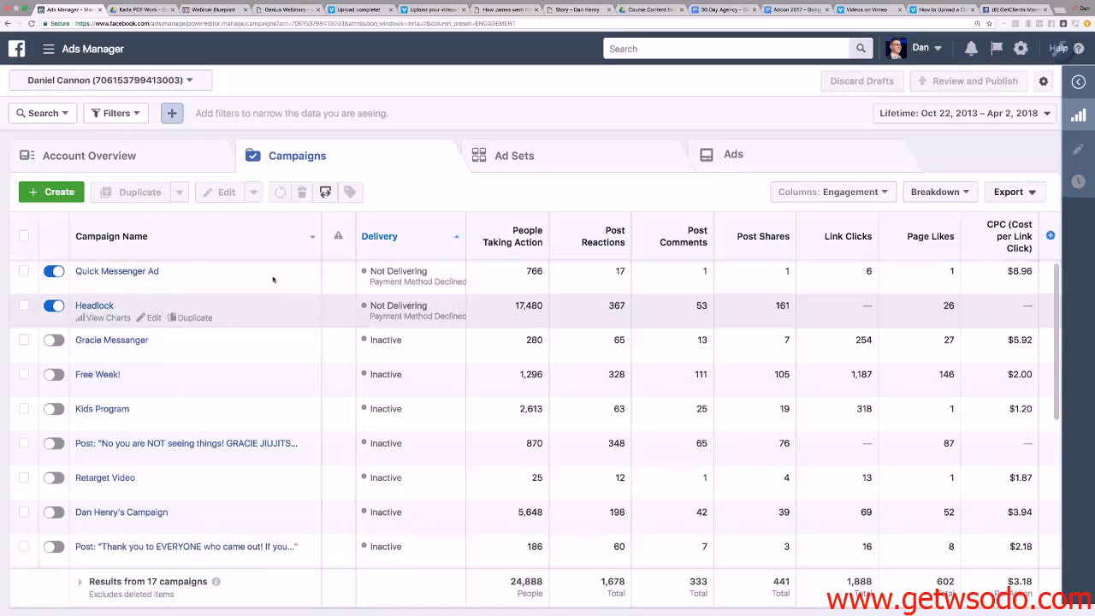
pyautogui.moveTo(117, 271)
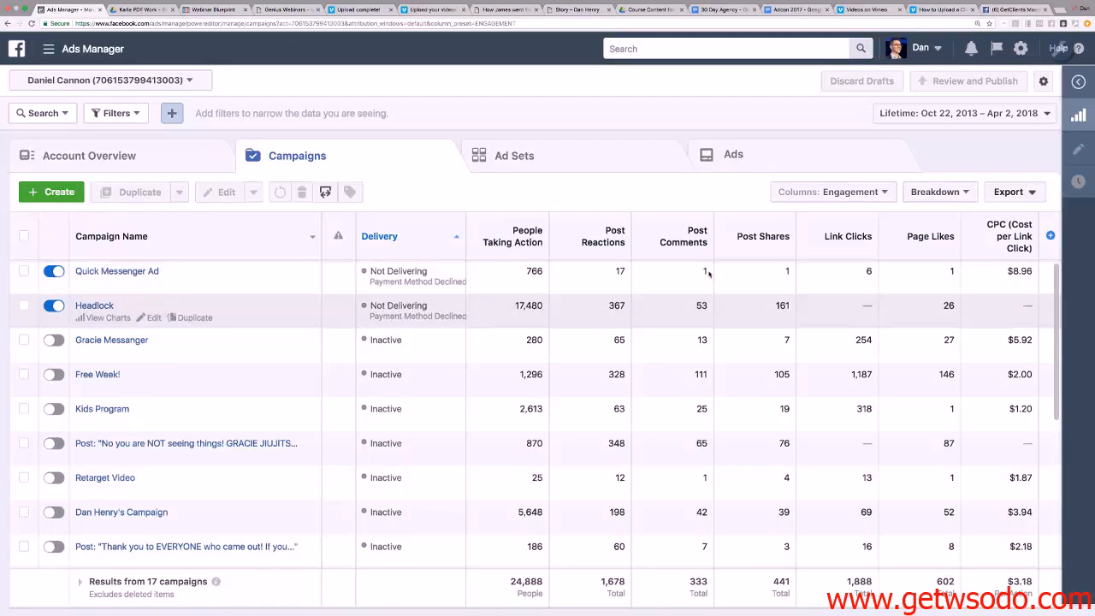
pyautogui.moveTo(657, 271)
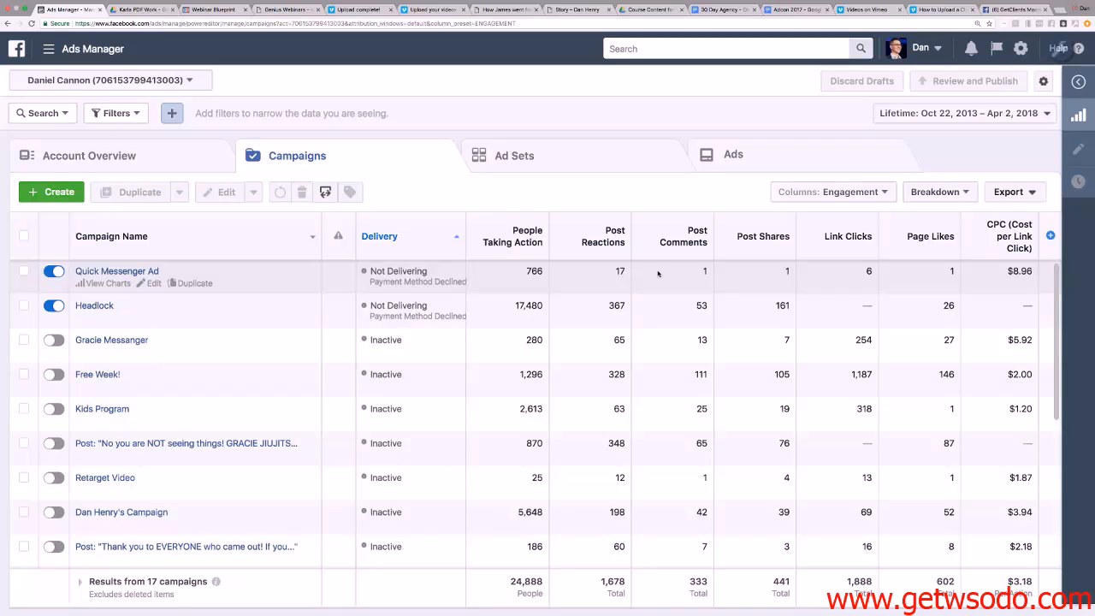
pyautogui.moveTo(825, 291)
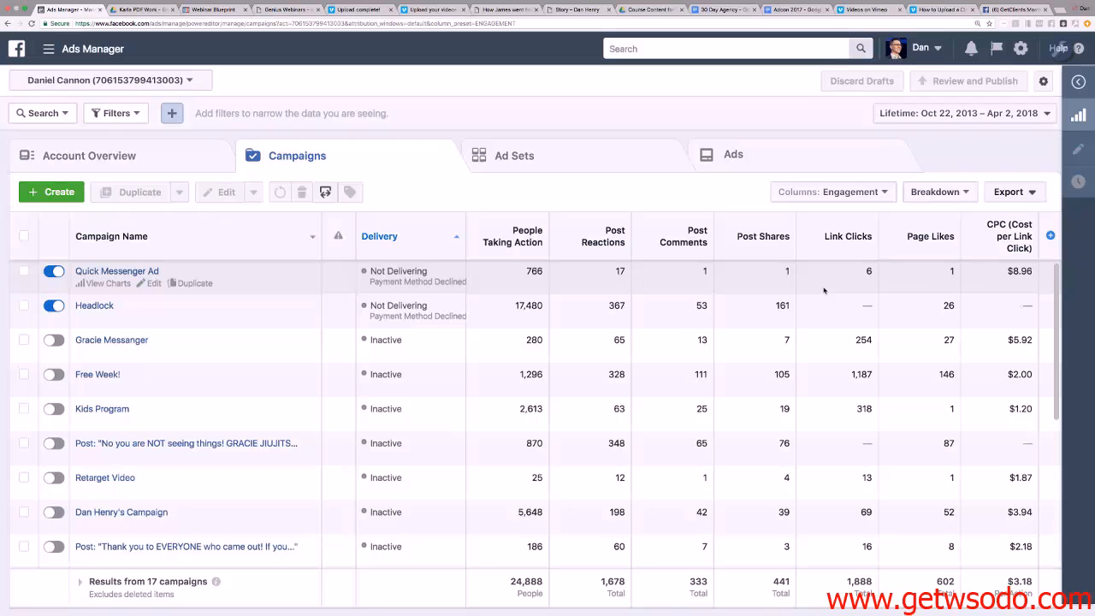
pyautogui.moveTo(702, 272)
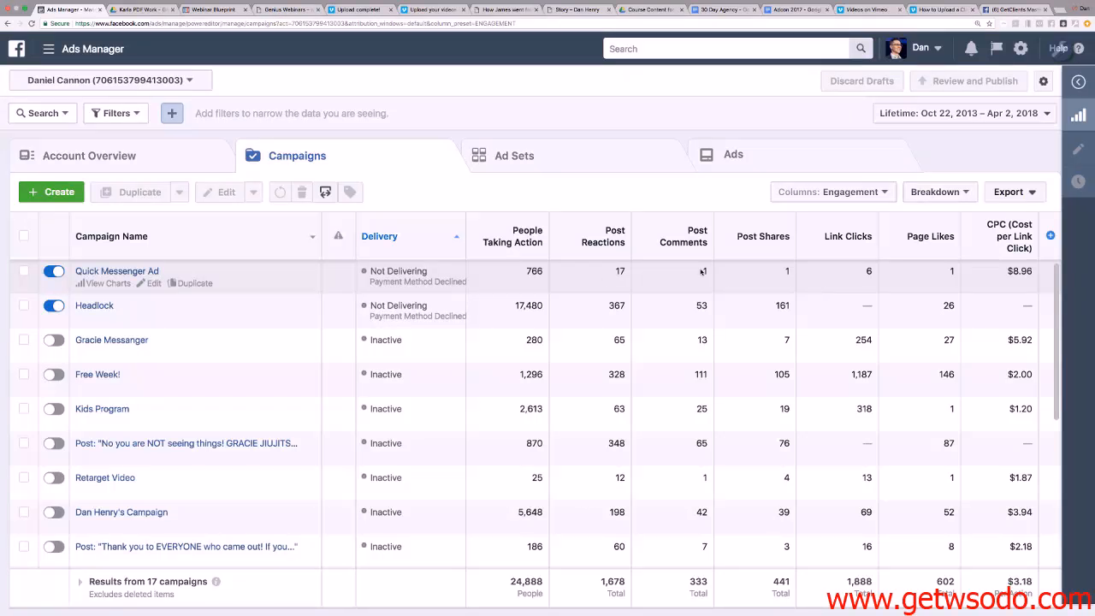
pyautogui.moveTo(568, 165)
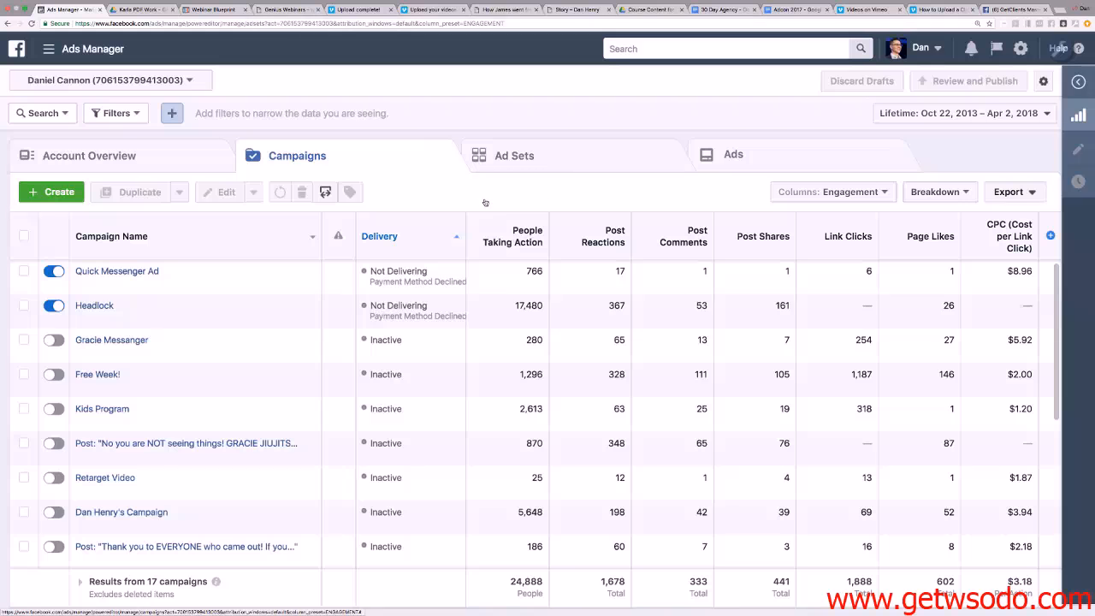
# Show the Ad Sets list with the Performance column preset.
pyautogui.click(513, 154)
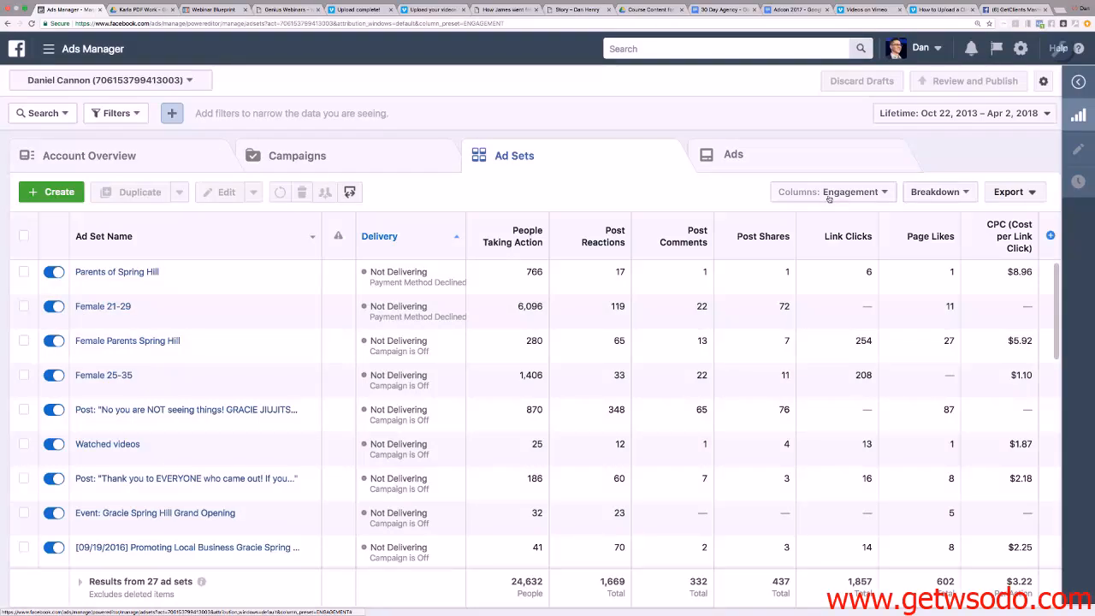
pyautogui.click(830, 192)
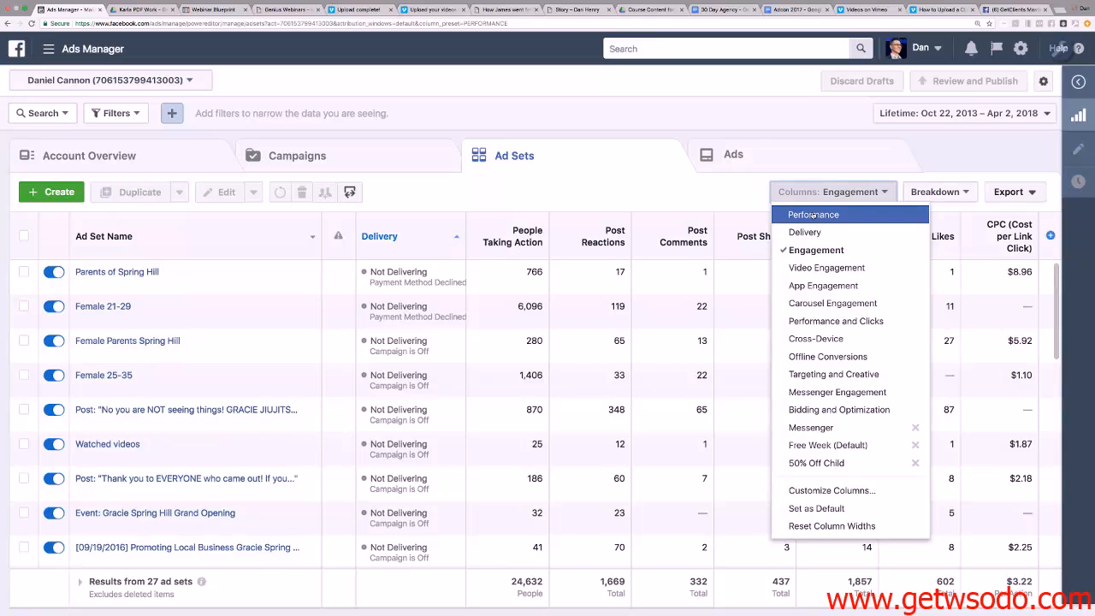
pyautogui.click(811, 216)
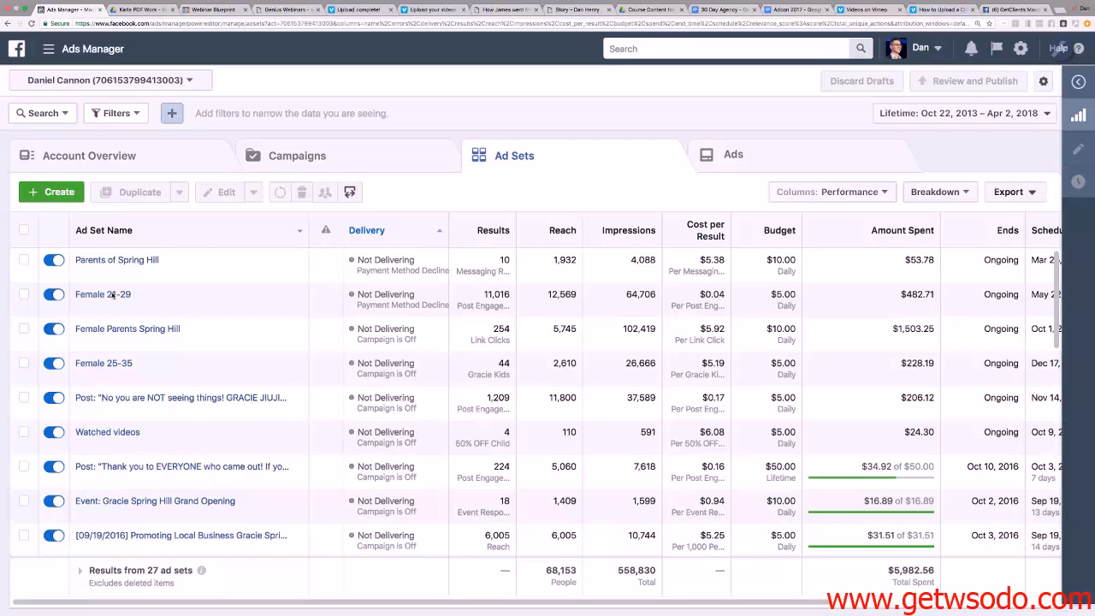
pyautogui.moveTo(102, 294)
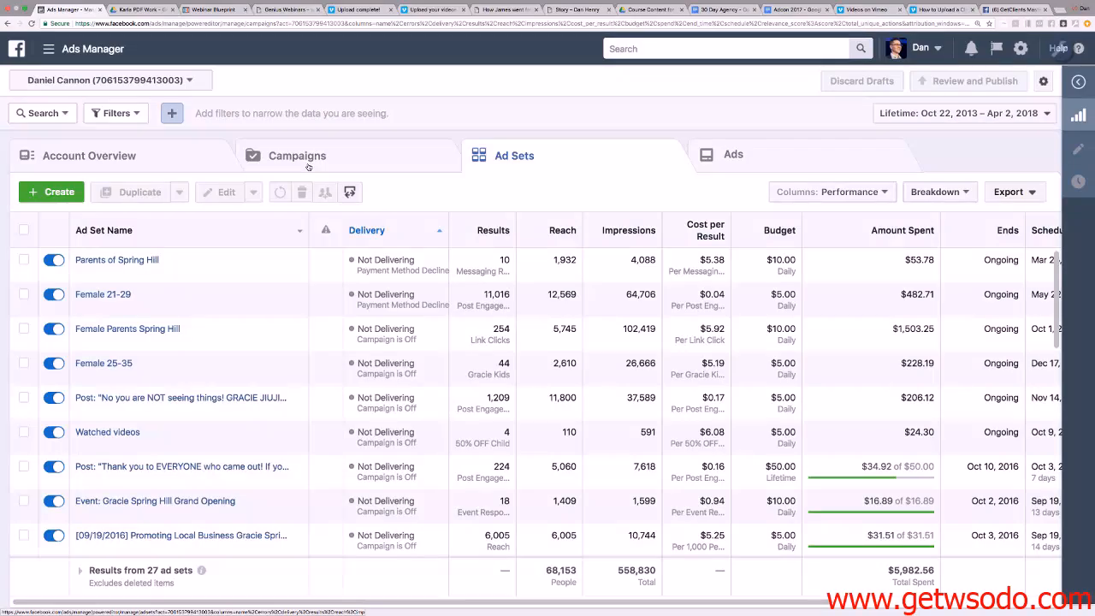
# Go back to the campaigns list to reach the Free Week campaign.
pyautogui.click(298, 154)
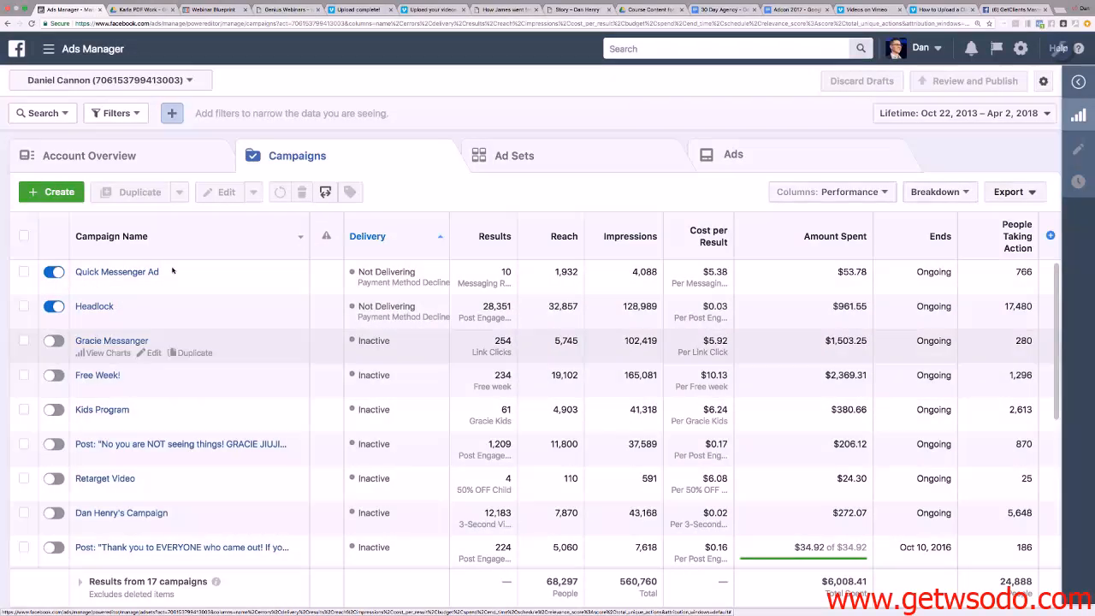
pyautogui.moveTo(97, 375)
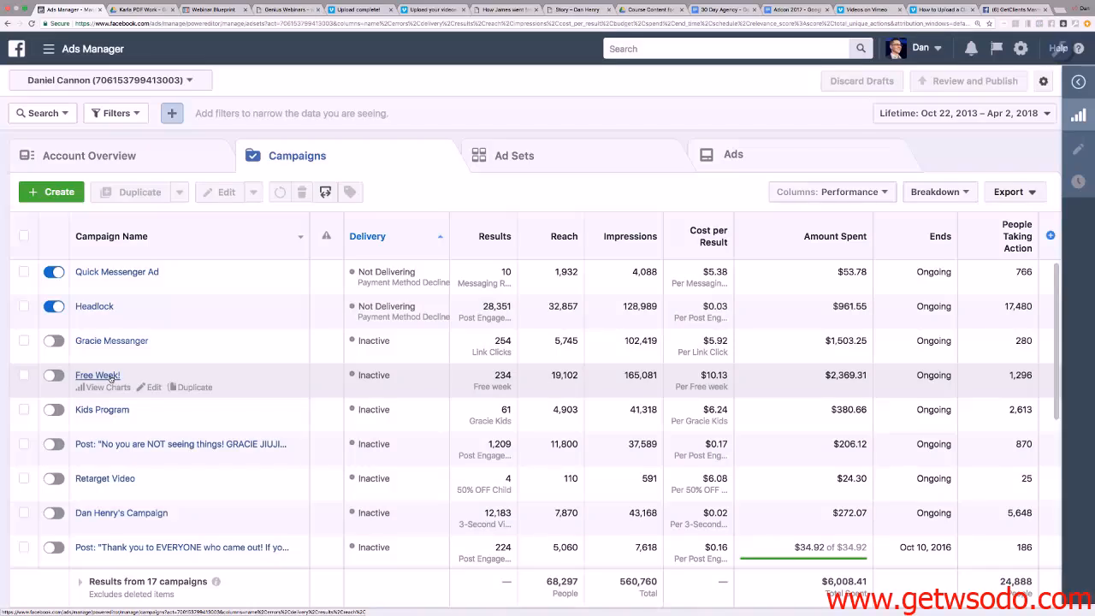
pyautogui.moveTo(300, 346)
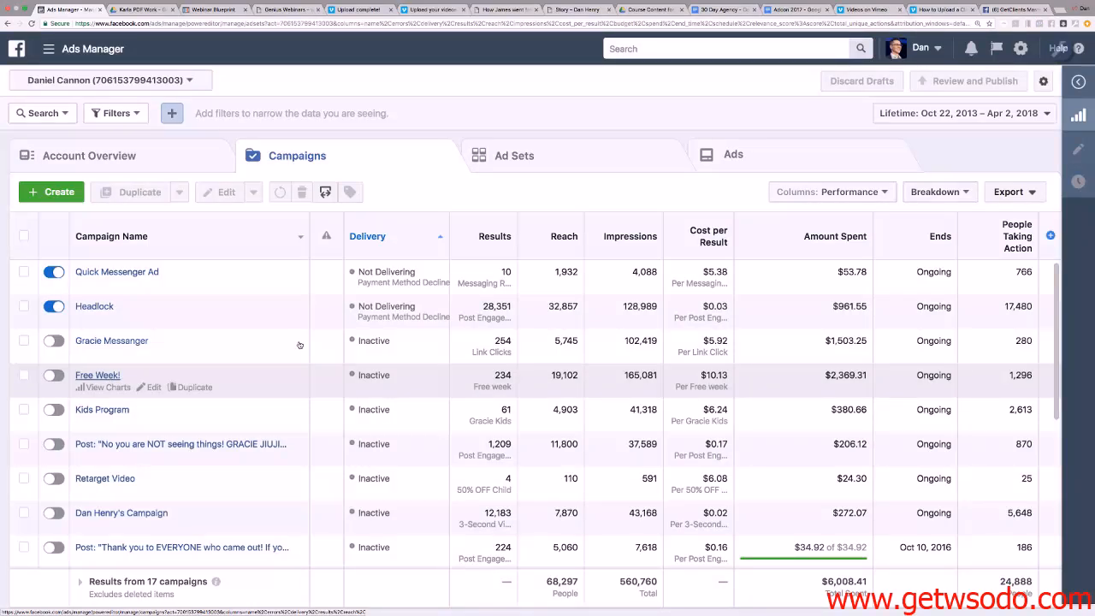
pyautogui.moveTo(253, 354)
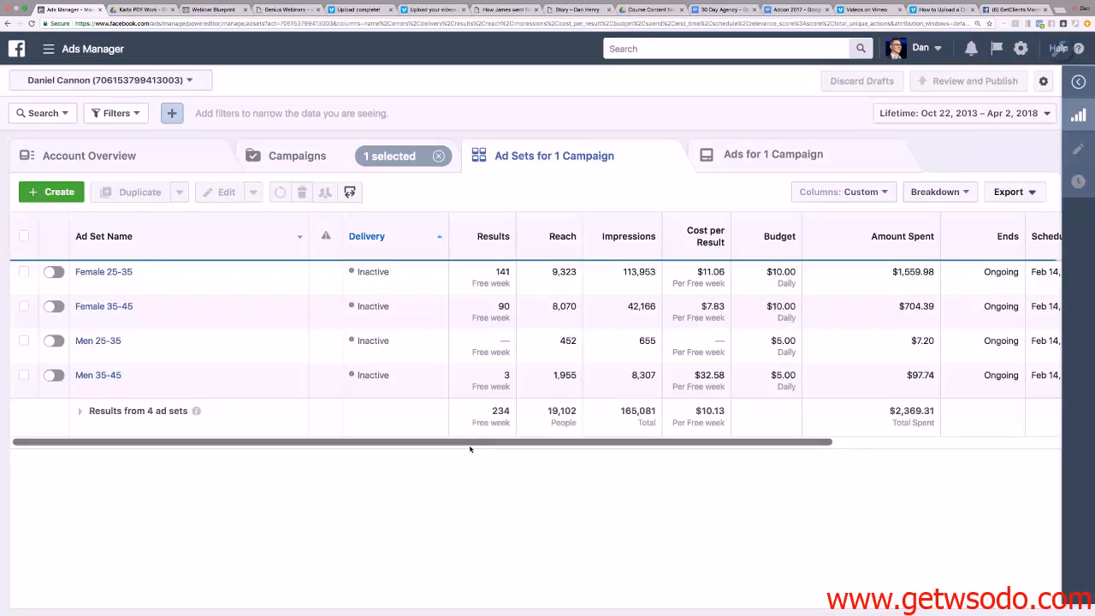
# Select the Female 25-35 ad set and show the ads inside it.
pyautogui.click(842, 192)
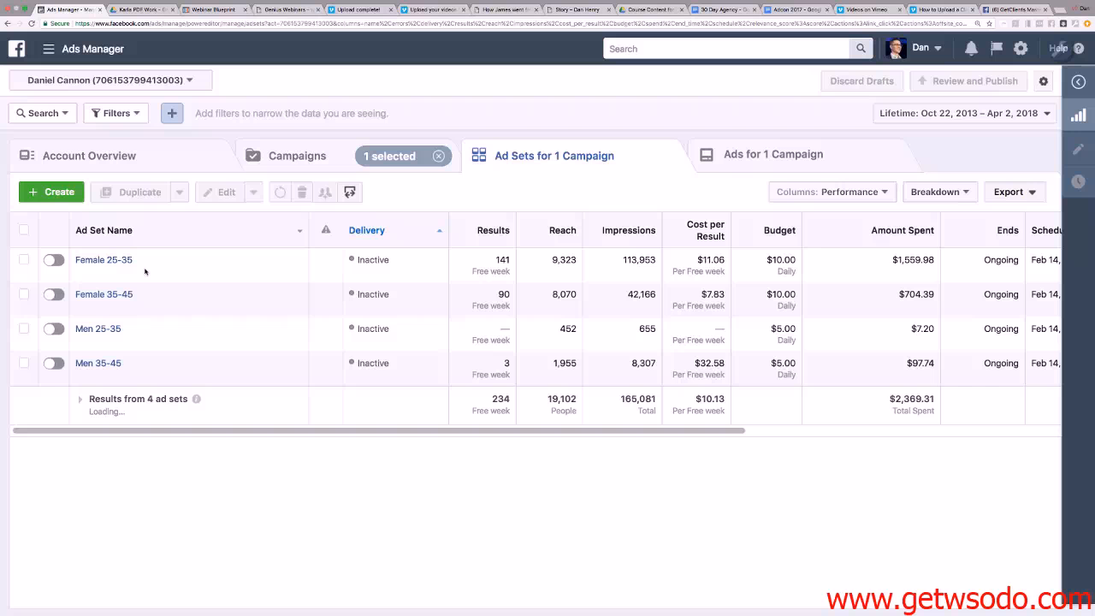
pyautogui.moveTo(116, 294)
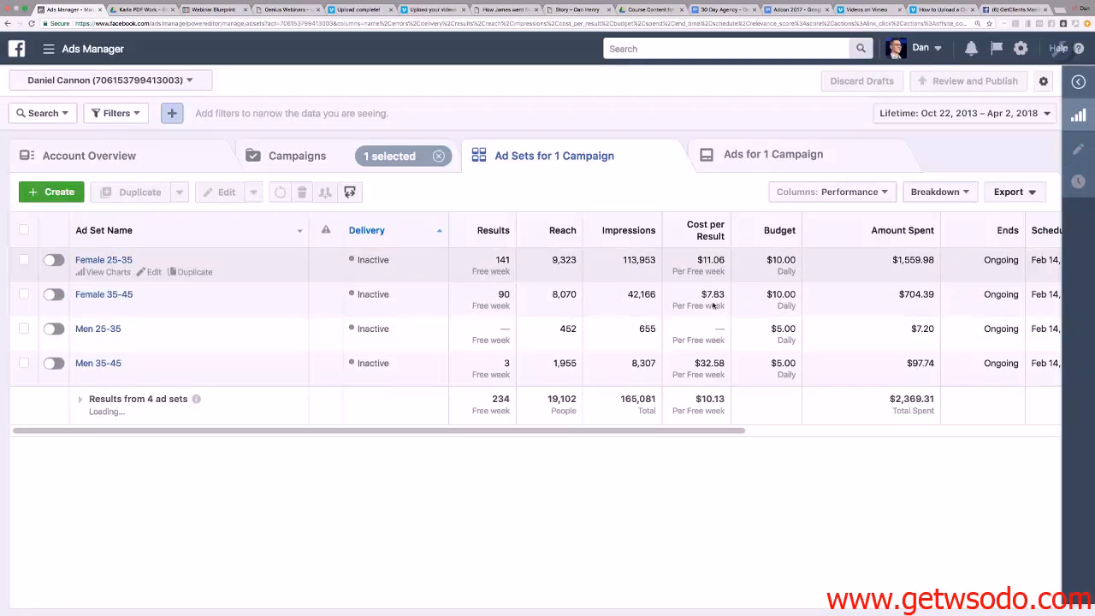
pyautogui.moveTo(216, 397)
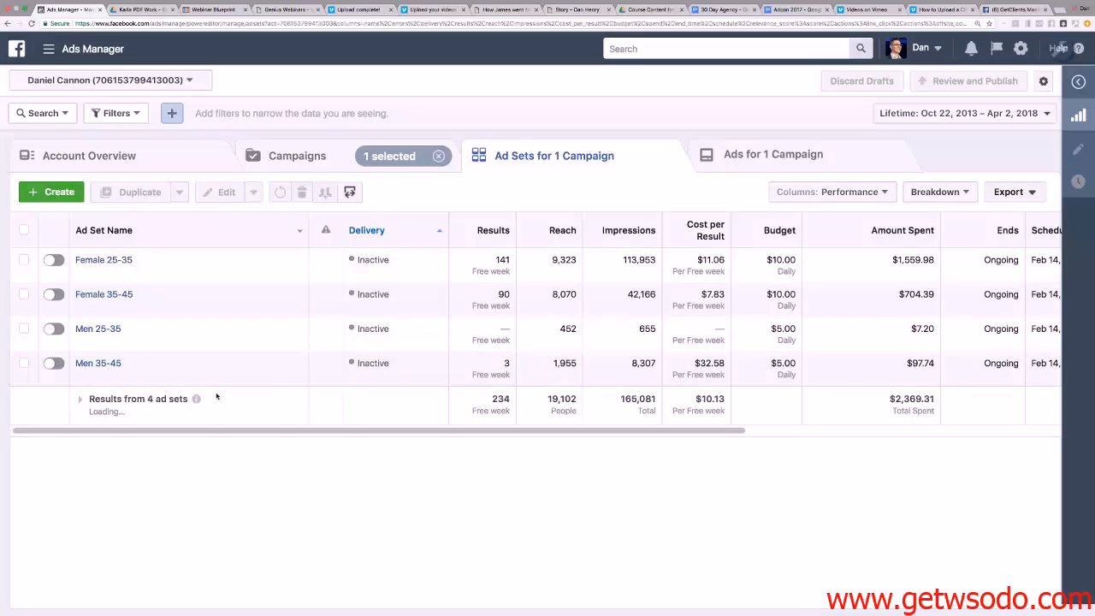
pyautogui.moveTo(97, 329)
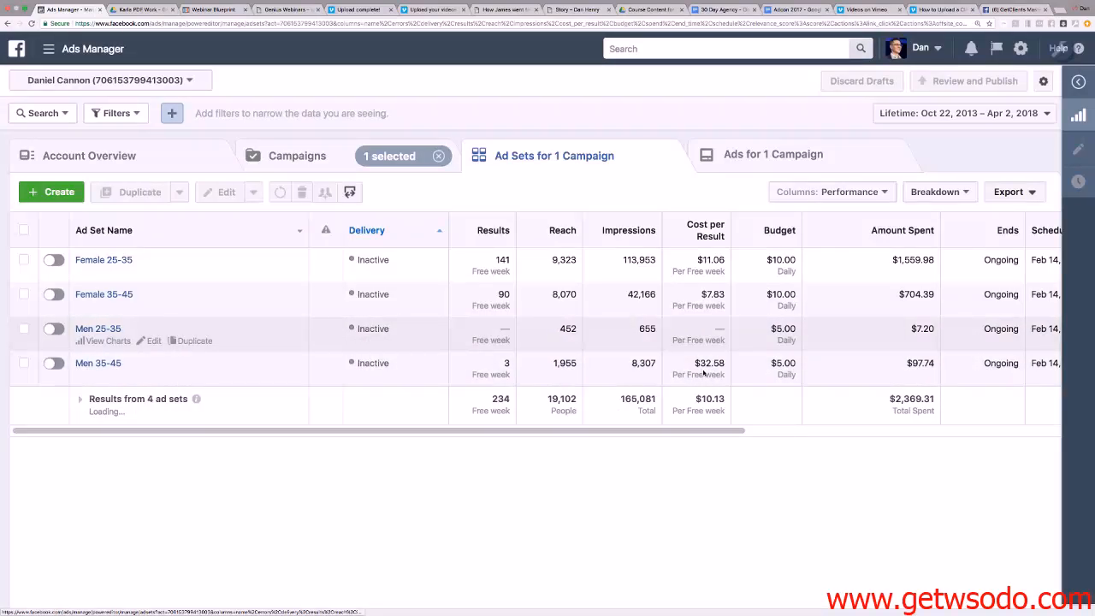
pyautogui.moveTo(98, 363)
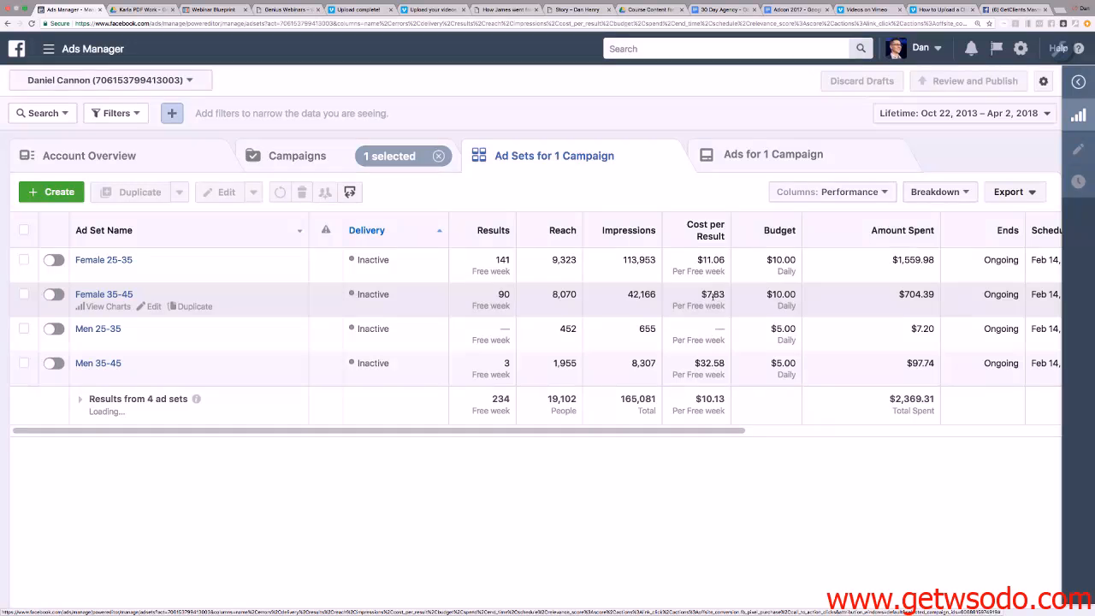
pyautogui.moveTo(103, 260)
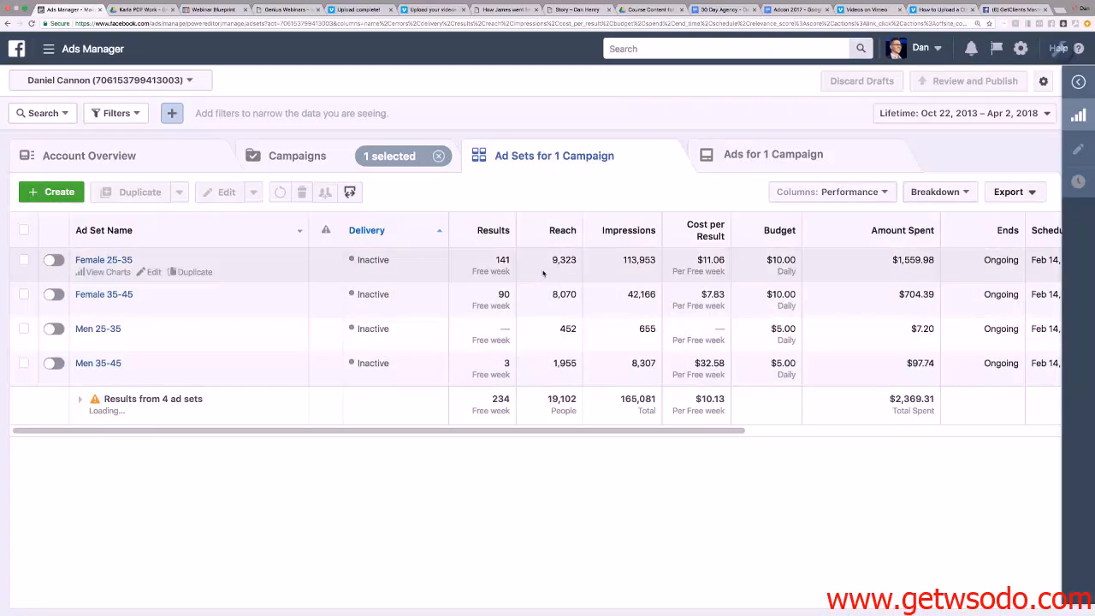
pyautogui.moveTo(582, 310)
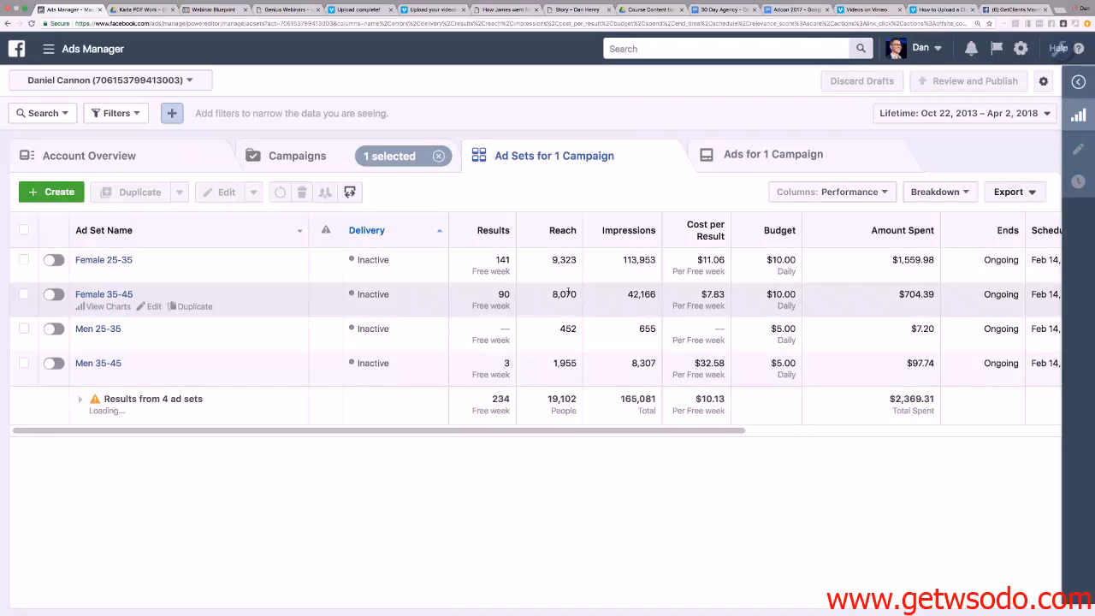
pyautogui.moveTo(726, 265)
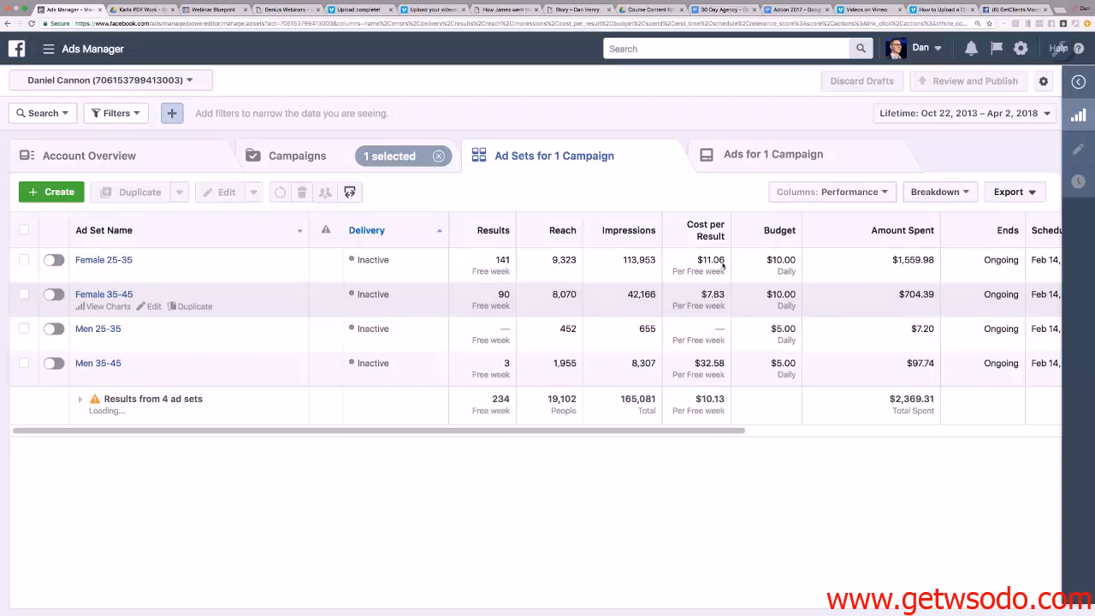
pyautogui.moveTo(103, 260)
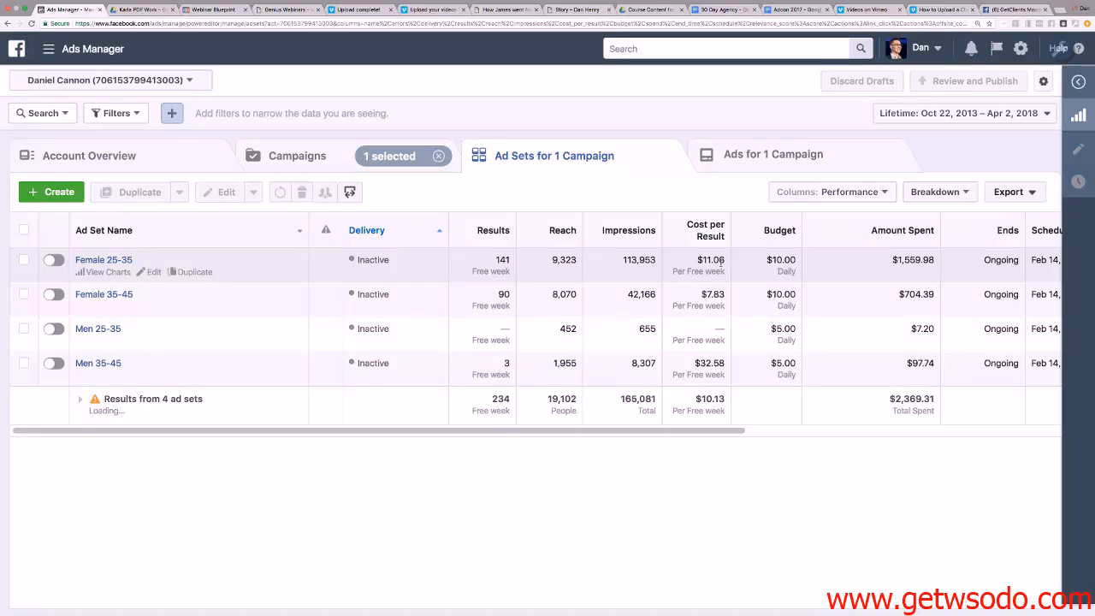
pyautogui.moveTo(654, 253)
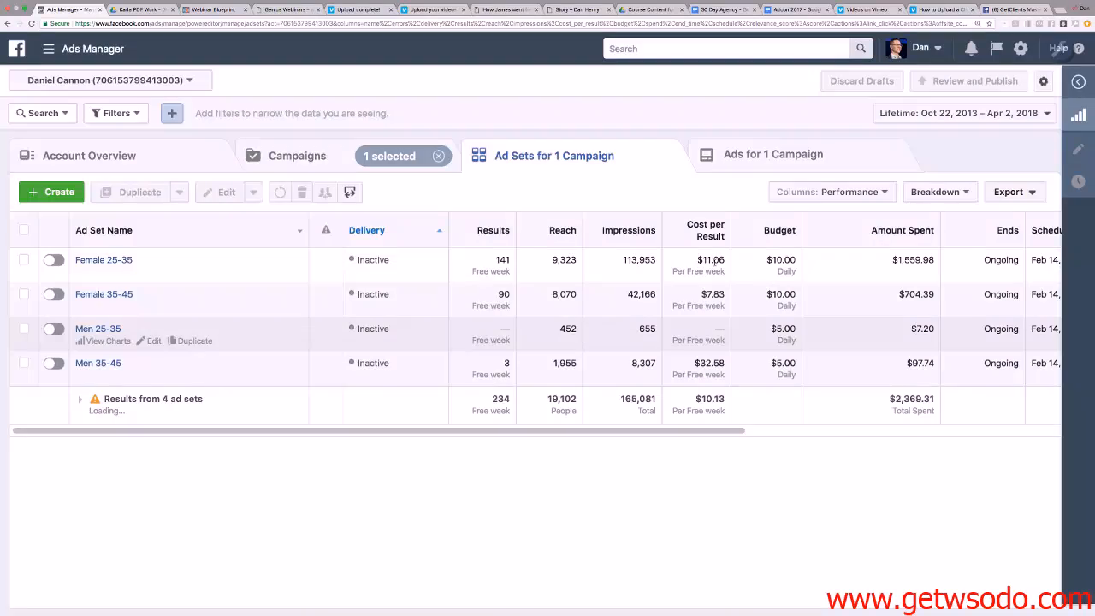
pyautogui.moveTo(771, 271)
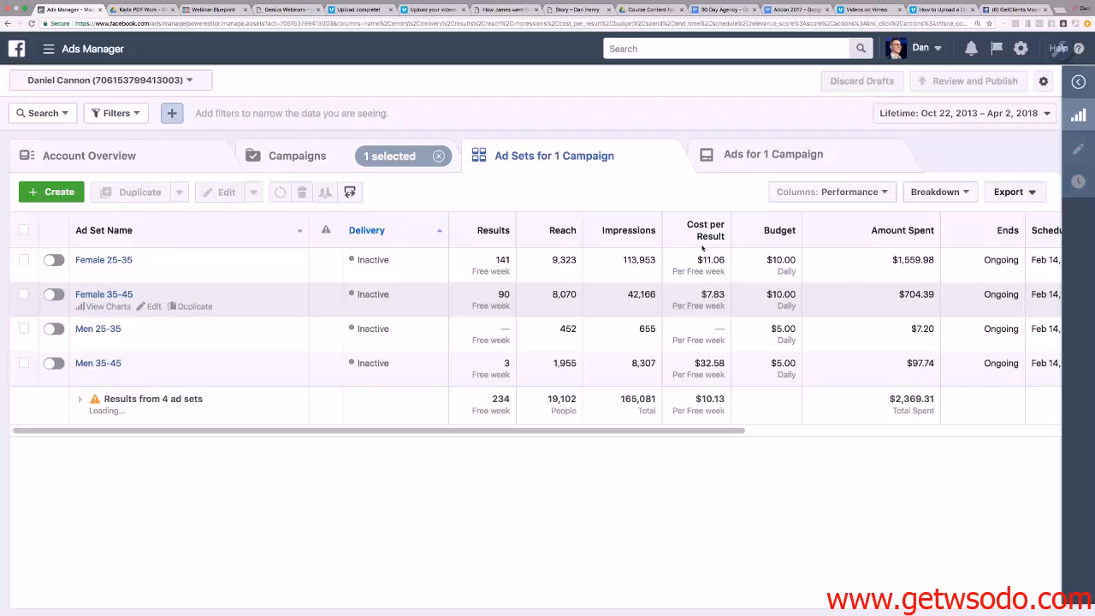
pyautogui.moveTo(98, 329)
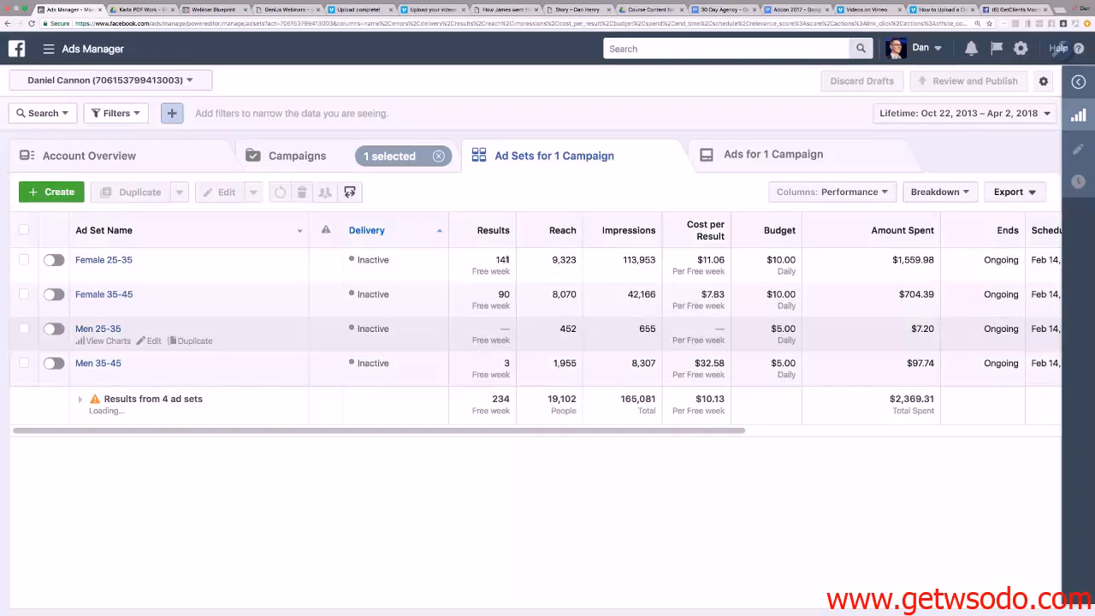
pyautogui.moveTo(503, 261)
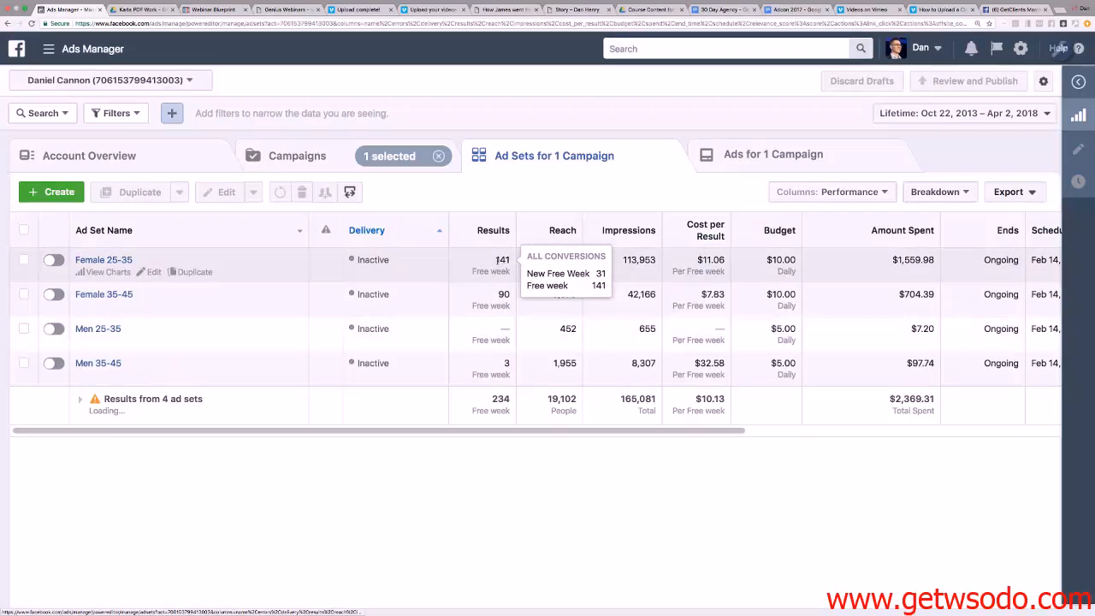
pyautogui.click(24, 260)
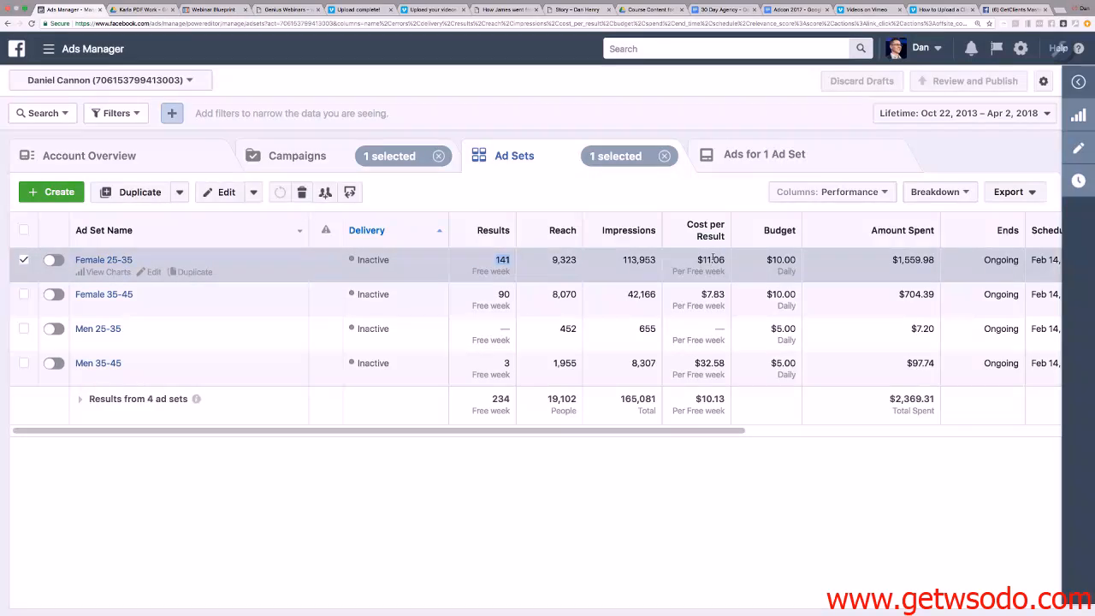
pyautogui.moveTo(676, 295)
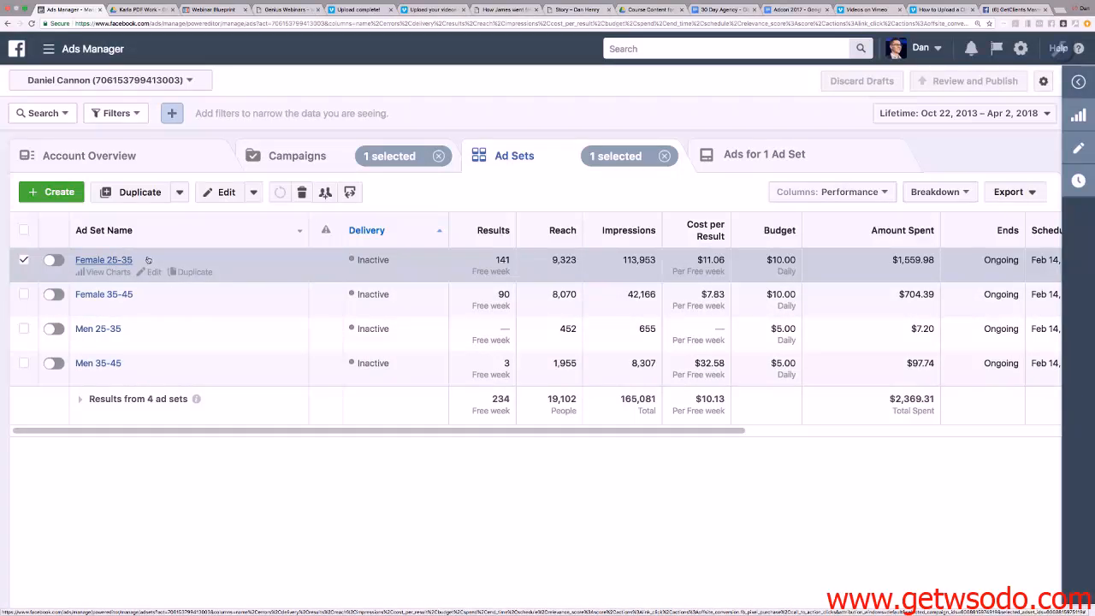
pyautogui.moveTo(659, 320)
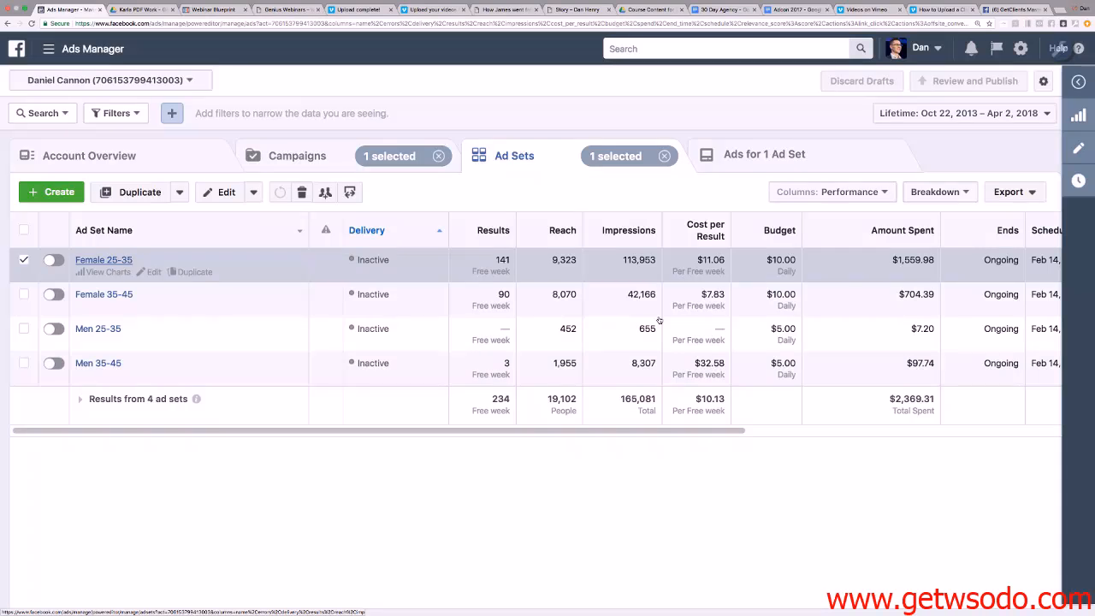
pyautogui.click(764, 154)
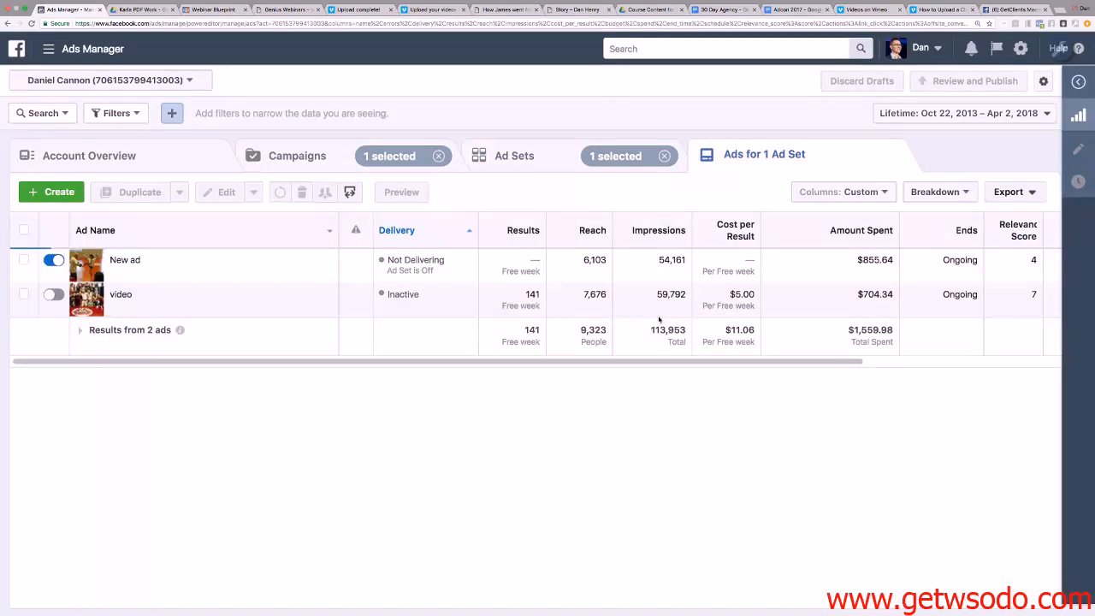
# Select the ad named New ad and open it in the editing panel.
pyautogui.click(839, 192)
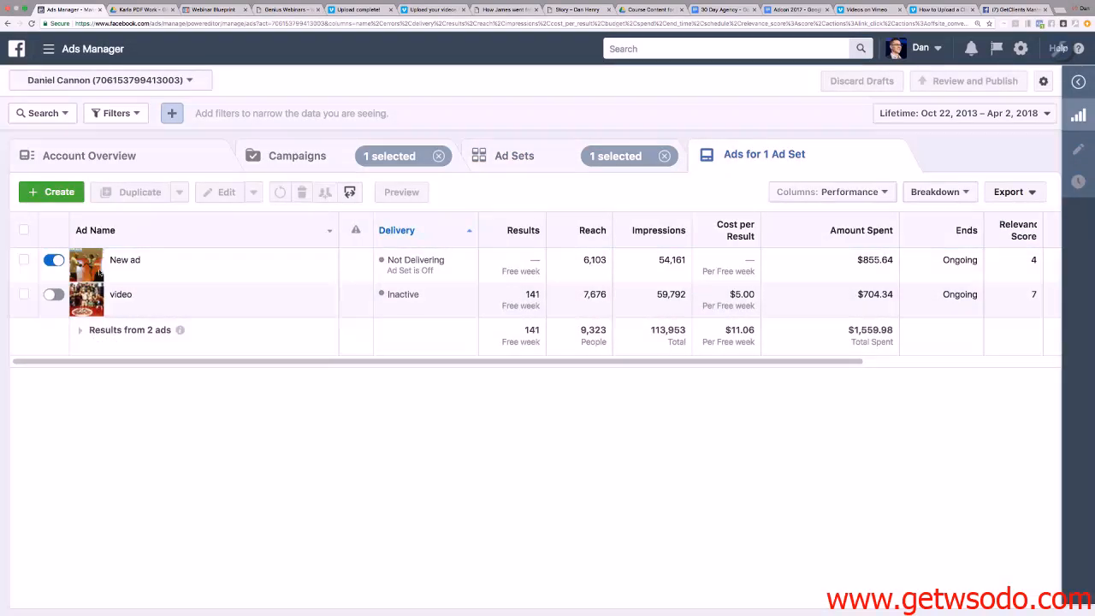
pyautogui.moveTo(120, 295)
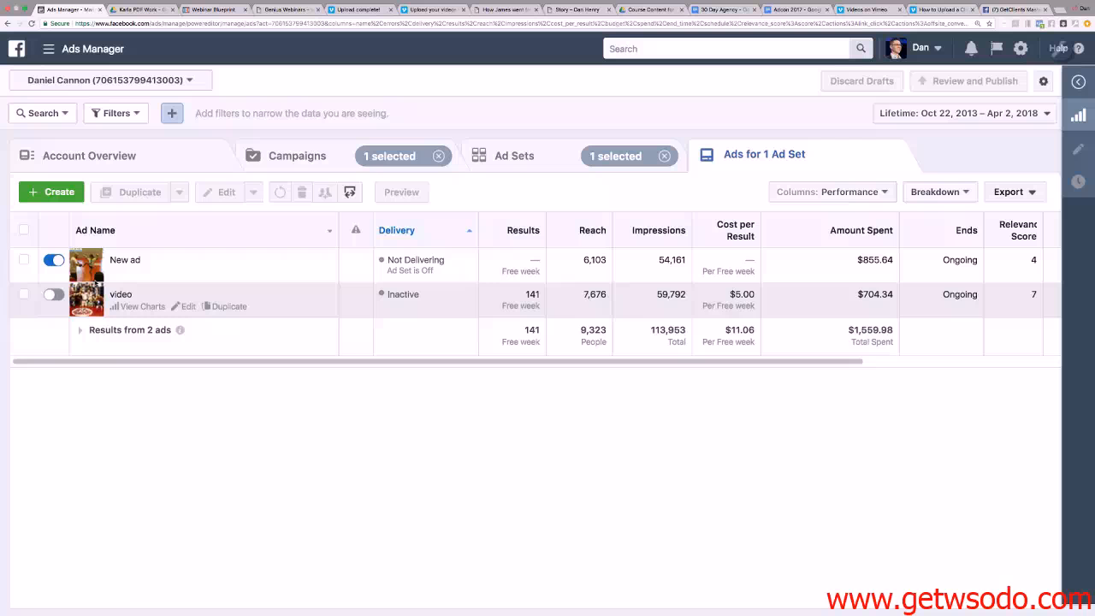
pyautogui.moveTo(123, 260)
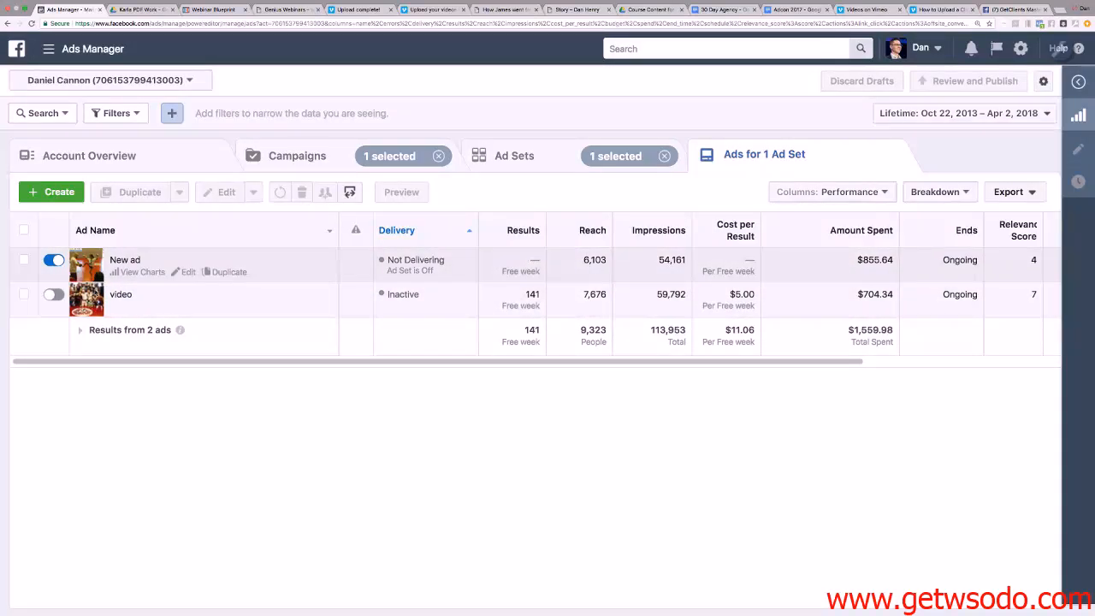
pyautogui.moveTo(96, 294)
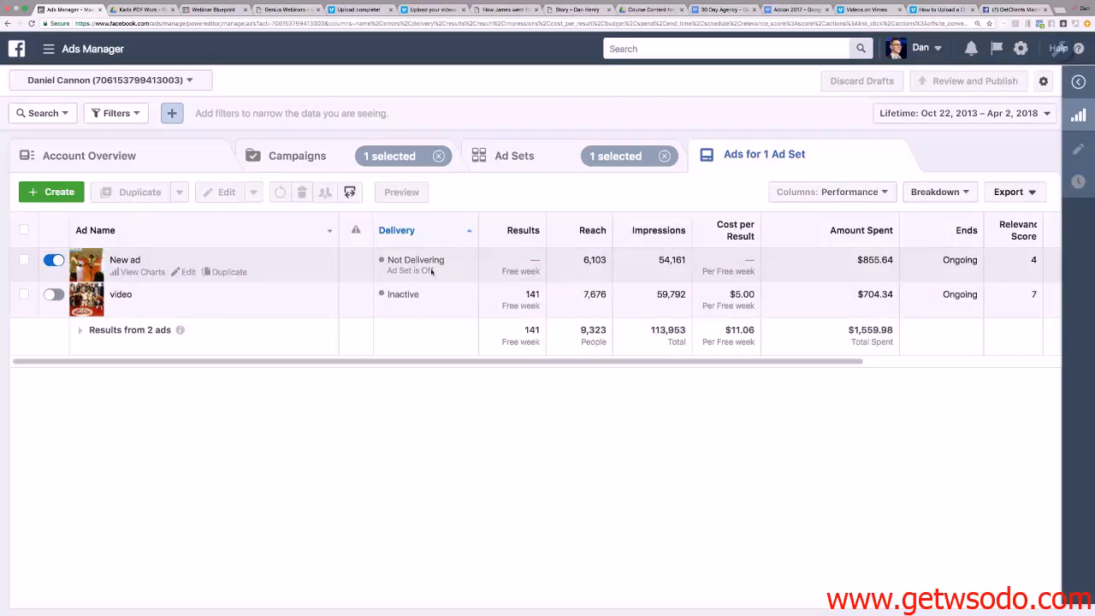
pyautogui.moveTo(213, 295)
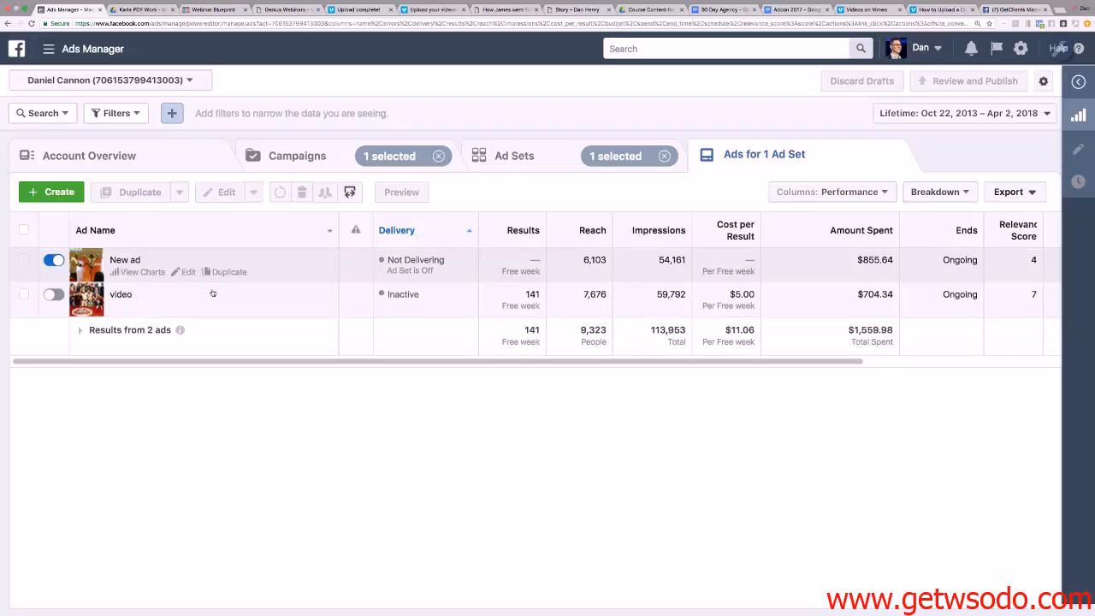
pyautogui.click(24, 261)
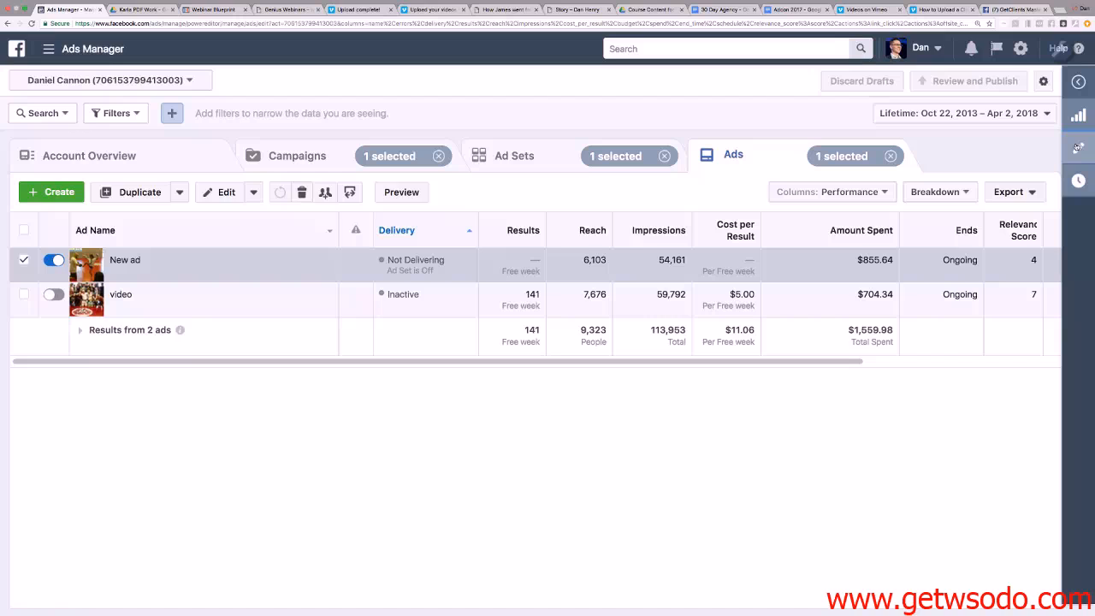
pyautogui.moveTo(1052, 166)
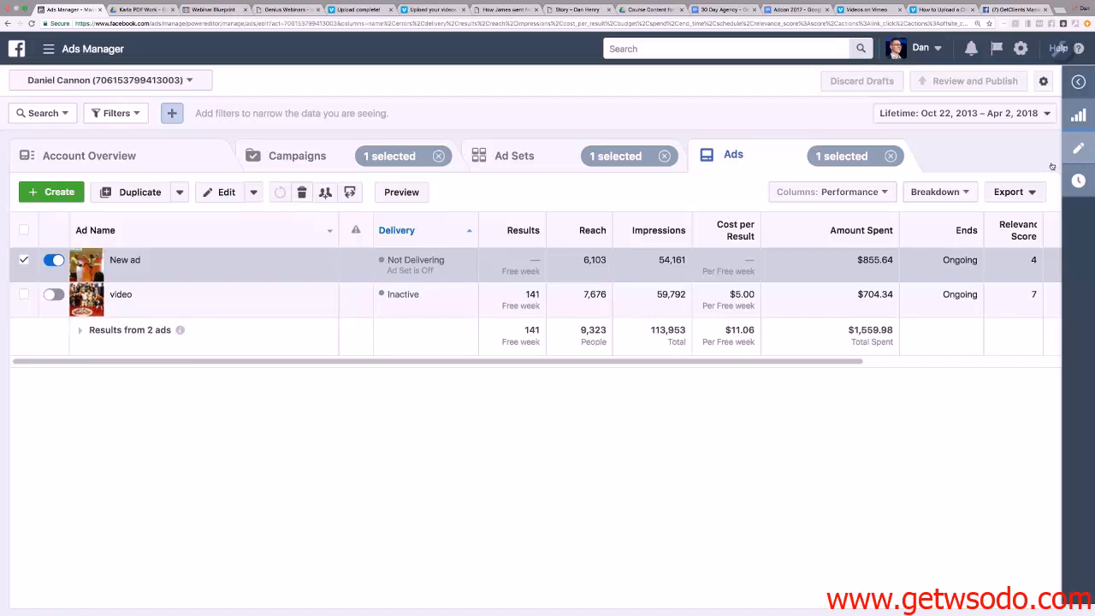
pyautogui.click(219, 192)
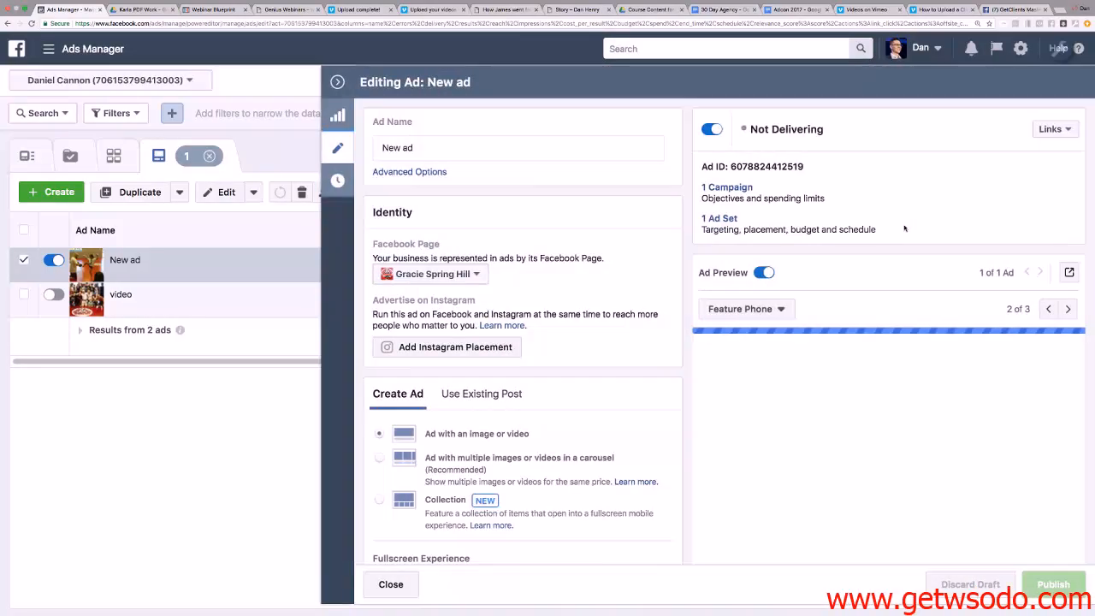
# Preview New ad in the mobile news feed, review its sections, and close the editor.
pyautogui.scroll(-3)
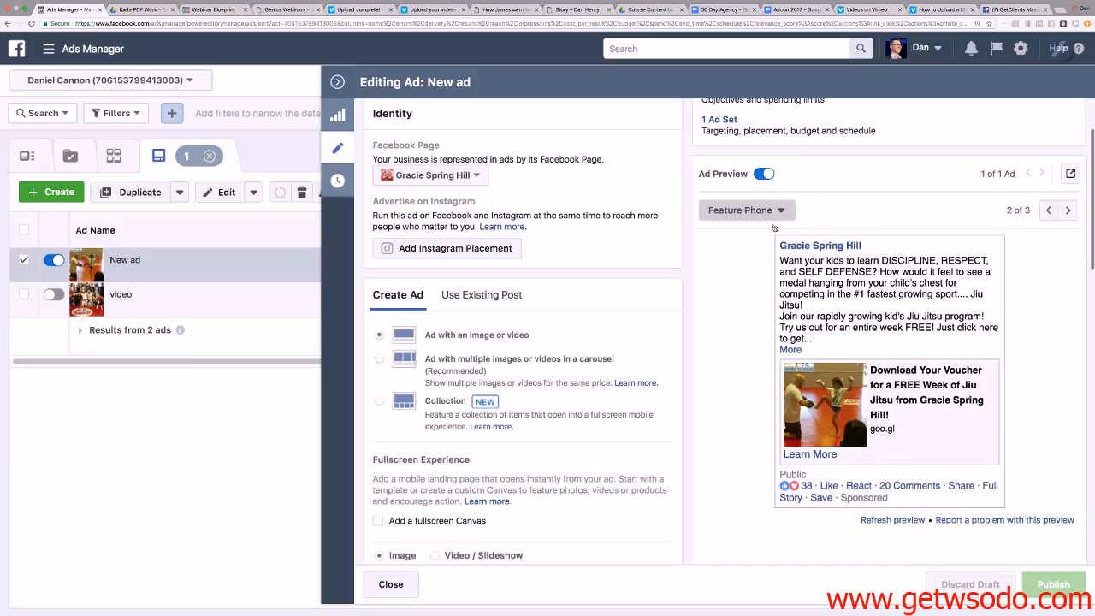
pyautogui.click(746, 209)
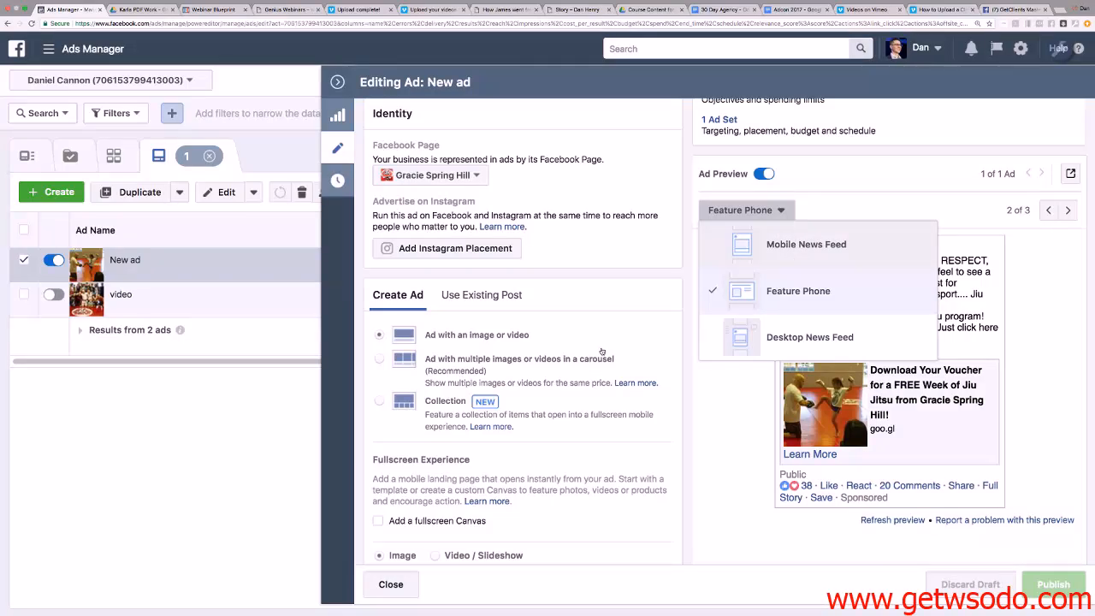
pyautogui.click(806, 243)
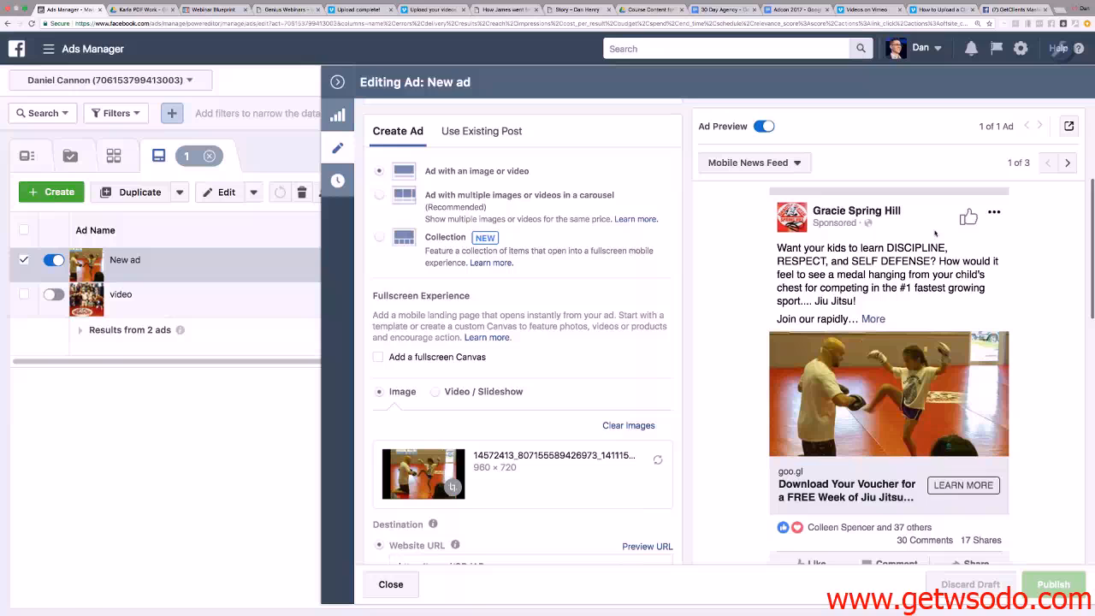
pyautogui.scroll(-3)
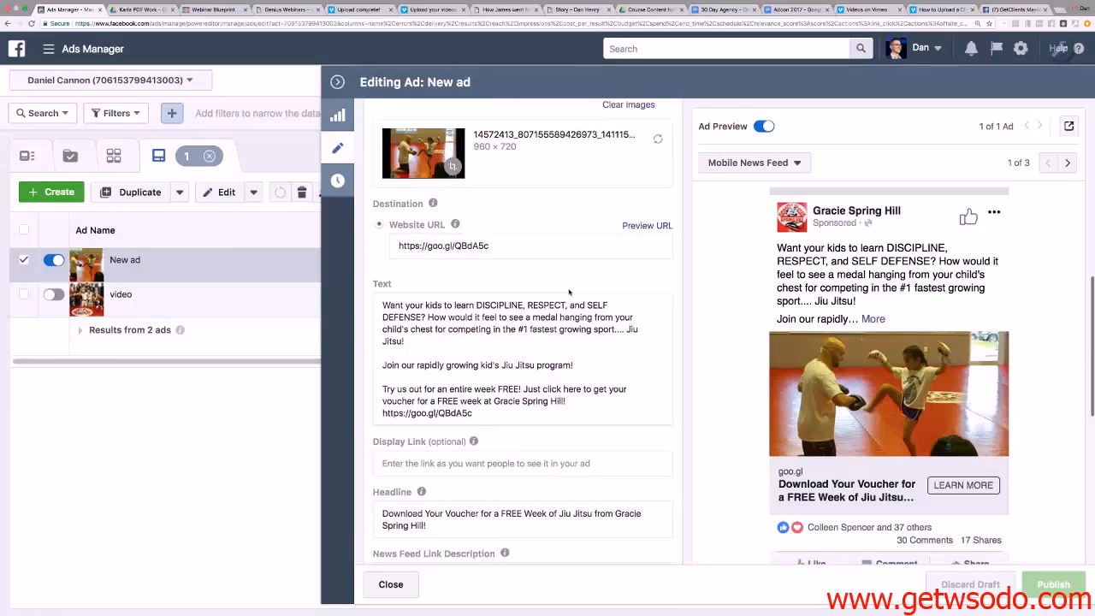
pyautogui.scroll(-3)
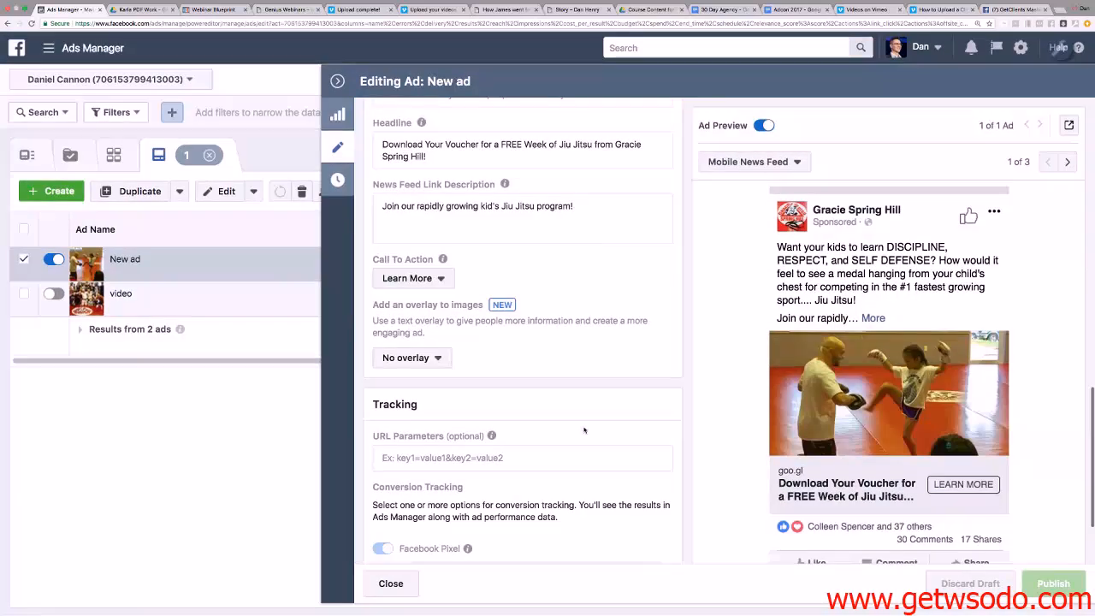
pyautogui.scroll(3)
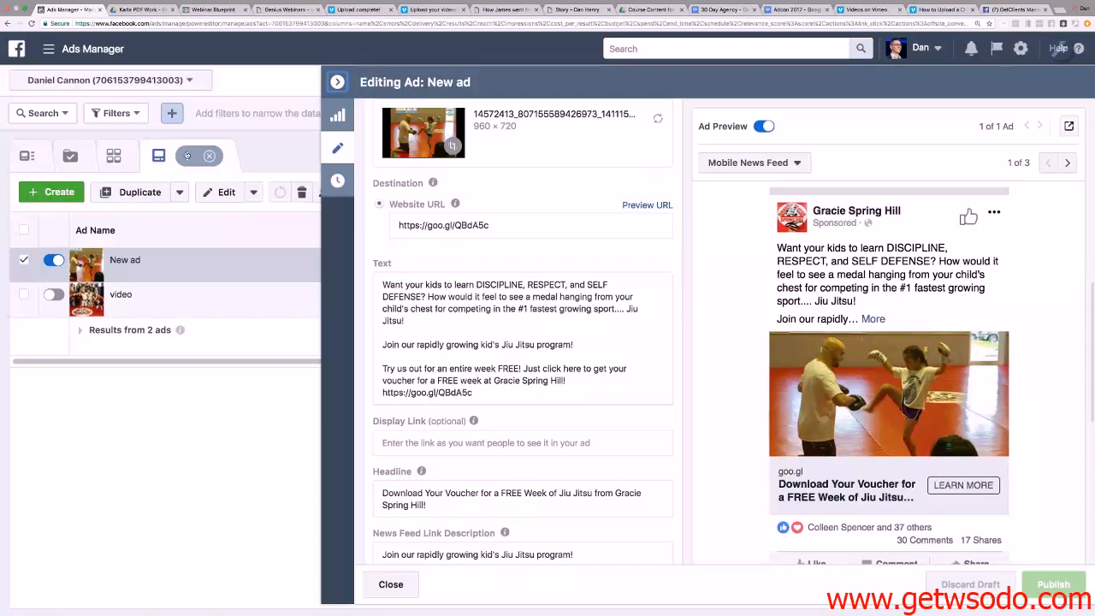
pyautogui.click(390, 585)
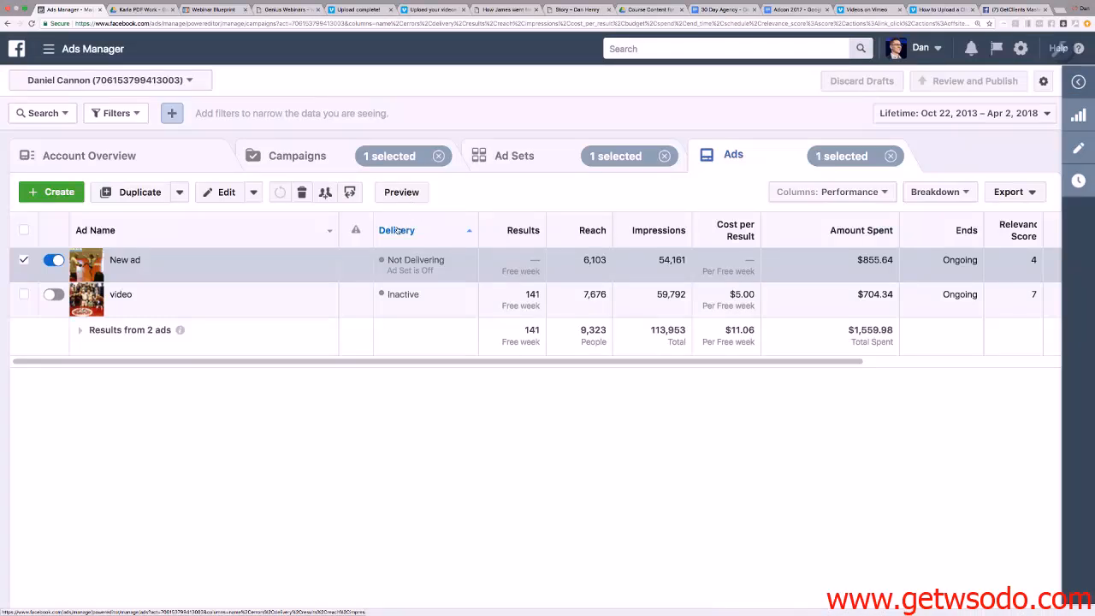
# From Campaigns reach the Quick Messenger ad set, select the Video ad and open its editor.
pyautogui.click(298, 154)
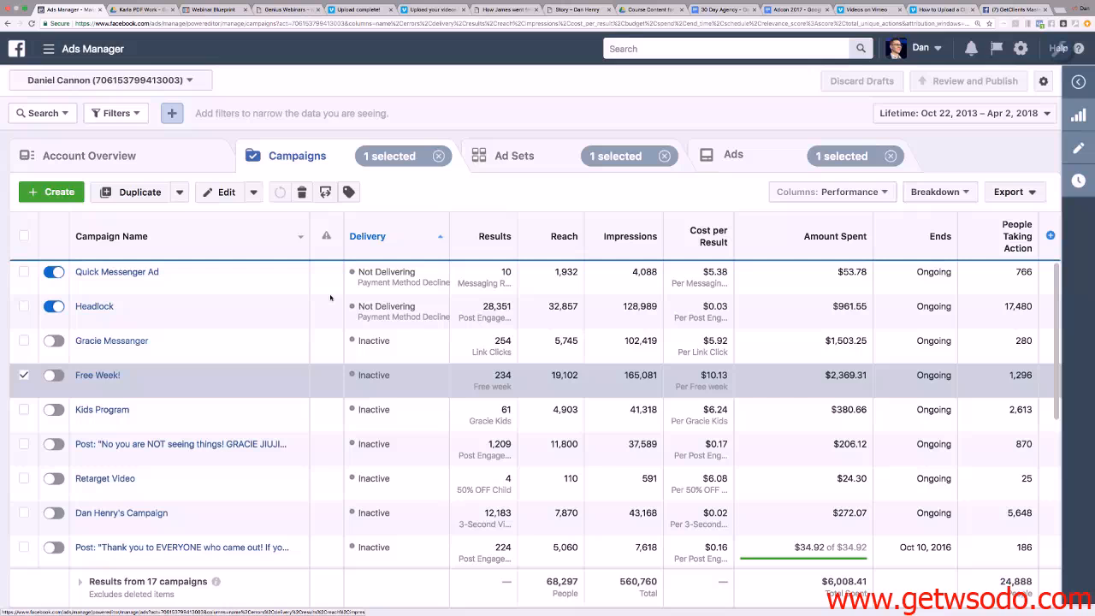
pyautogui.moveTo(112, 340)
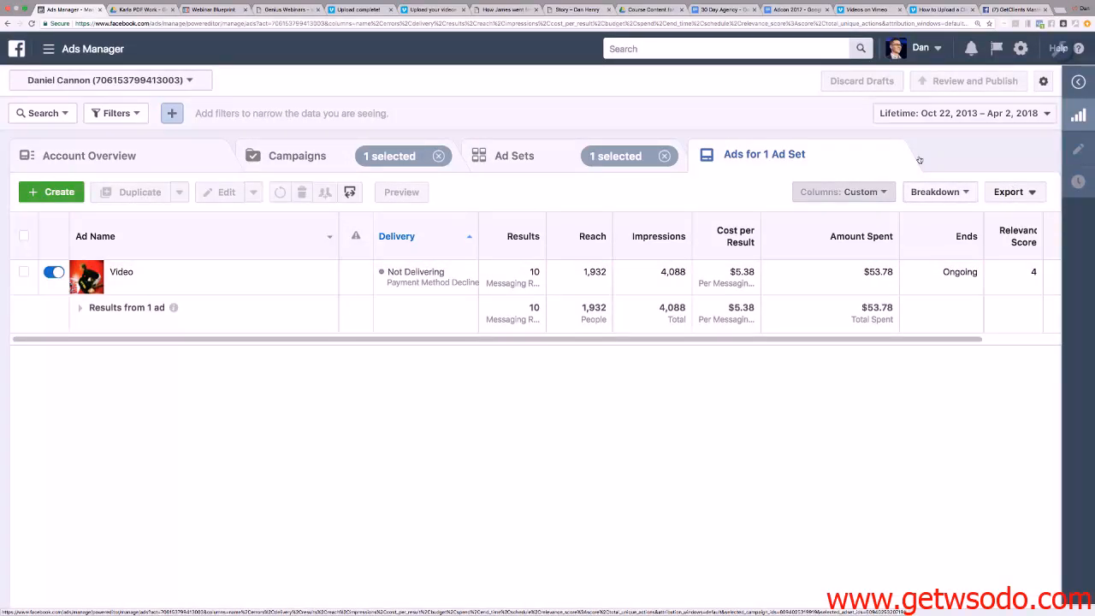
pyautogui.click(842, 191)
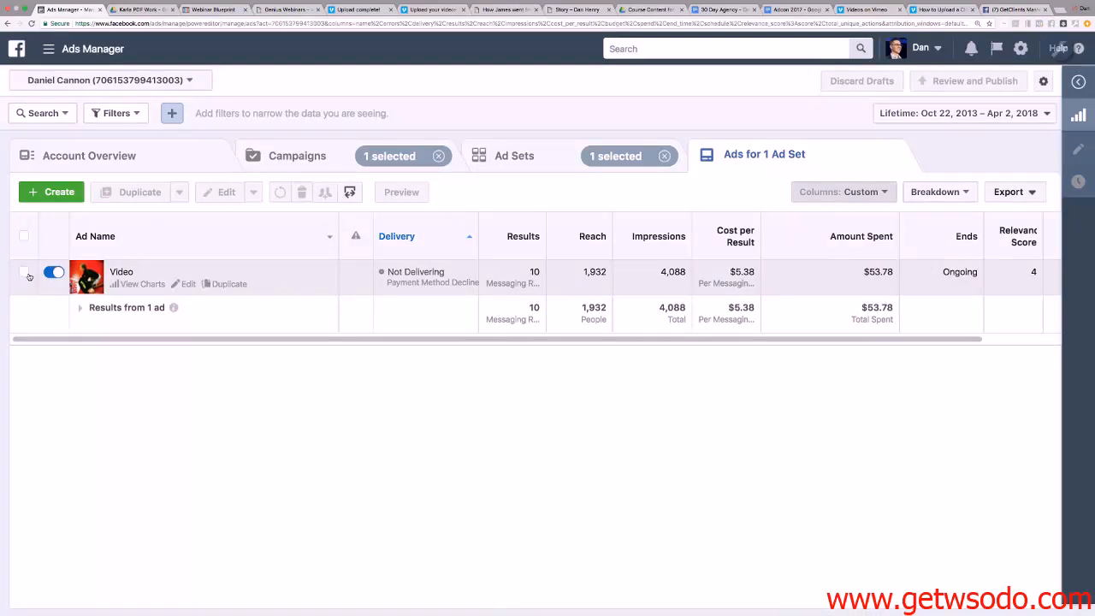
pyautogui.click(24, 272)
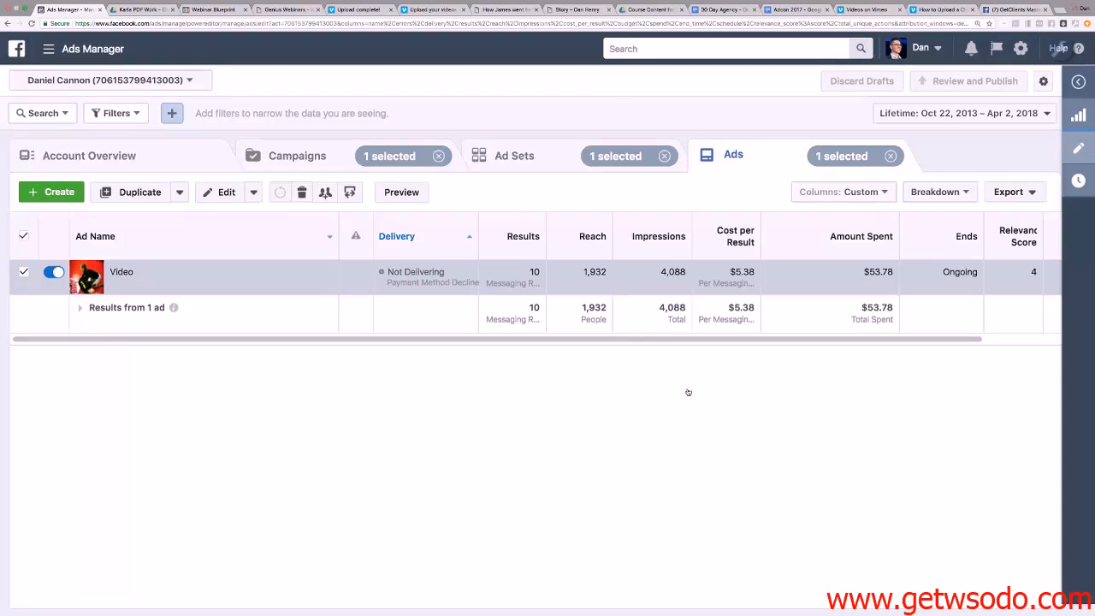
pyautogui.click(226, 192)
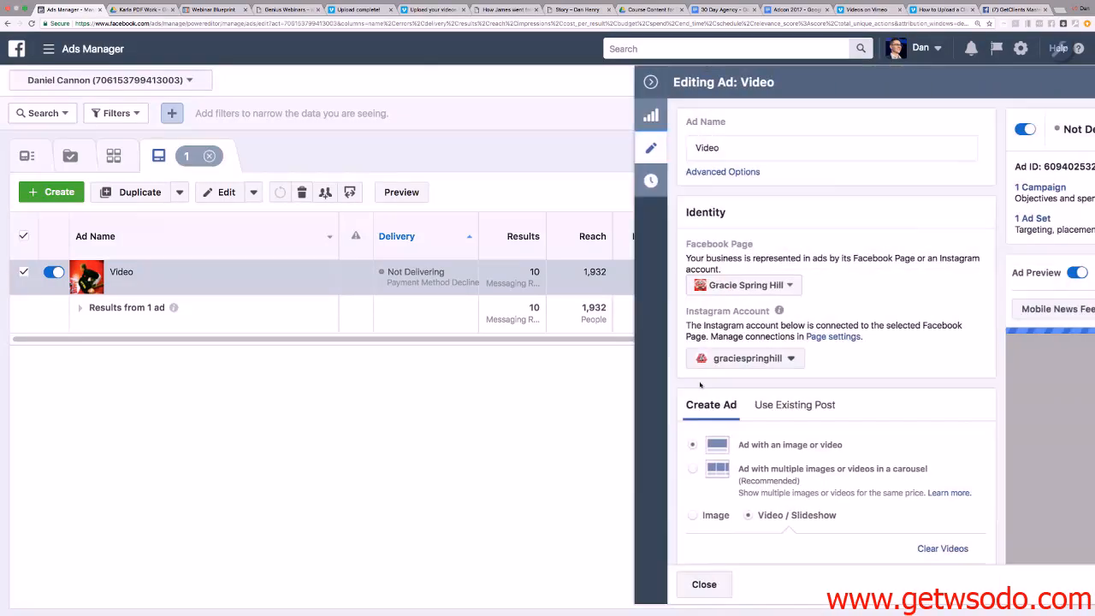
# Bring up the Video ad's Links menu to view its post on Facebook.
pyautogui.click(650, 82)
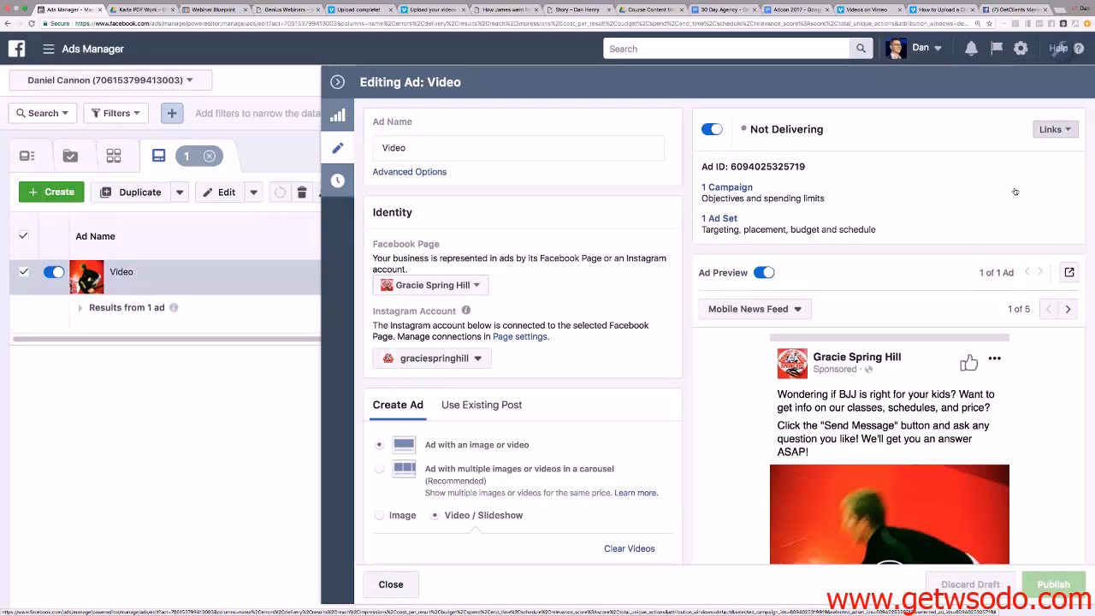
pyautogui.click(1054, 130)
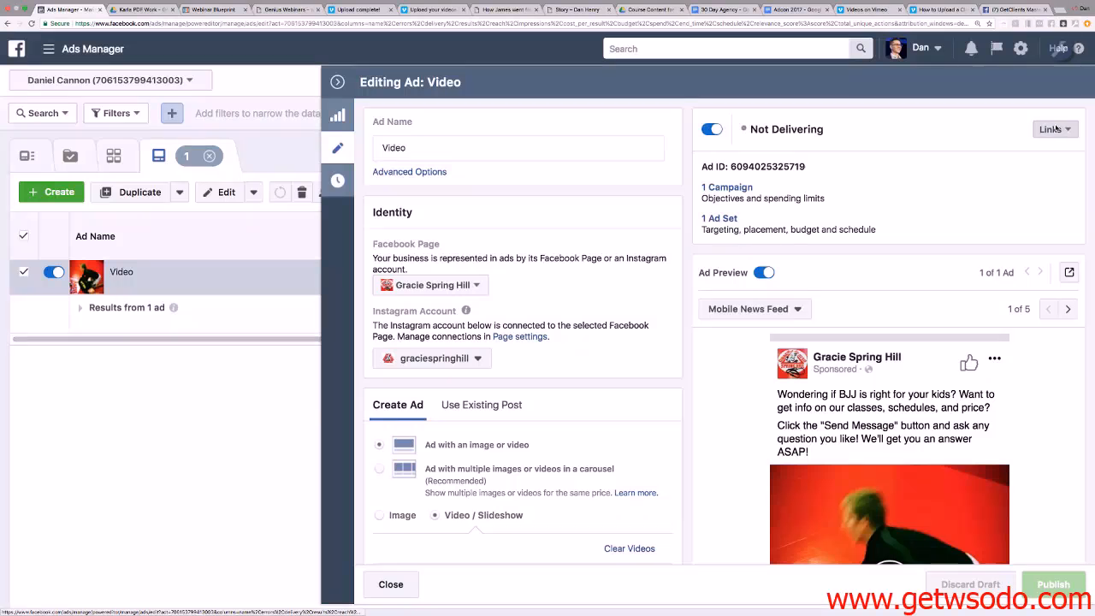
pyautogui.moveTo(1018, 161)
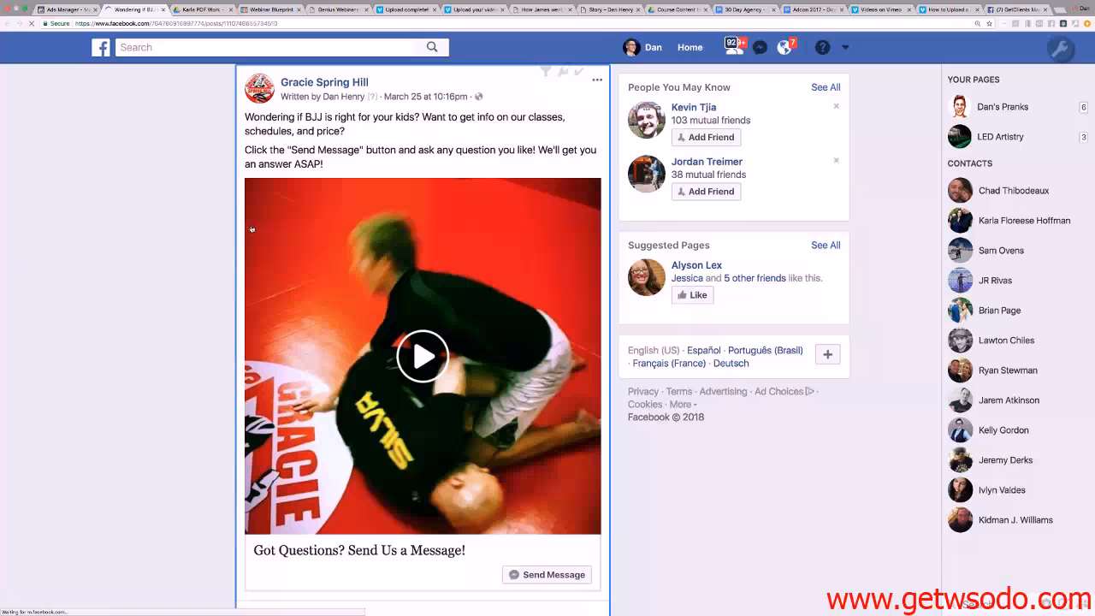
# Play the live Video ad post's clip on Facebook, then return to its Ads Manager editor.
pyautogui.scroll(-3)
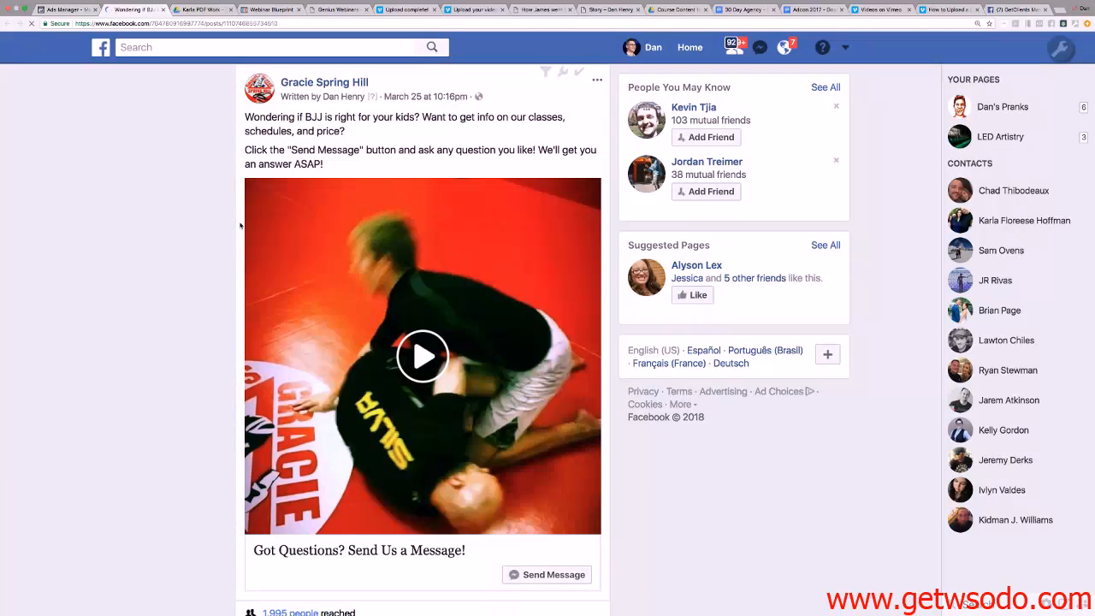
pyautogui.click(422, 356)
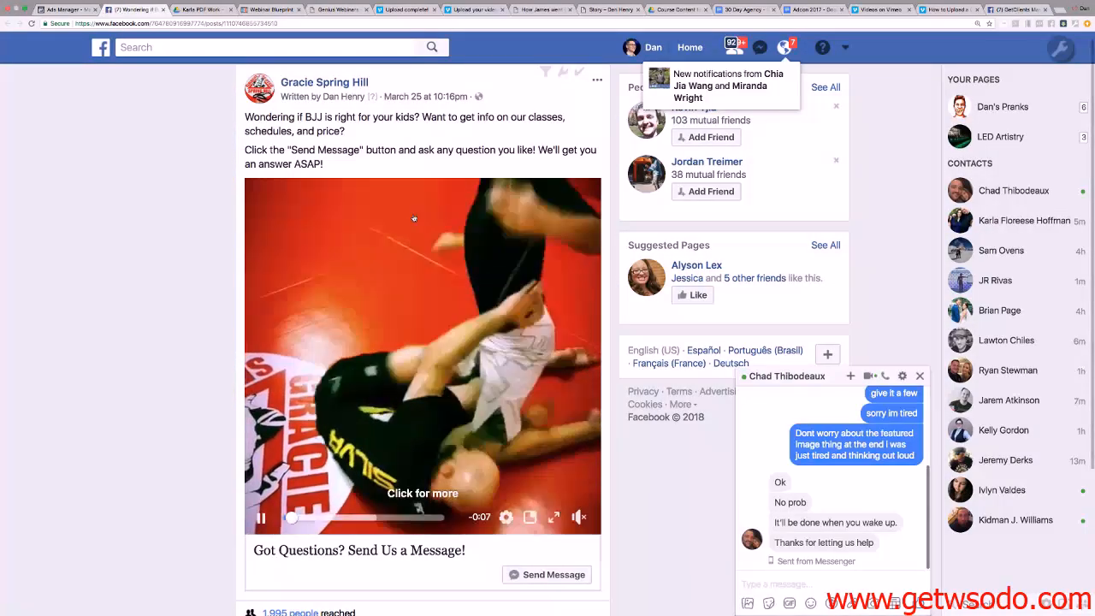
pyautogui.click(921, 376)
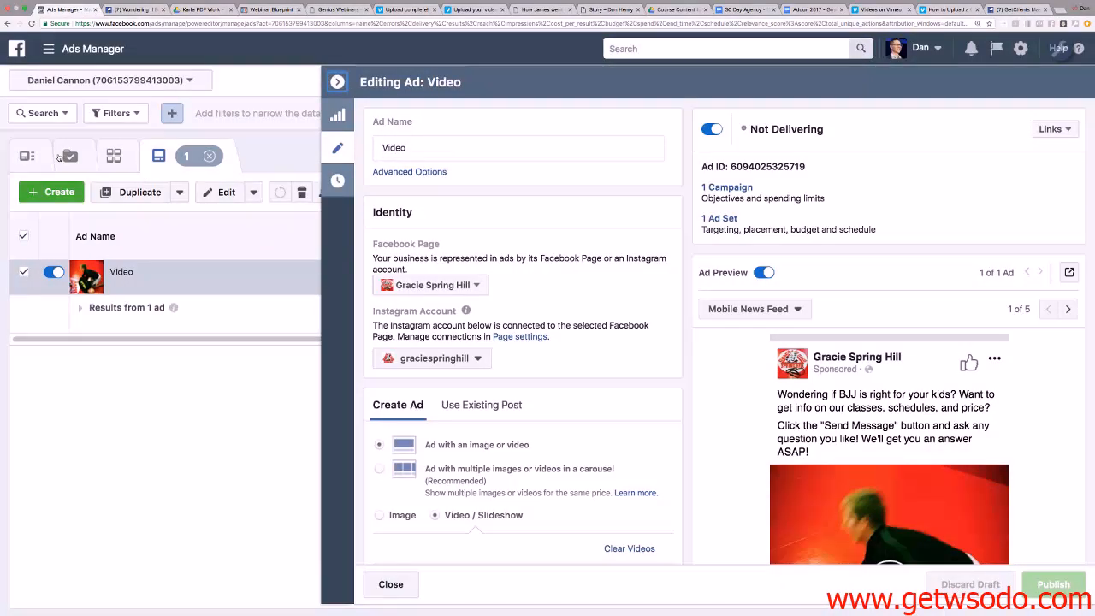
# Close the Video ad editor and navigate from Campaigns into Headlock's Female 21-29 ad set.
pyautogui.click(390, 586)
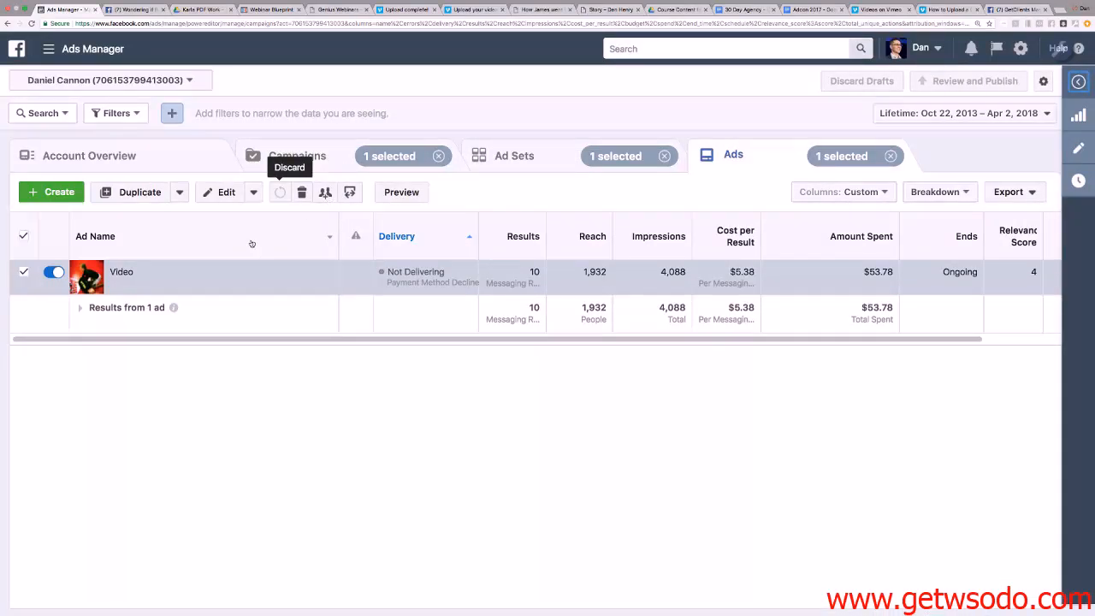
pyautogui.click(298, 154)
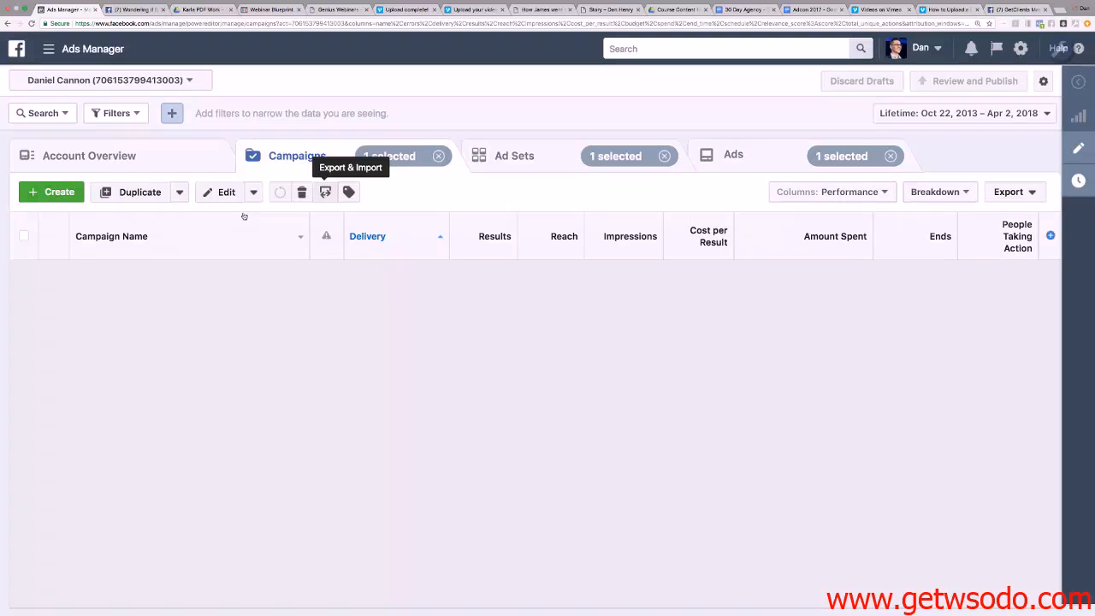
pyautogui.moveTo(202, 267)
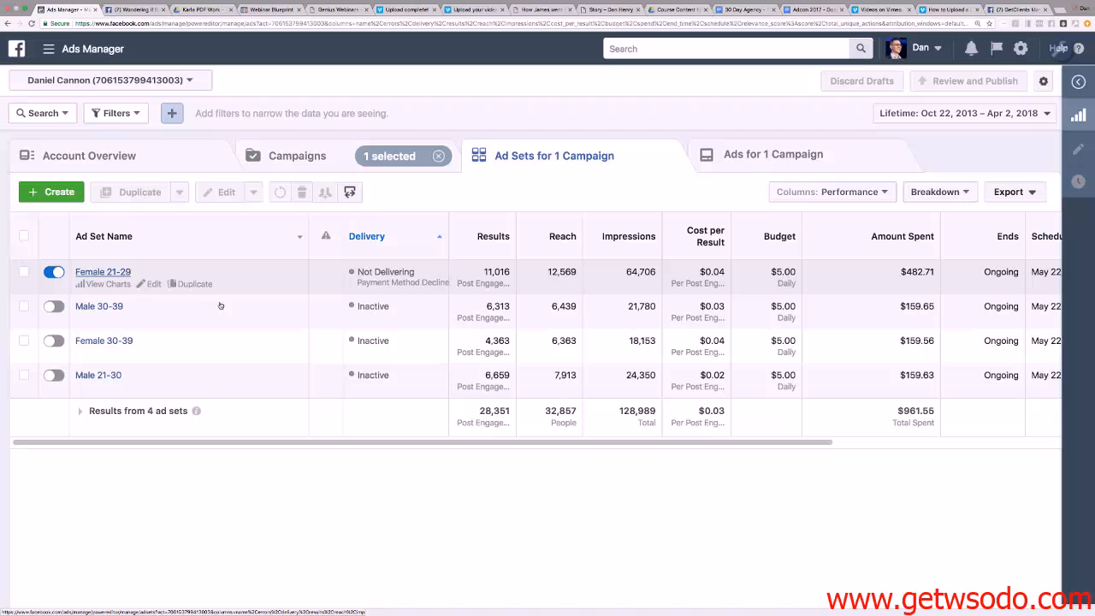
pyautogui.click(103, 270)
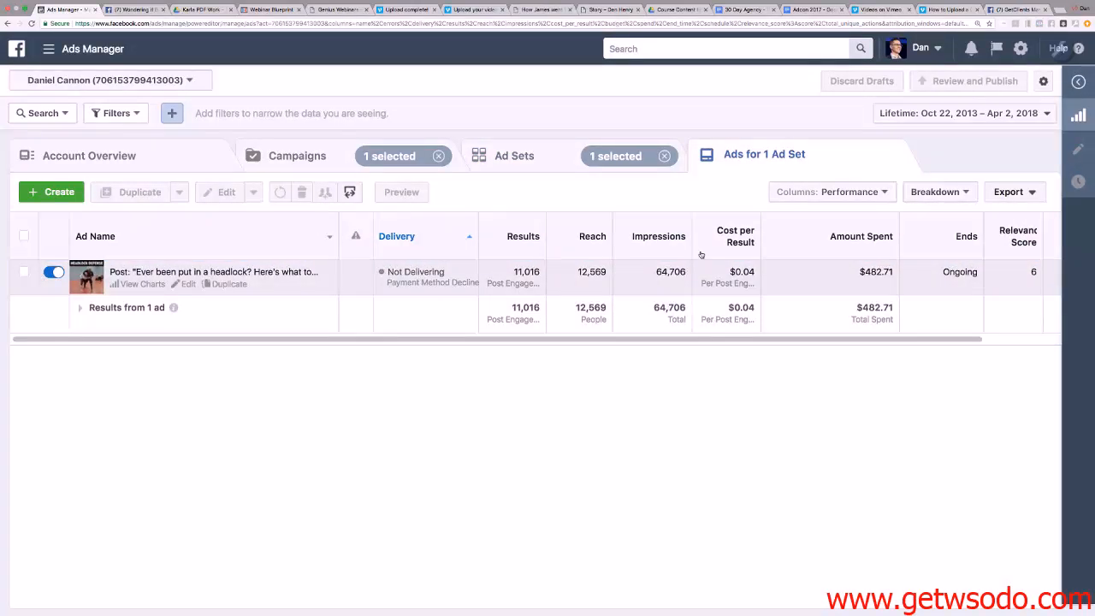
# Select the "Ever been put in a headlock?" post ad and open it for editing.
pyautogui.click(24, 272)
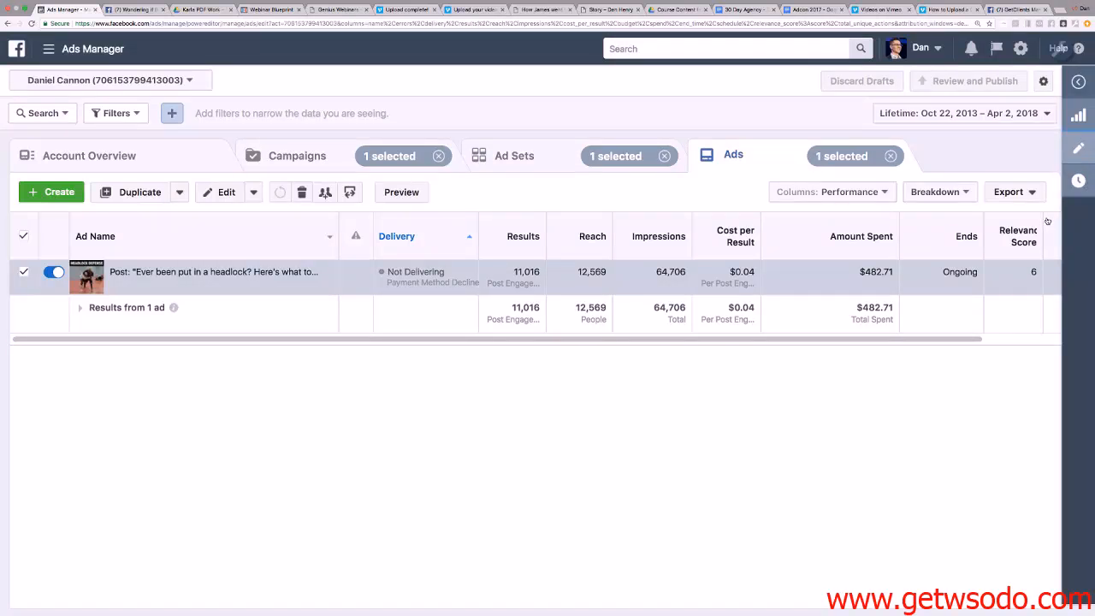
pyautogui.click(226, 192)
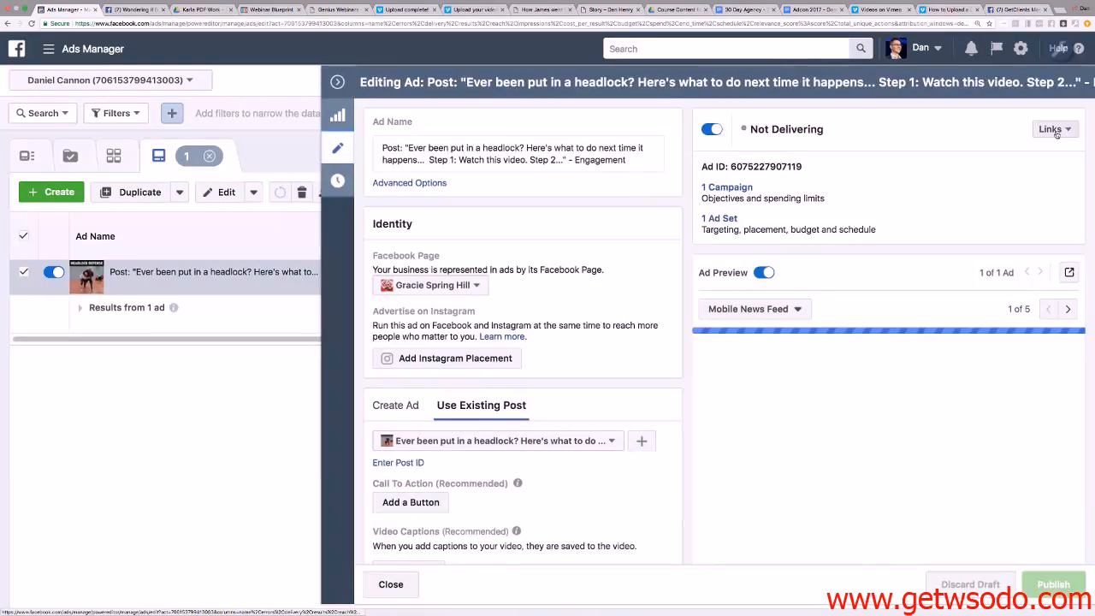
pyautogui.moveTo(1047, 154)
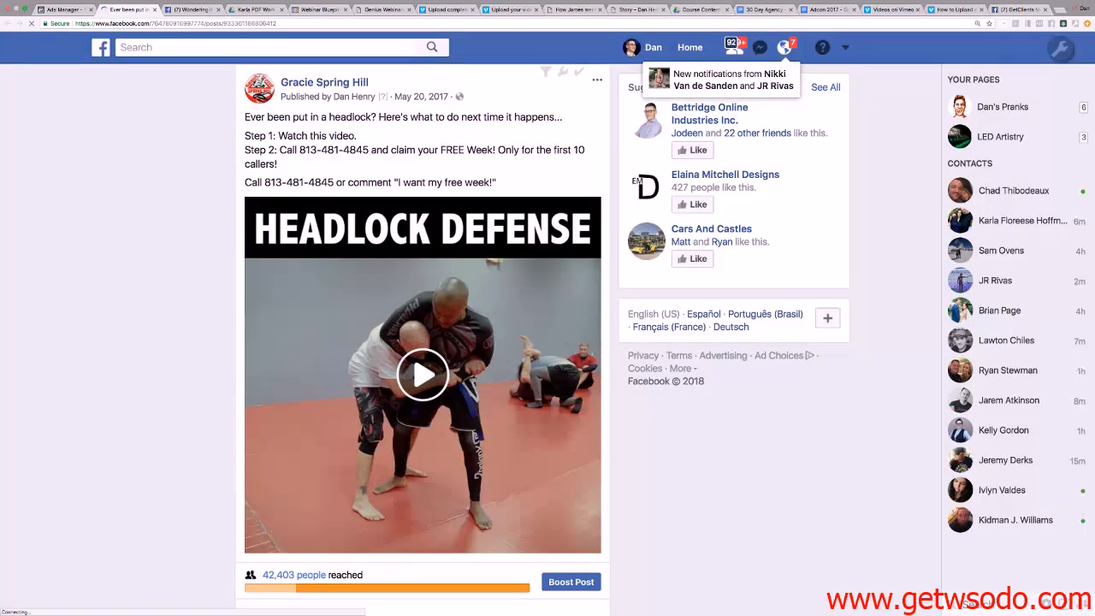
# Play and skip ahead in the HEADLOCK DEFENSE post's video, then bring its reactions and comments into view.
pyautogui.click(421, 373)
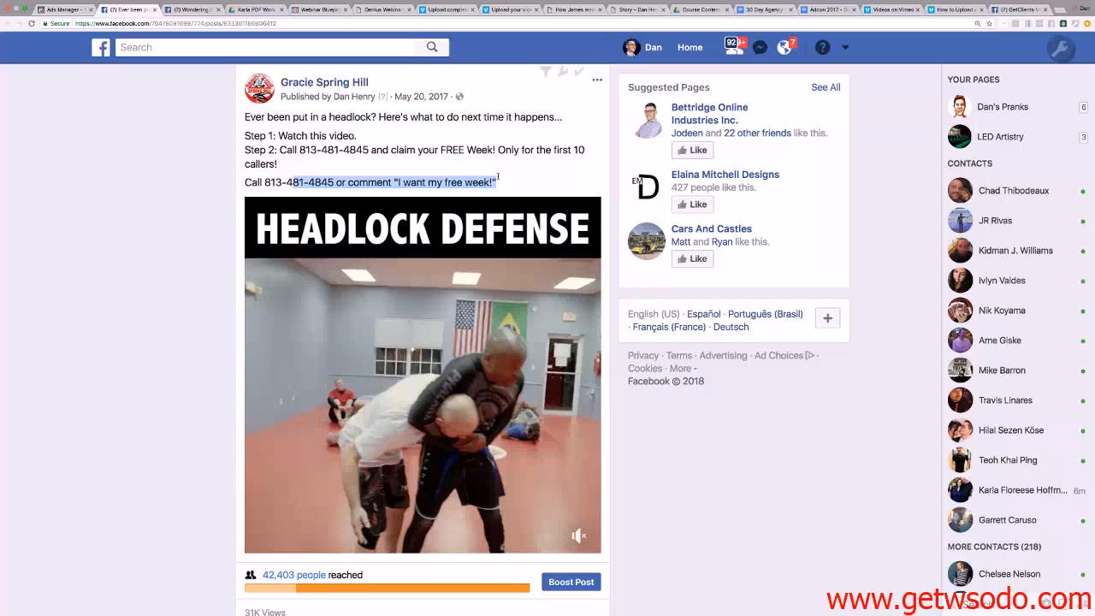
pyautogui.scroll(-3)
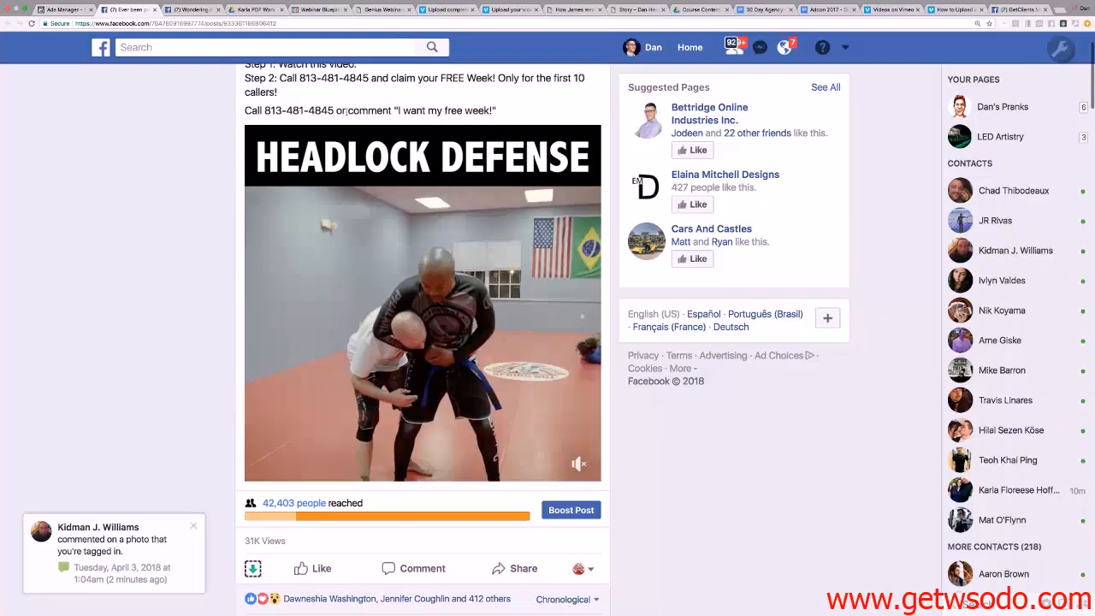
pyautogui.scroll(-3)
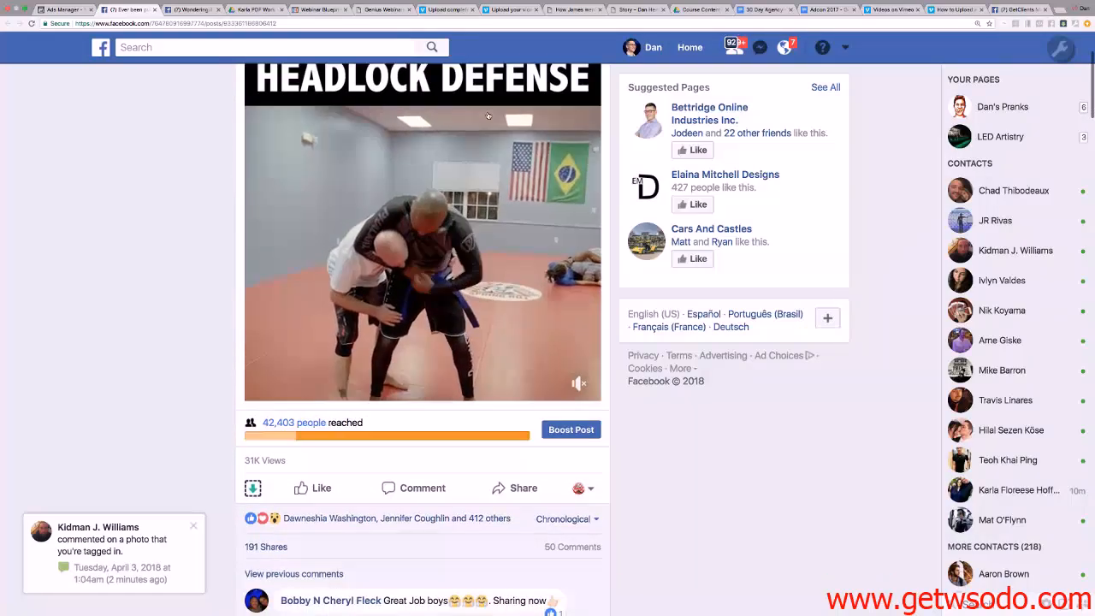
pyautogui.scroll(3)
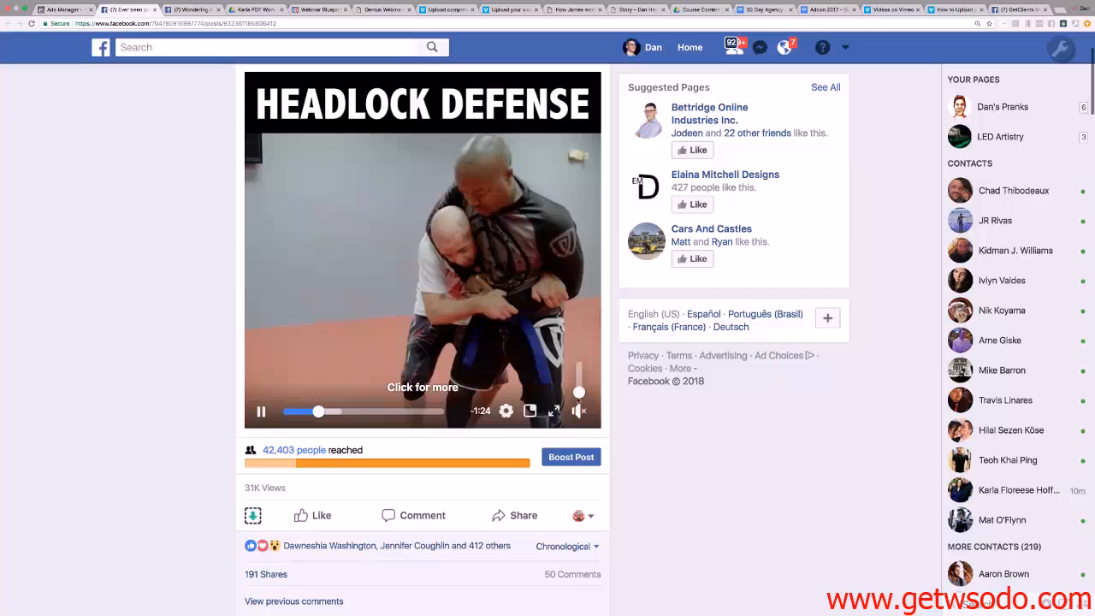
pyautogui.click(578, 391)
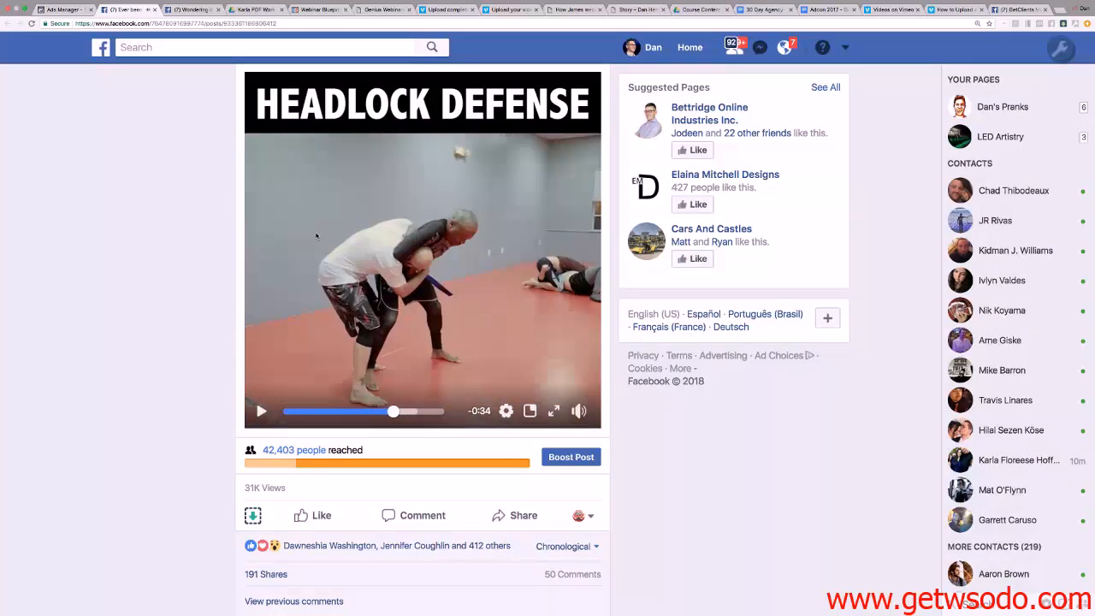
pyautogui.scroll(-3)
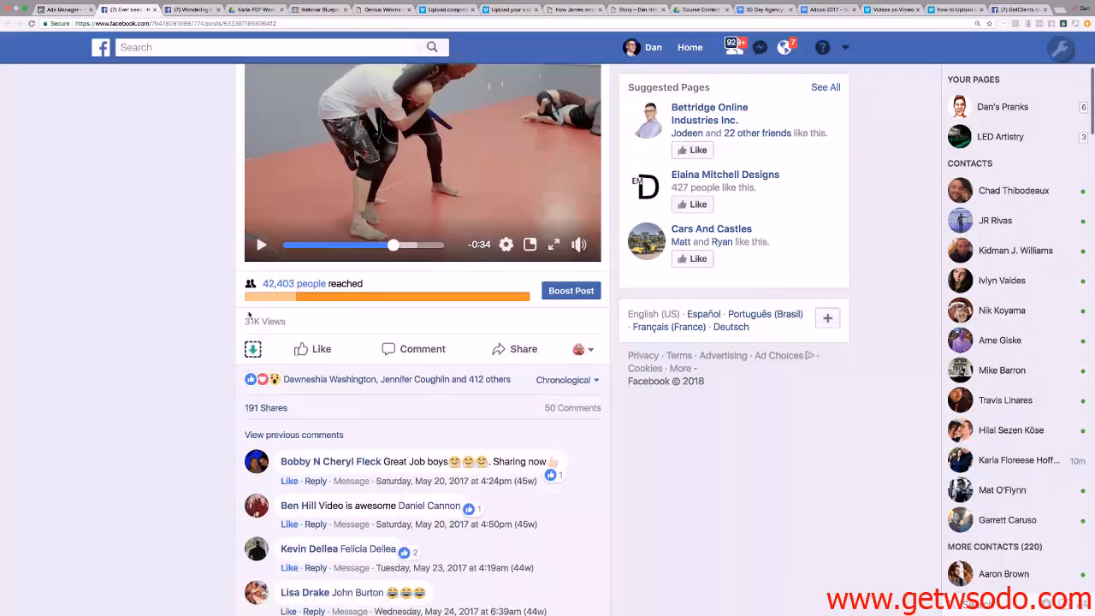
pyautogui.scroll(-3)
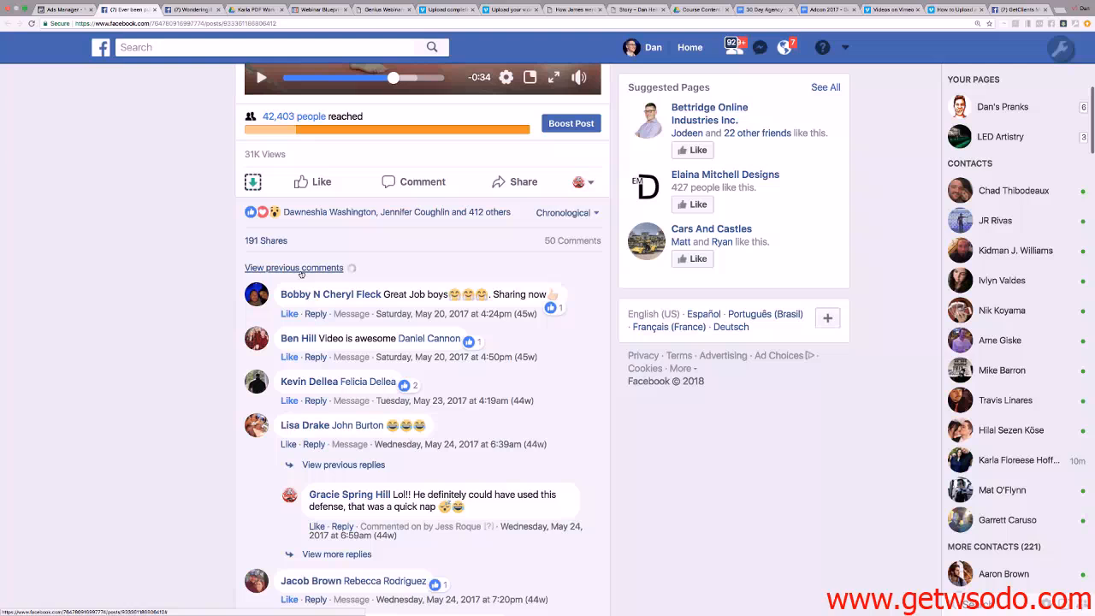
pyautogui.scroll(-3)
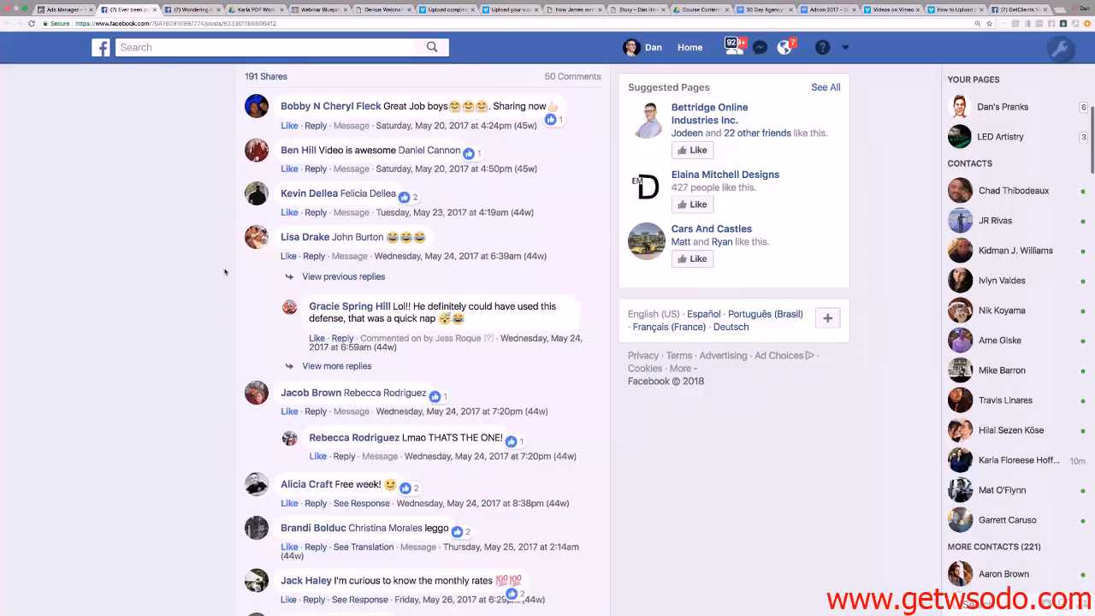
pyautogui.scroll(-3)
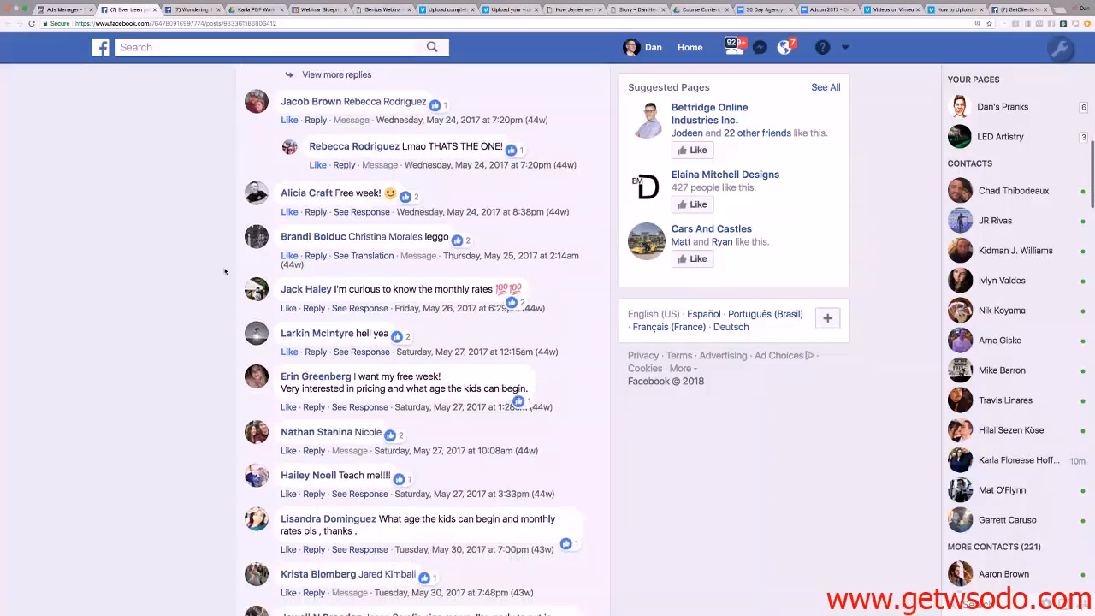
pyautogui.scroll(-3)
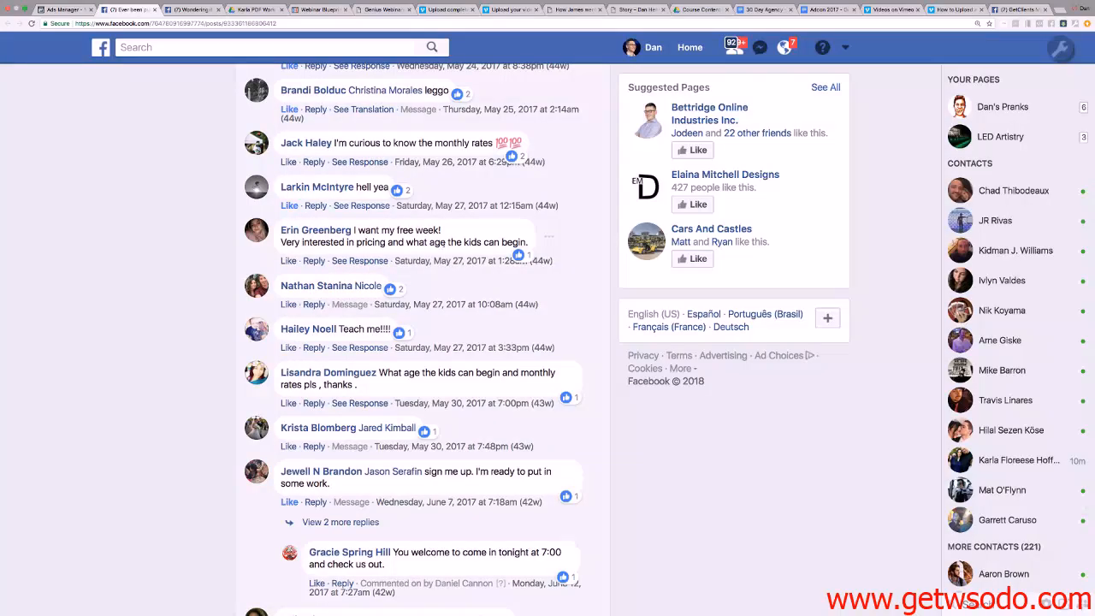
pyautogui.scroll(-3)
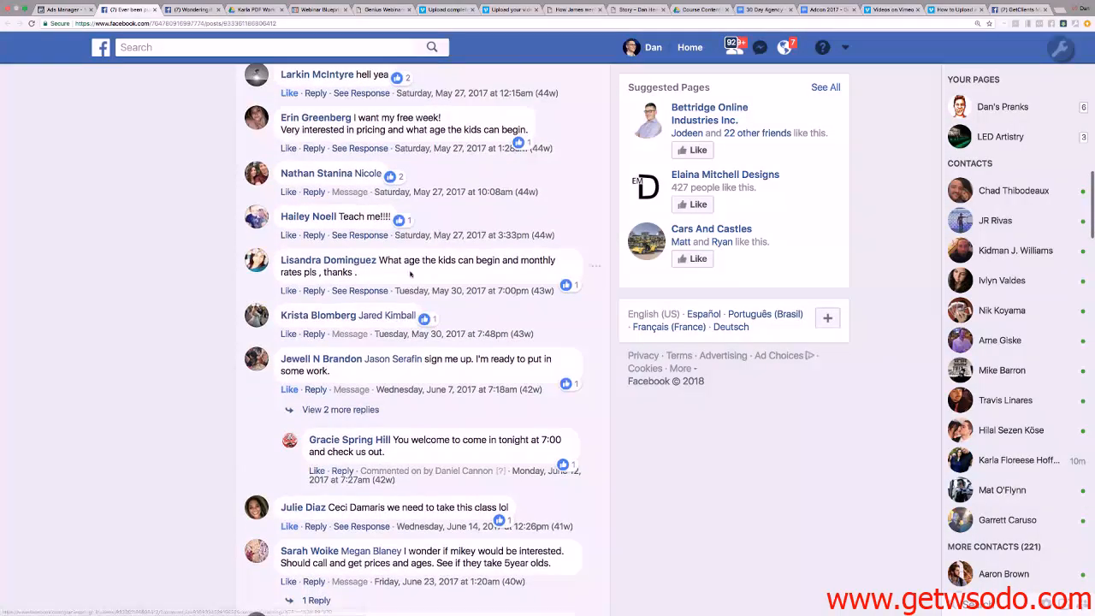
pyautogui.scroll(-3)
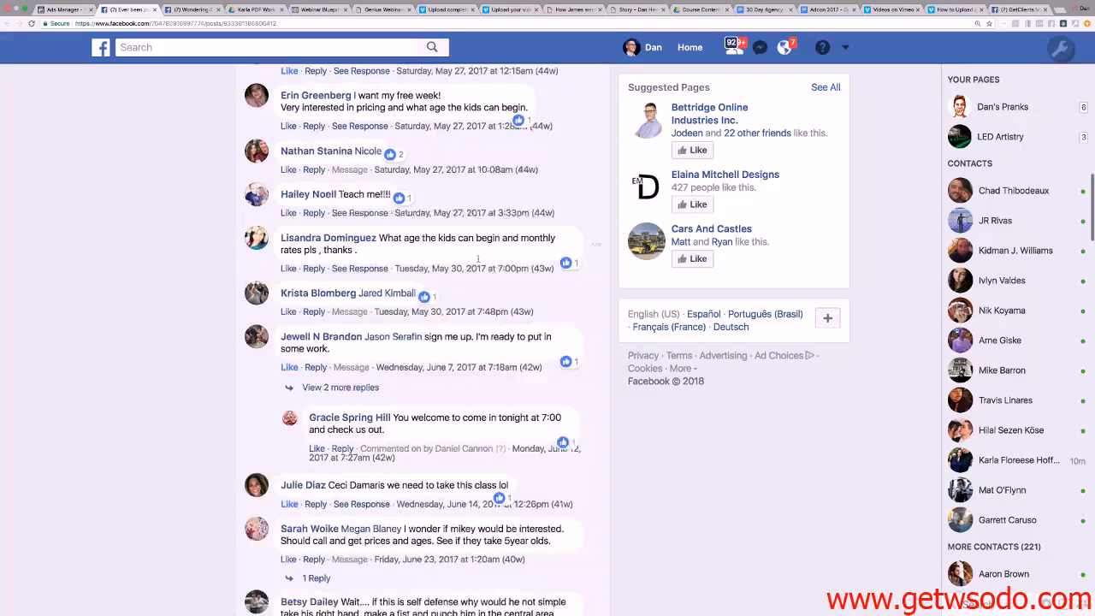
pyautogui.scroll(-3)
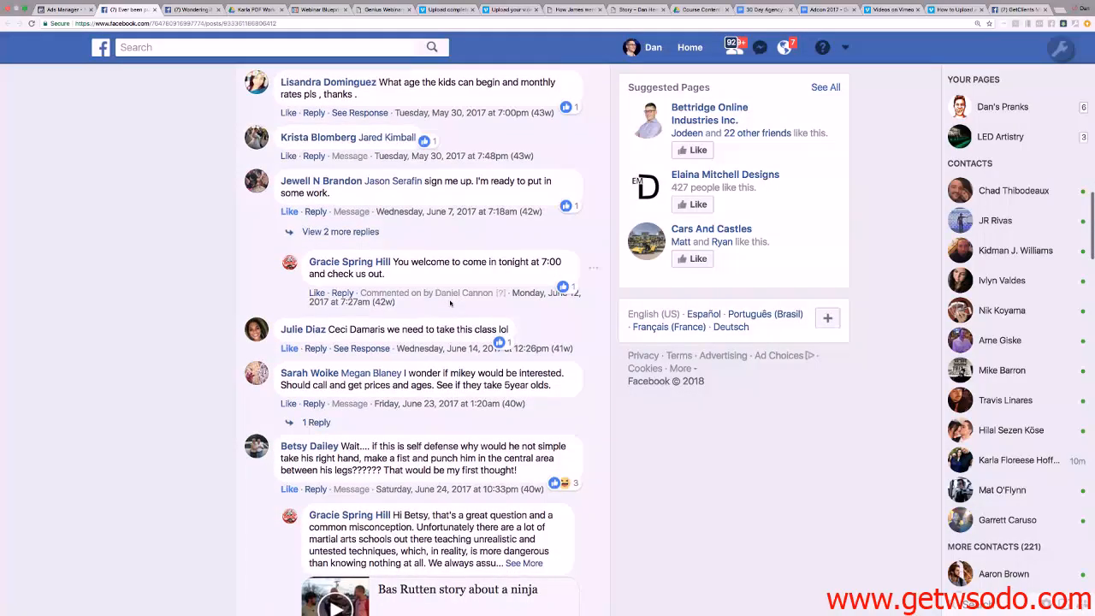
pyautogui.scroll(-3)
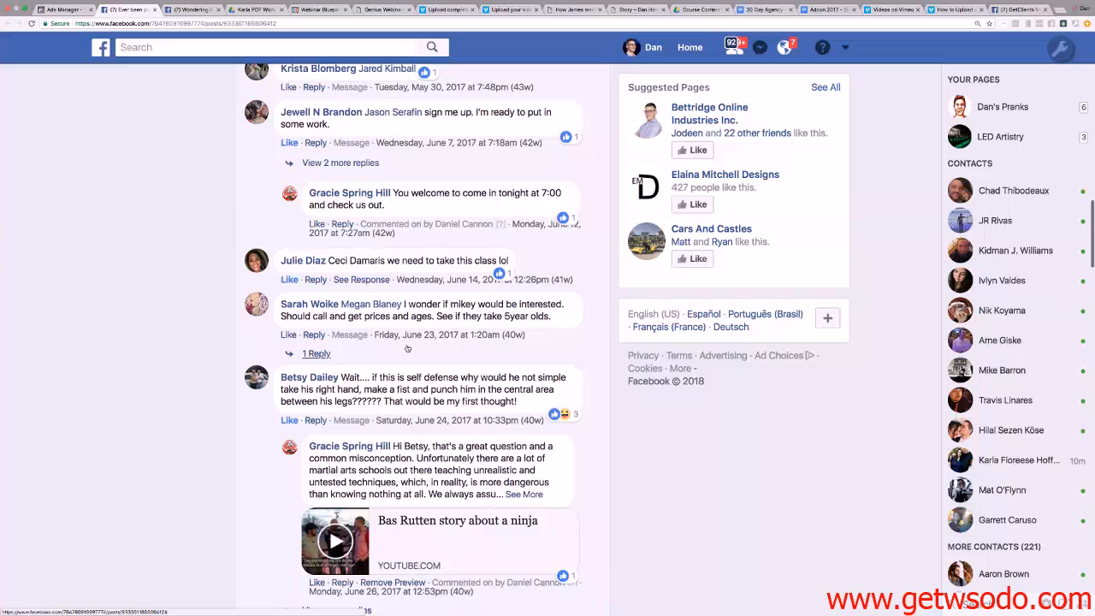
pyautogui.scroll(-3)
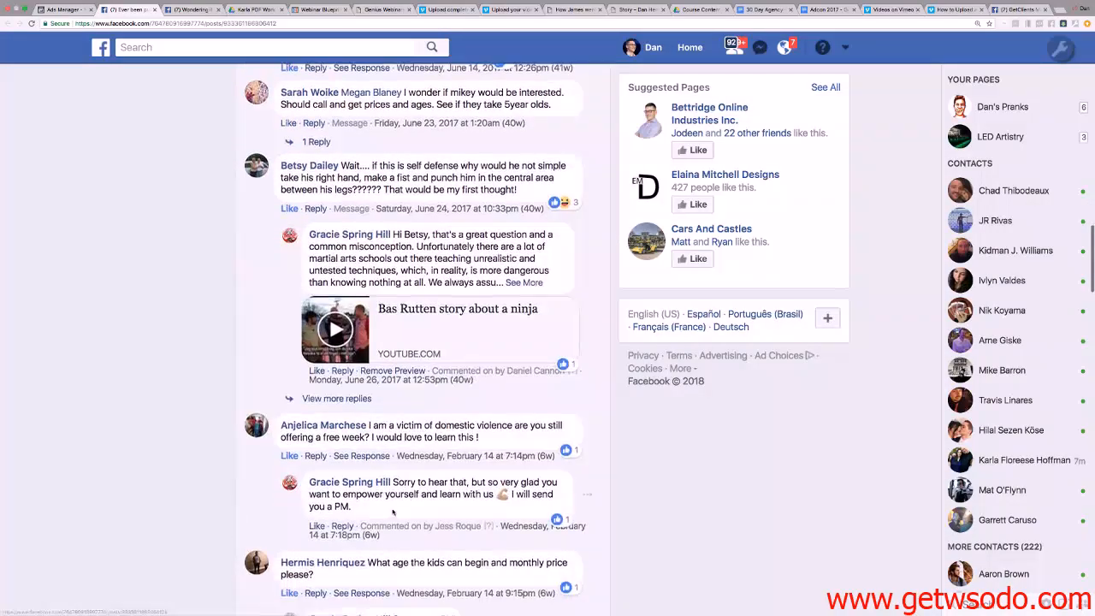
pyautogui.scroll(-3)
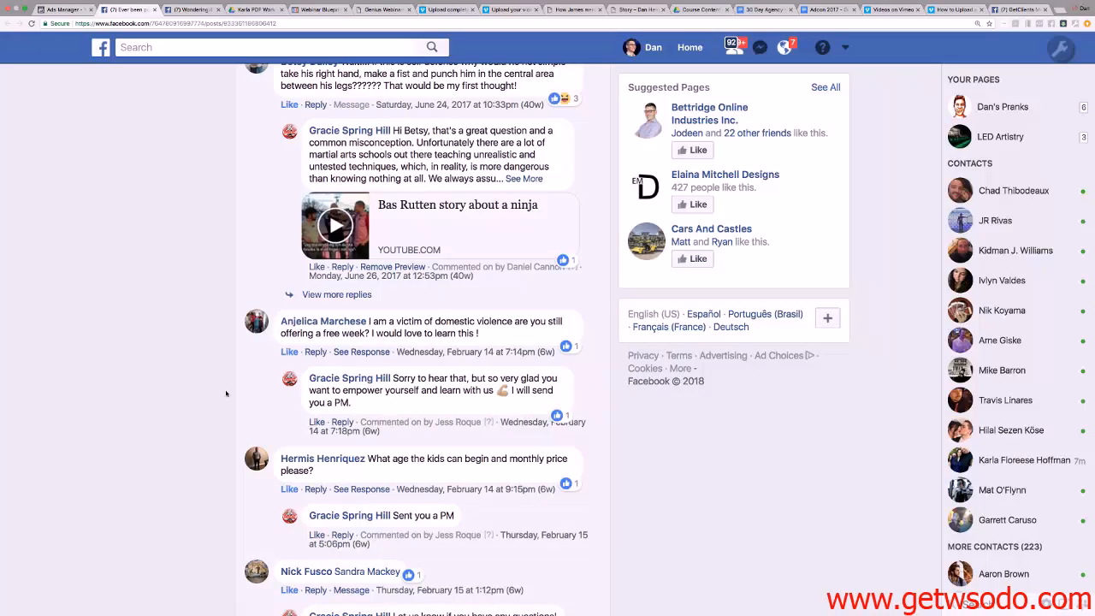
pyautogui.scroll(-3)
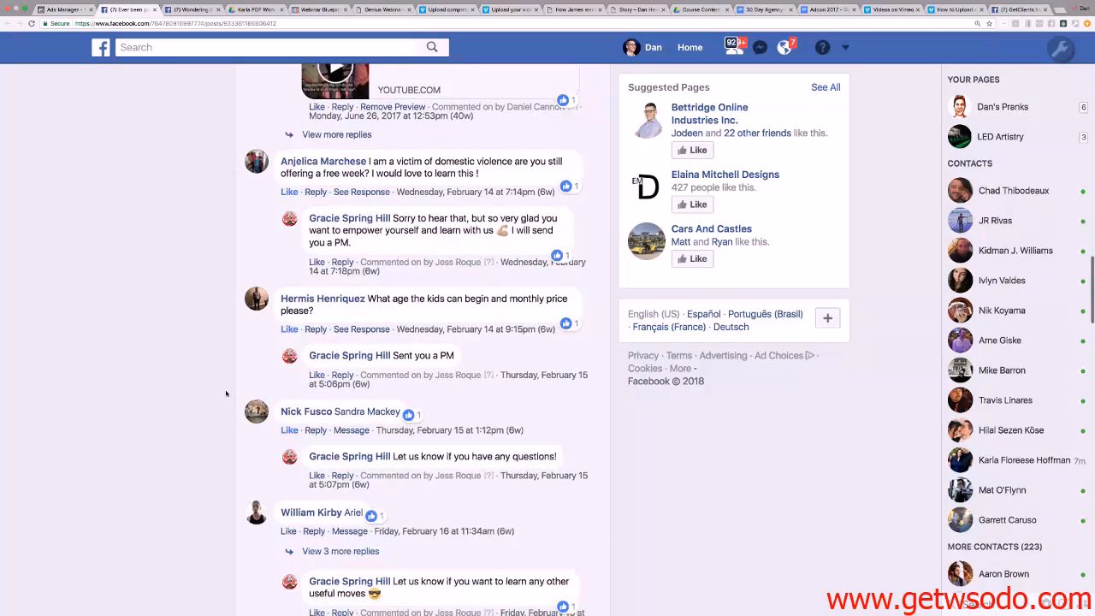
pyautogui.scroll(-3)
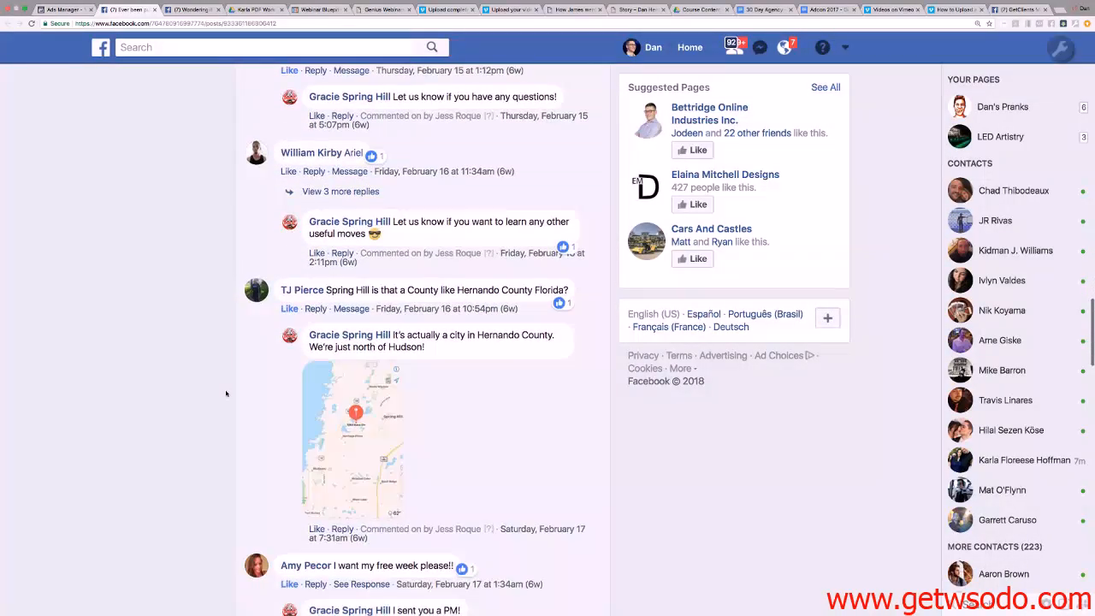
pyautogui.scroll(-3)
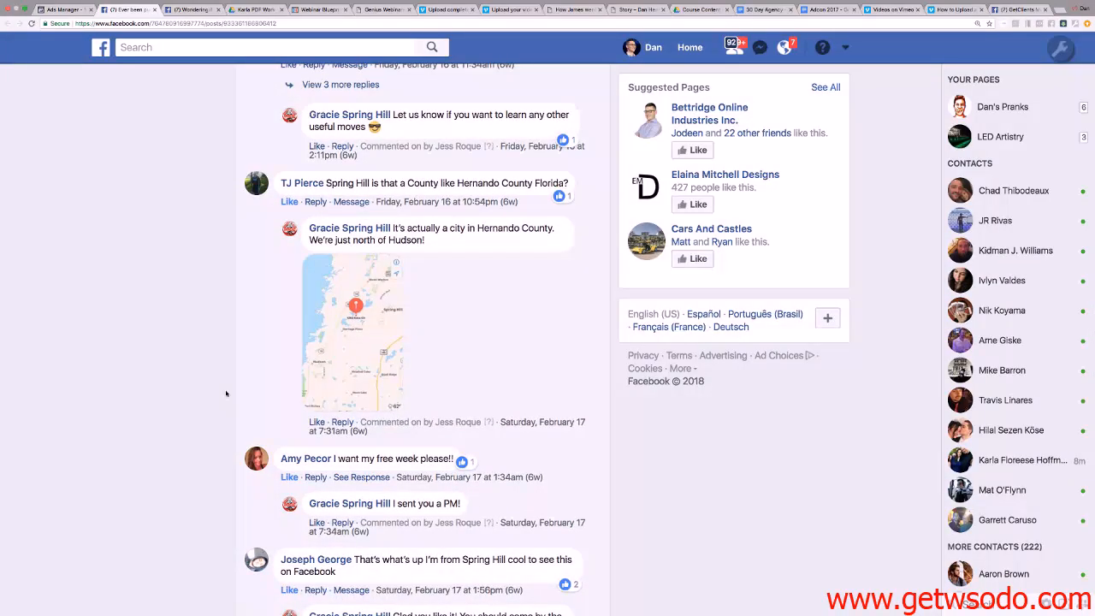
pyautogui.scroll(-3)
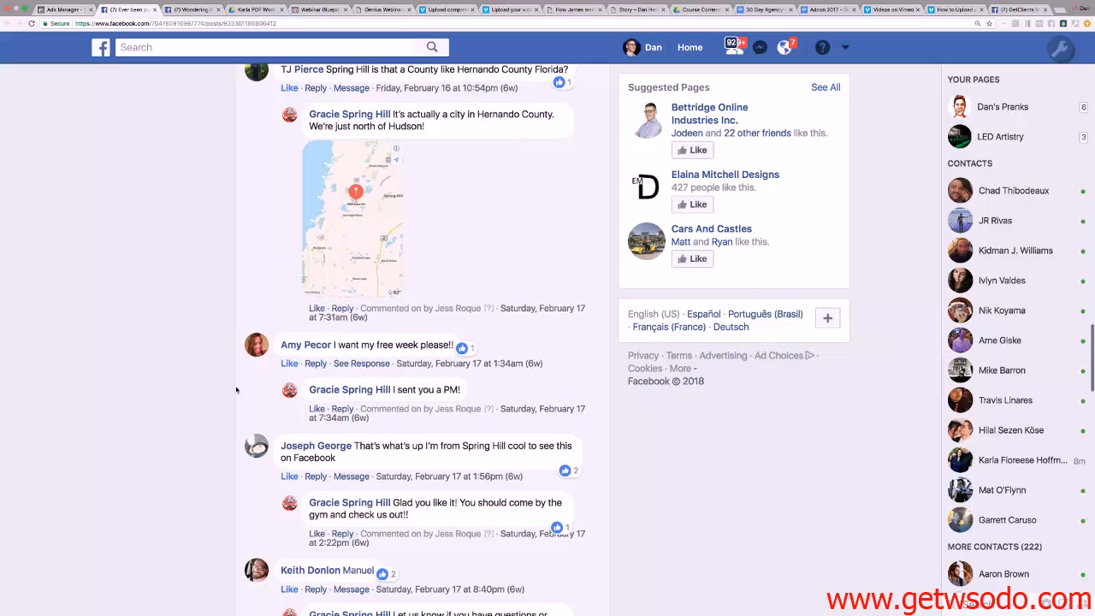
pyautogui.scroll(-3)
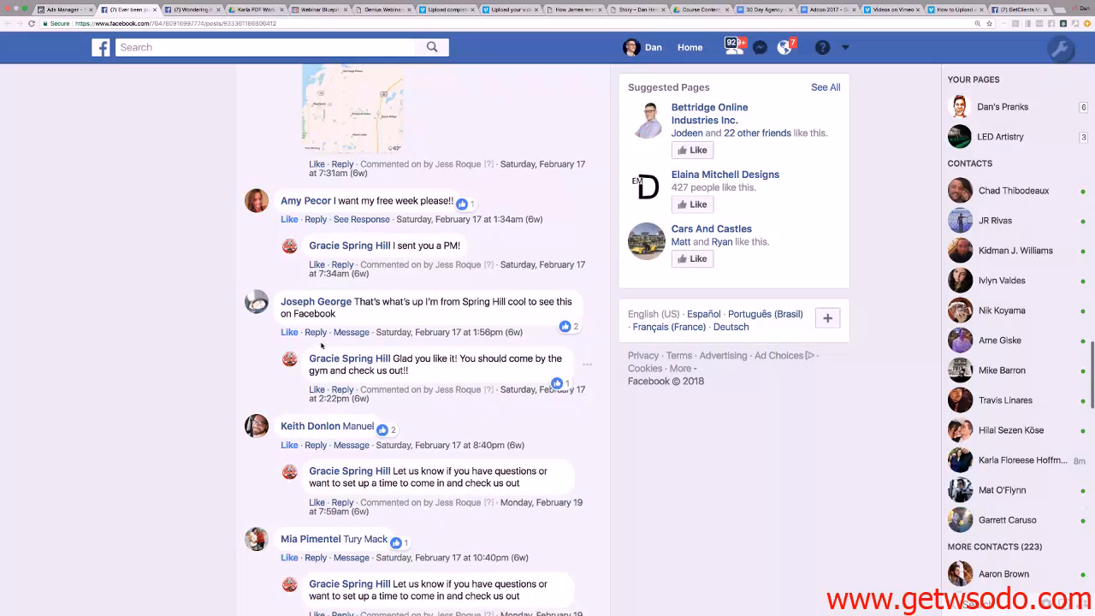
pyautogui.scroll(3)
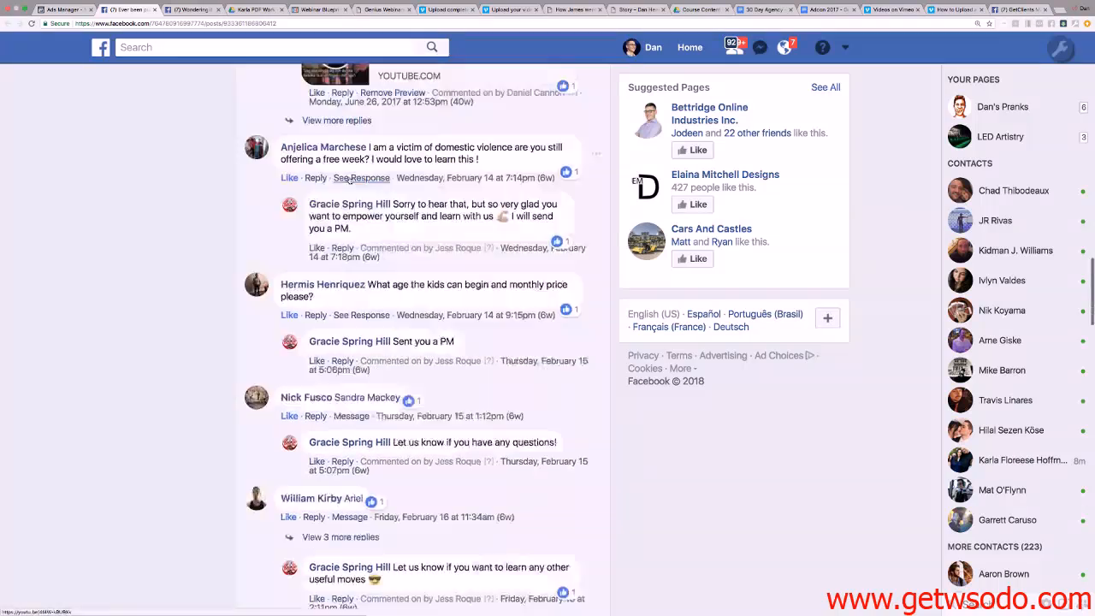
pyautogui.scroll(-3)
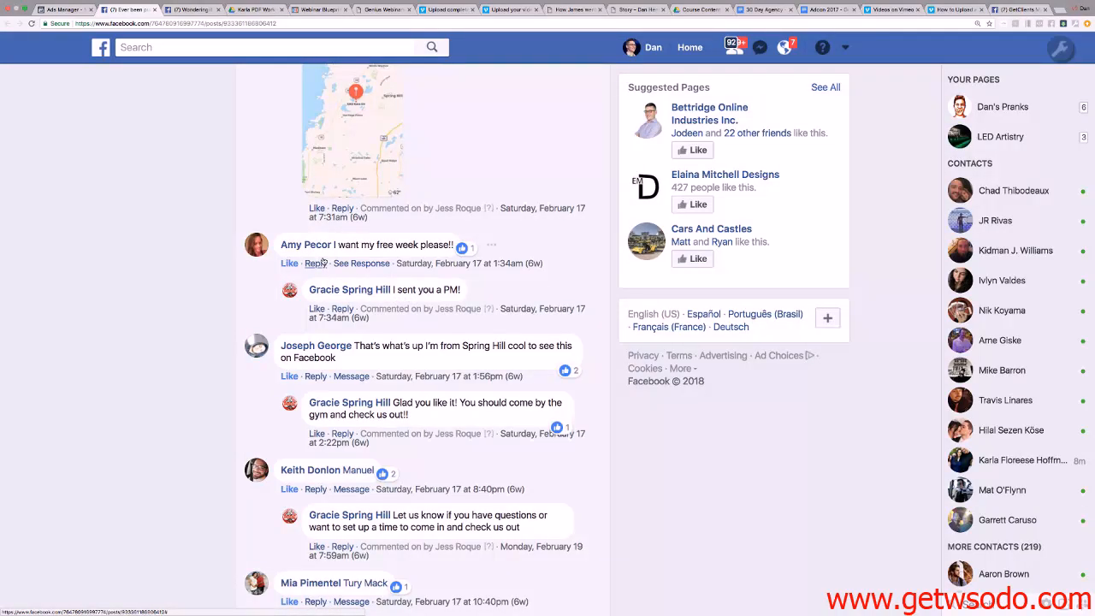
pyautogui.scroll(-3)
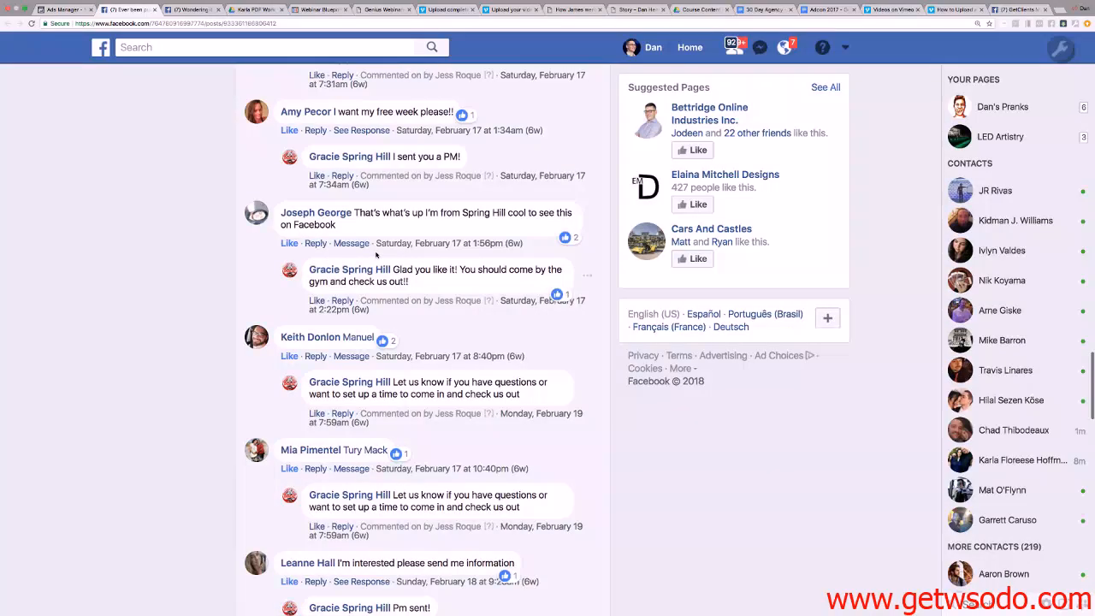
pyautogui.scroll(-3)
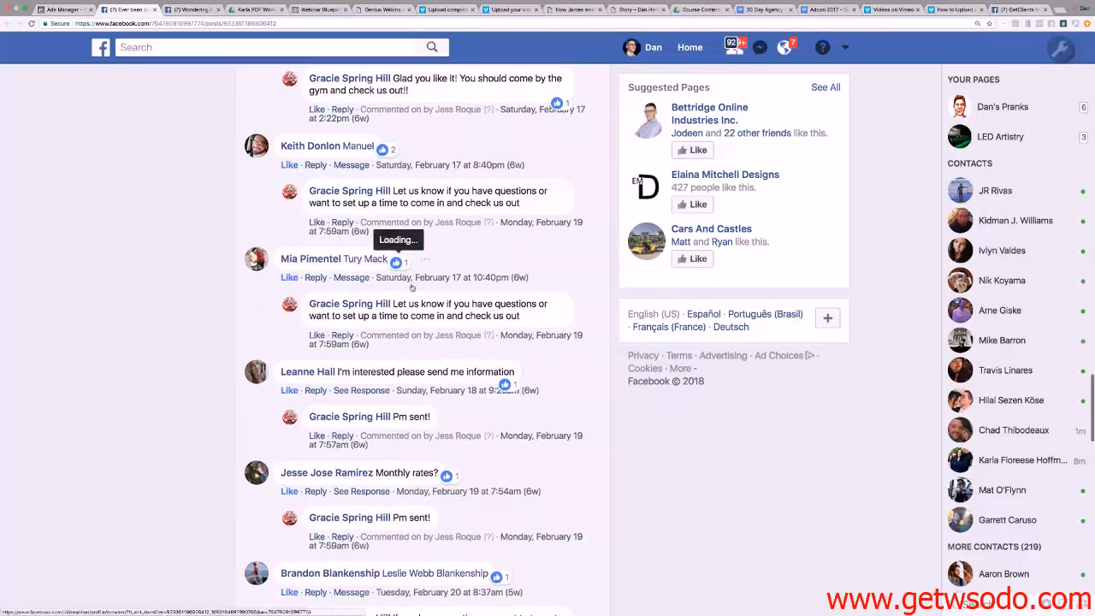
pyautogui.scroll(-3)
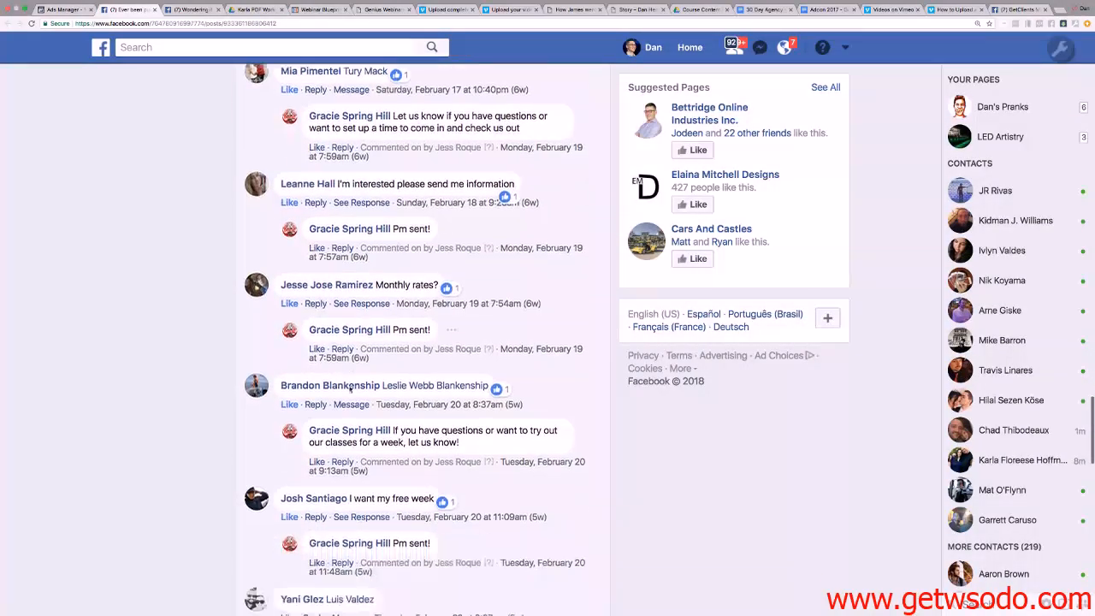
pyautogui.scroll(-3)
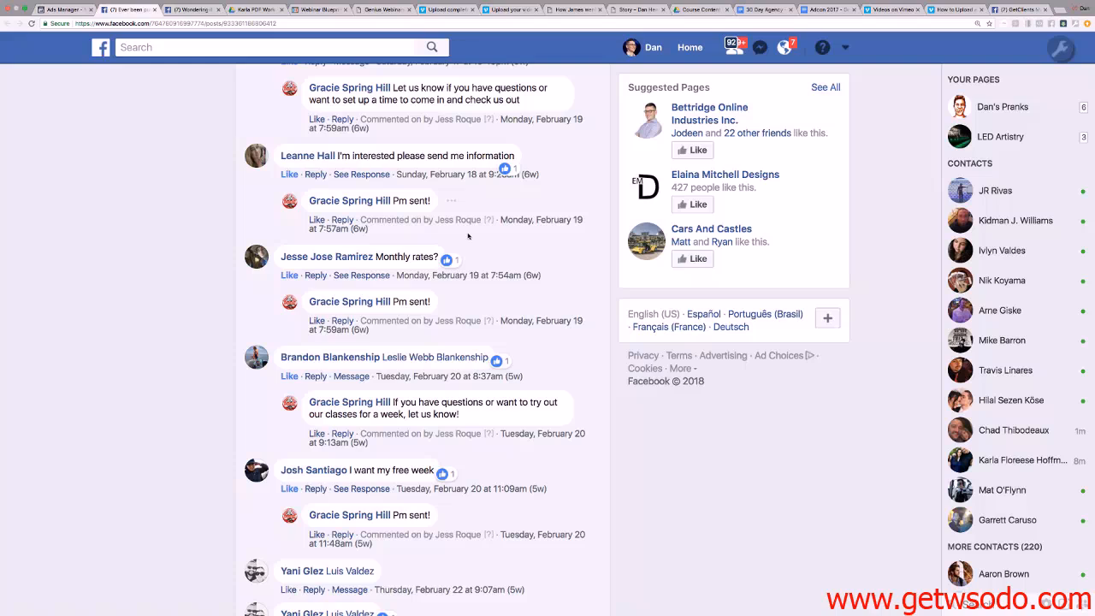
pyautogui.scroll(-3)
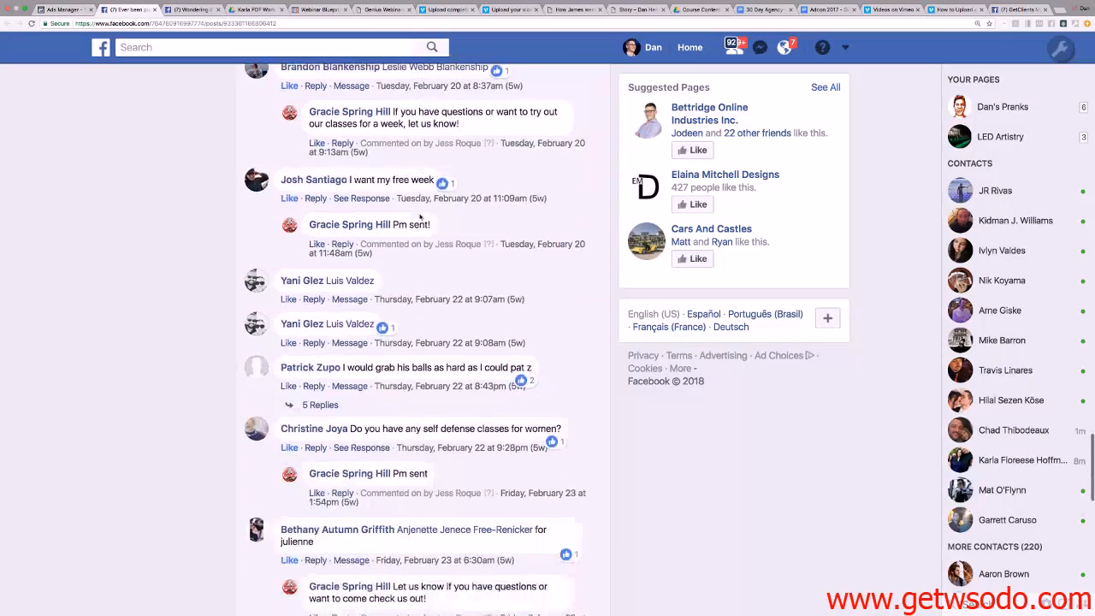
pyautogui.scroll(3)
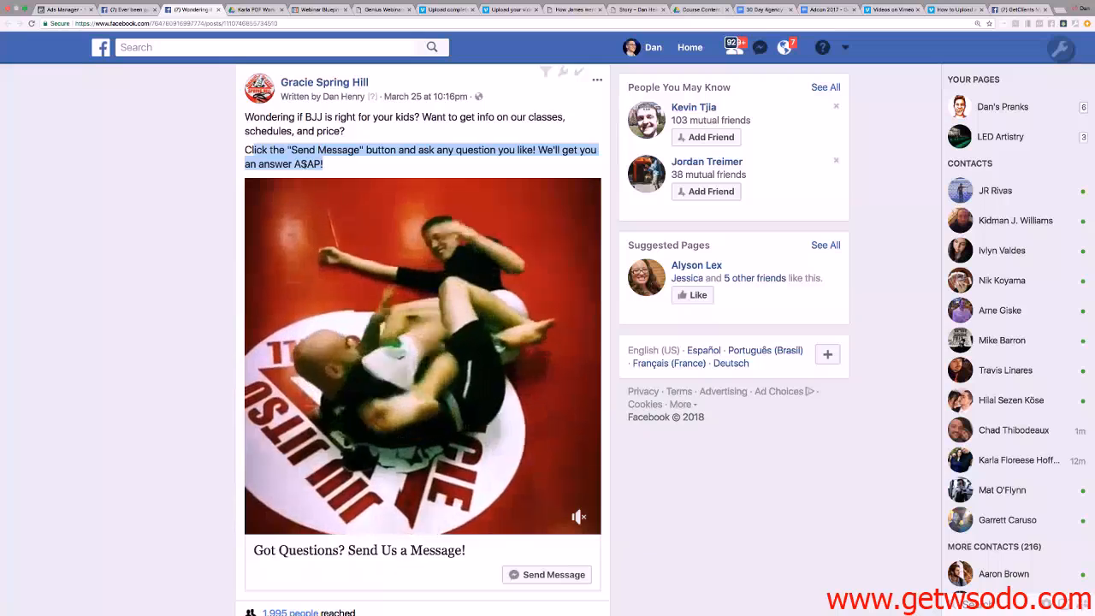
# Start a Messenger conversation with Gracie Spring Hill from the ad post's Send Message button.
pyautogui.click(421, 354)
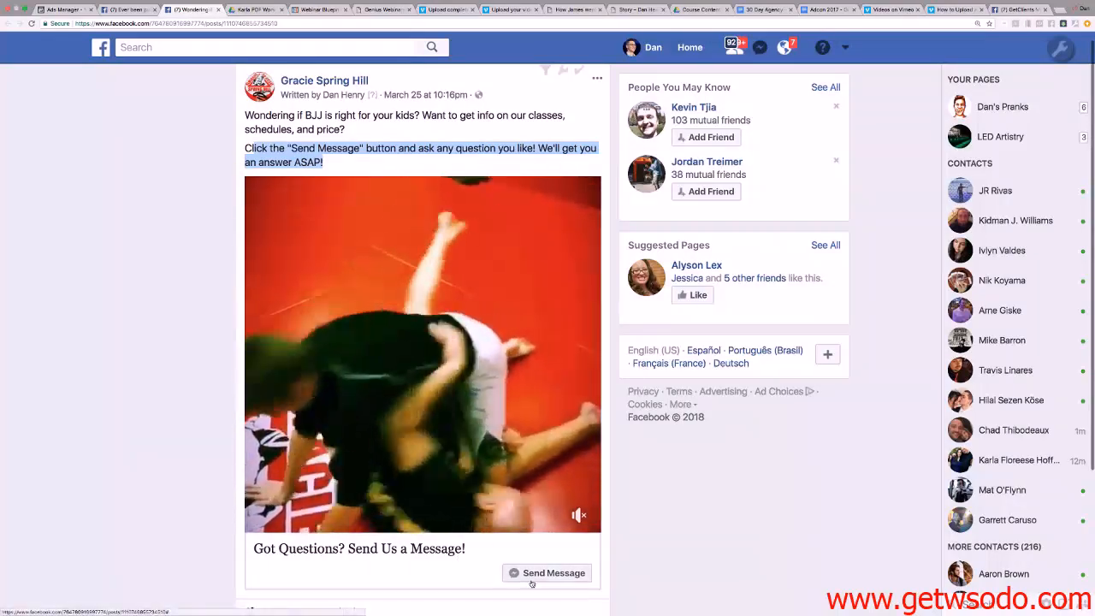
pyautogui.scroll(-3)
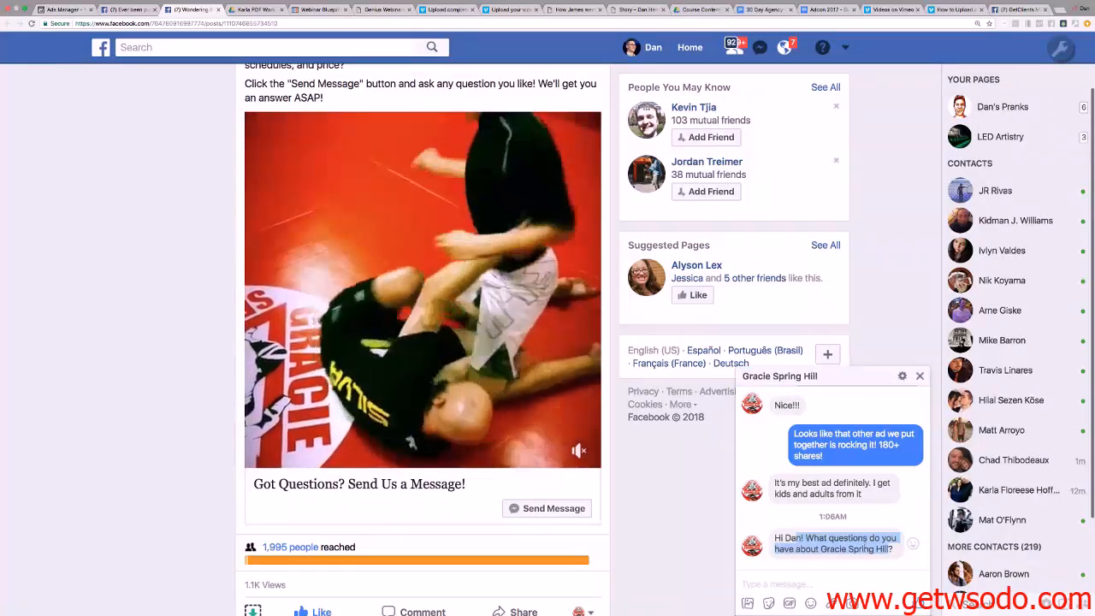
pyautogui.write('akbjsdsjd')
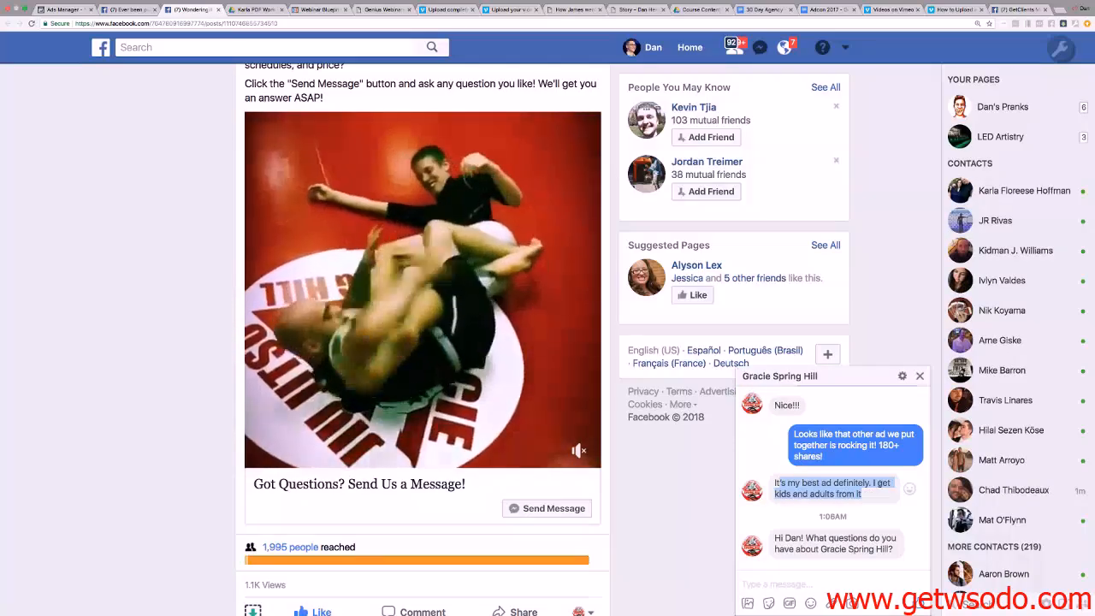
pyautogui.click(421, 288)
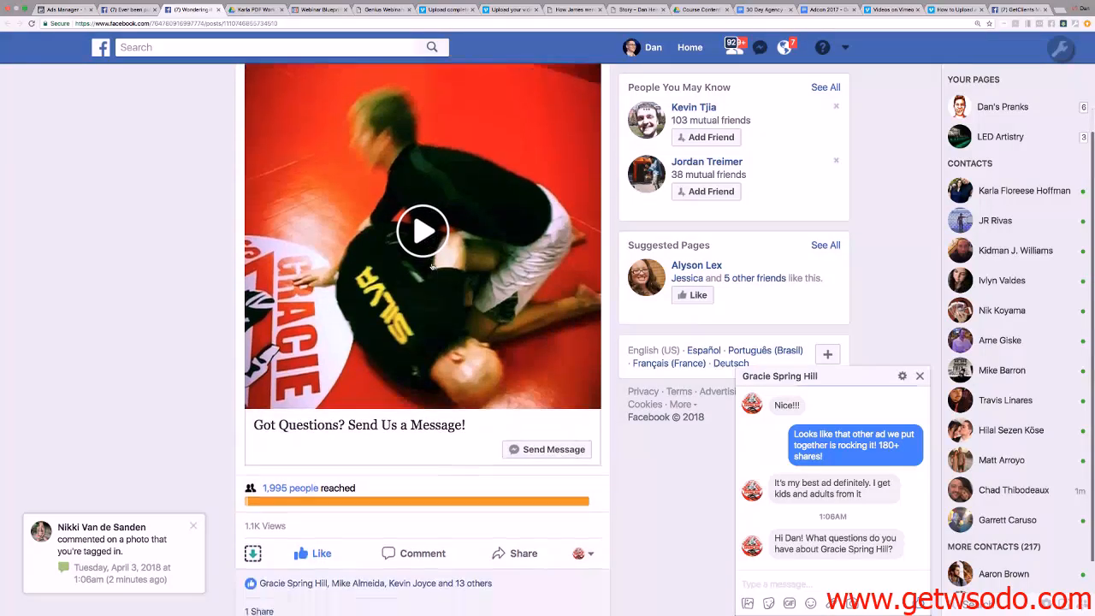
pyautogui.scroll(-3)
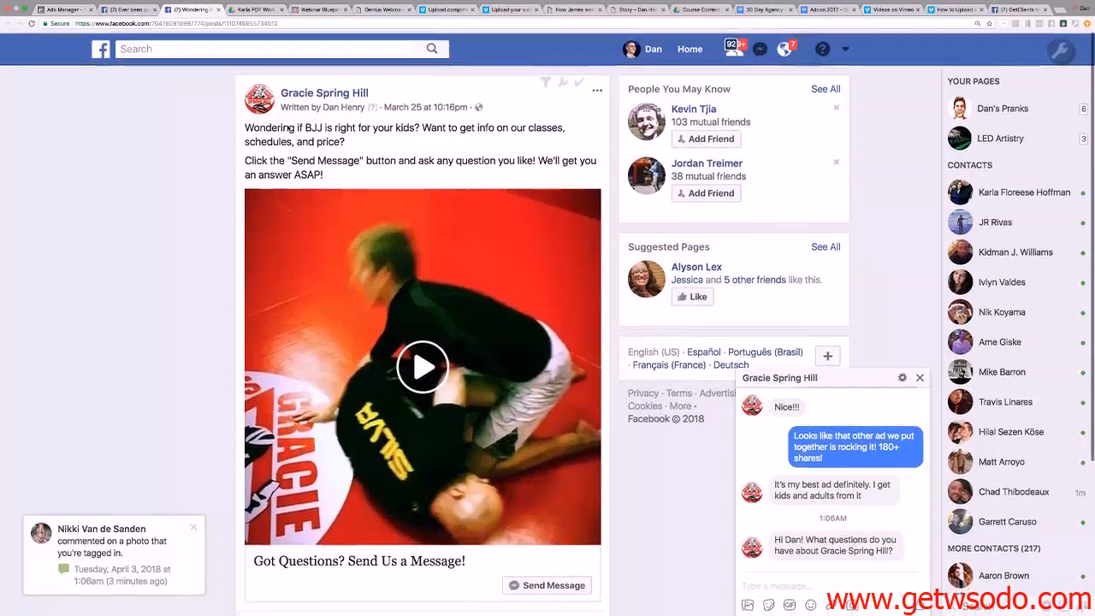
pyautogui.scroll(-3)
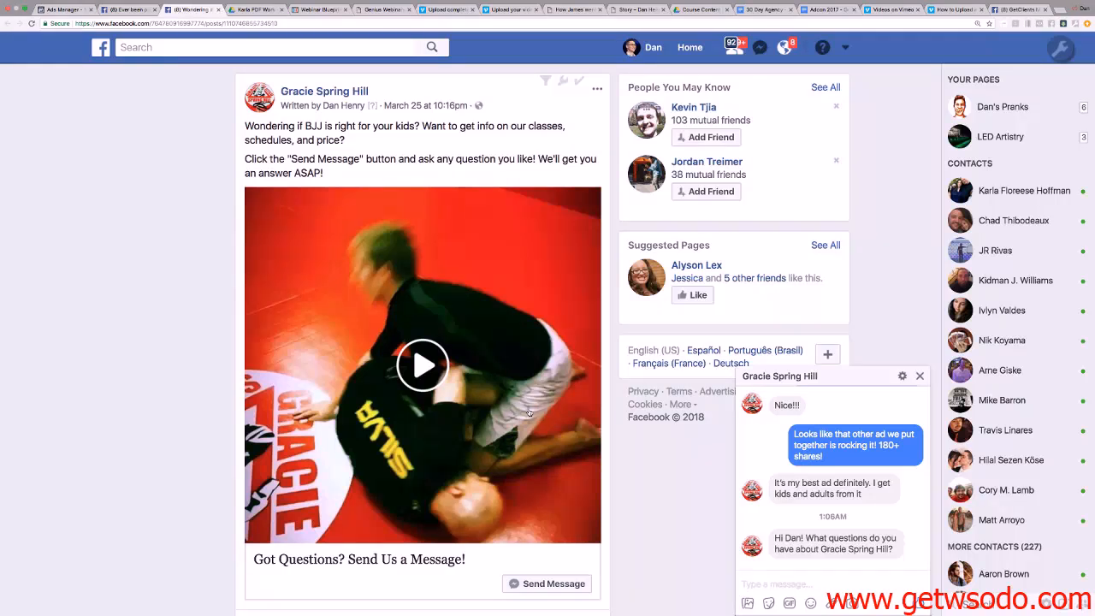
pyautogui.moveTo(627, 329)
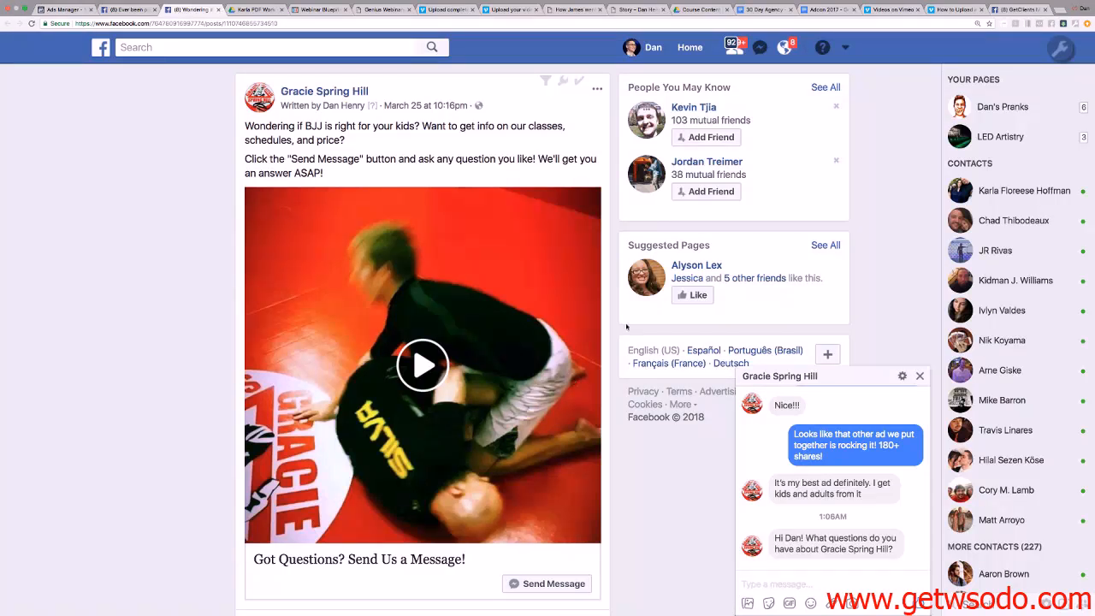